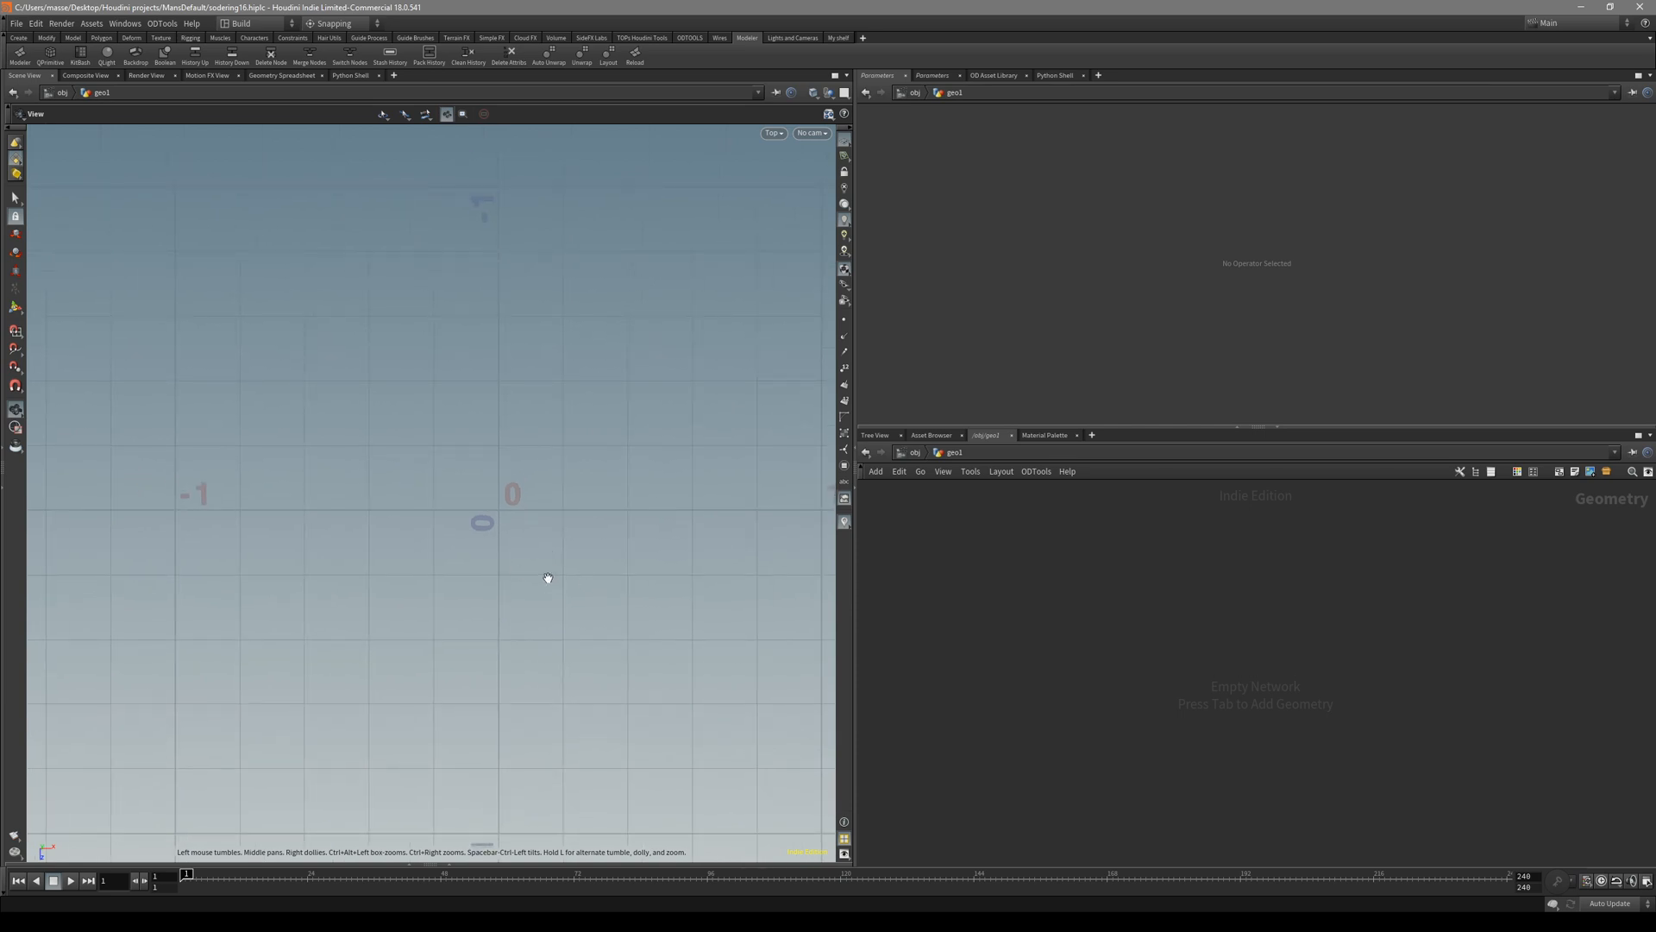
Add a 4x4 Grid SOP with Size Y set to ch("sizex")/2 and select its points.
{"action": "key", "text": "Tab"}
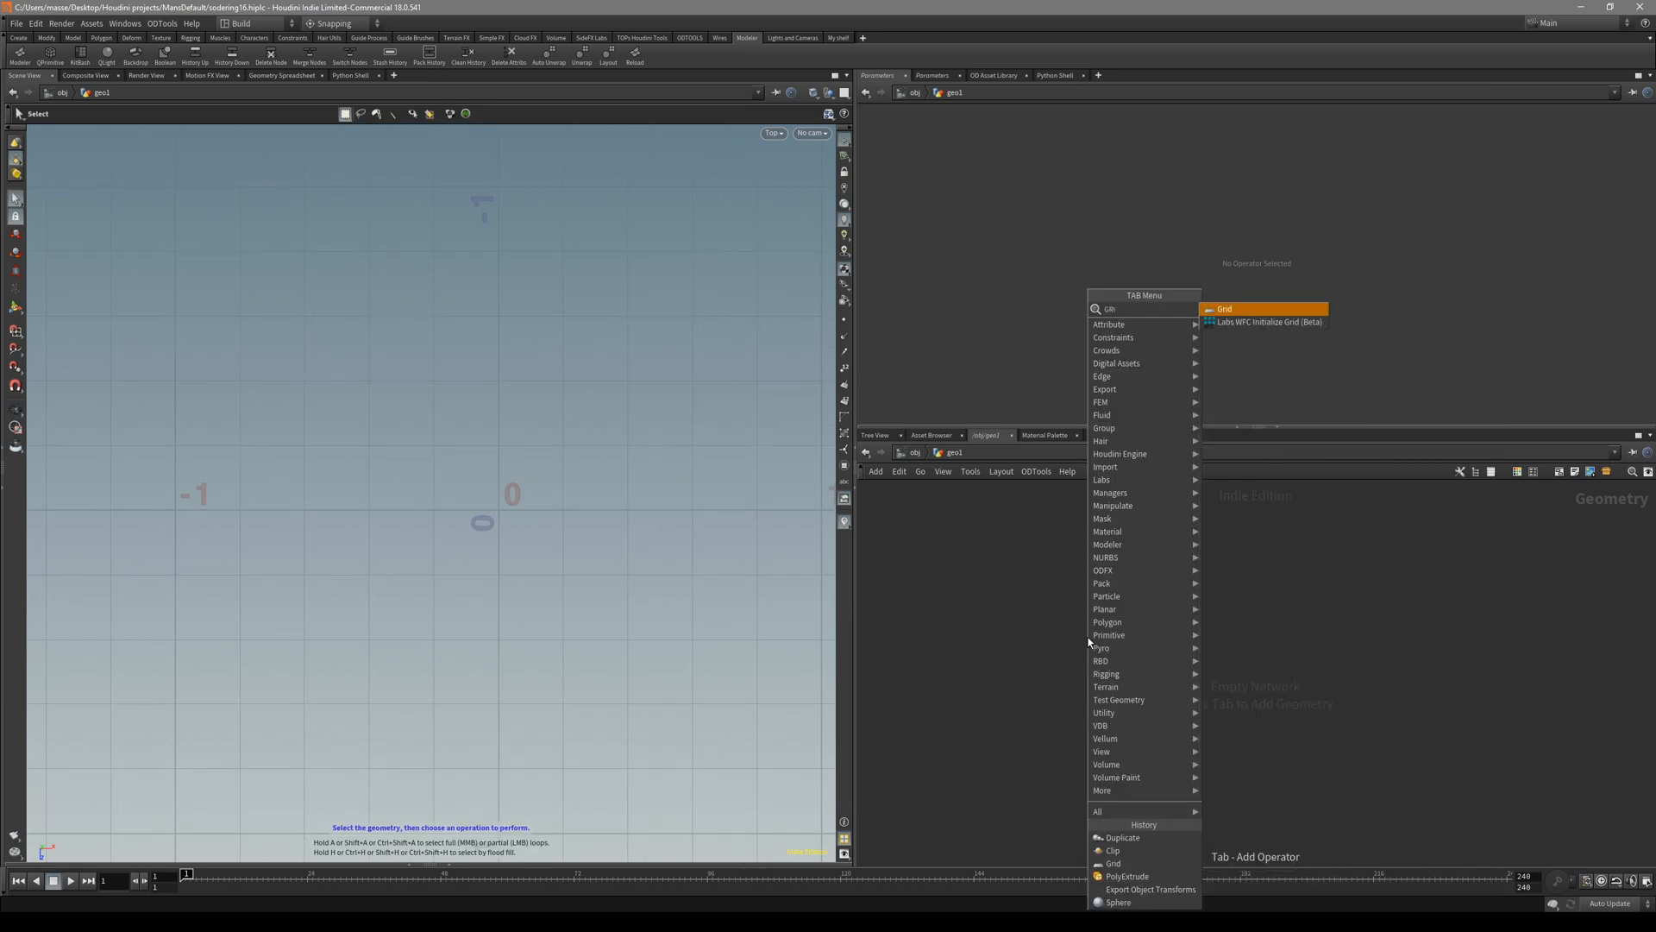
{"action": "left_click", "coordinate": [1223, 310]}
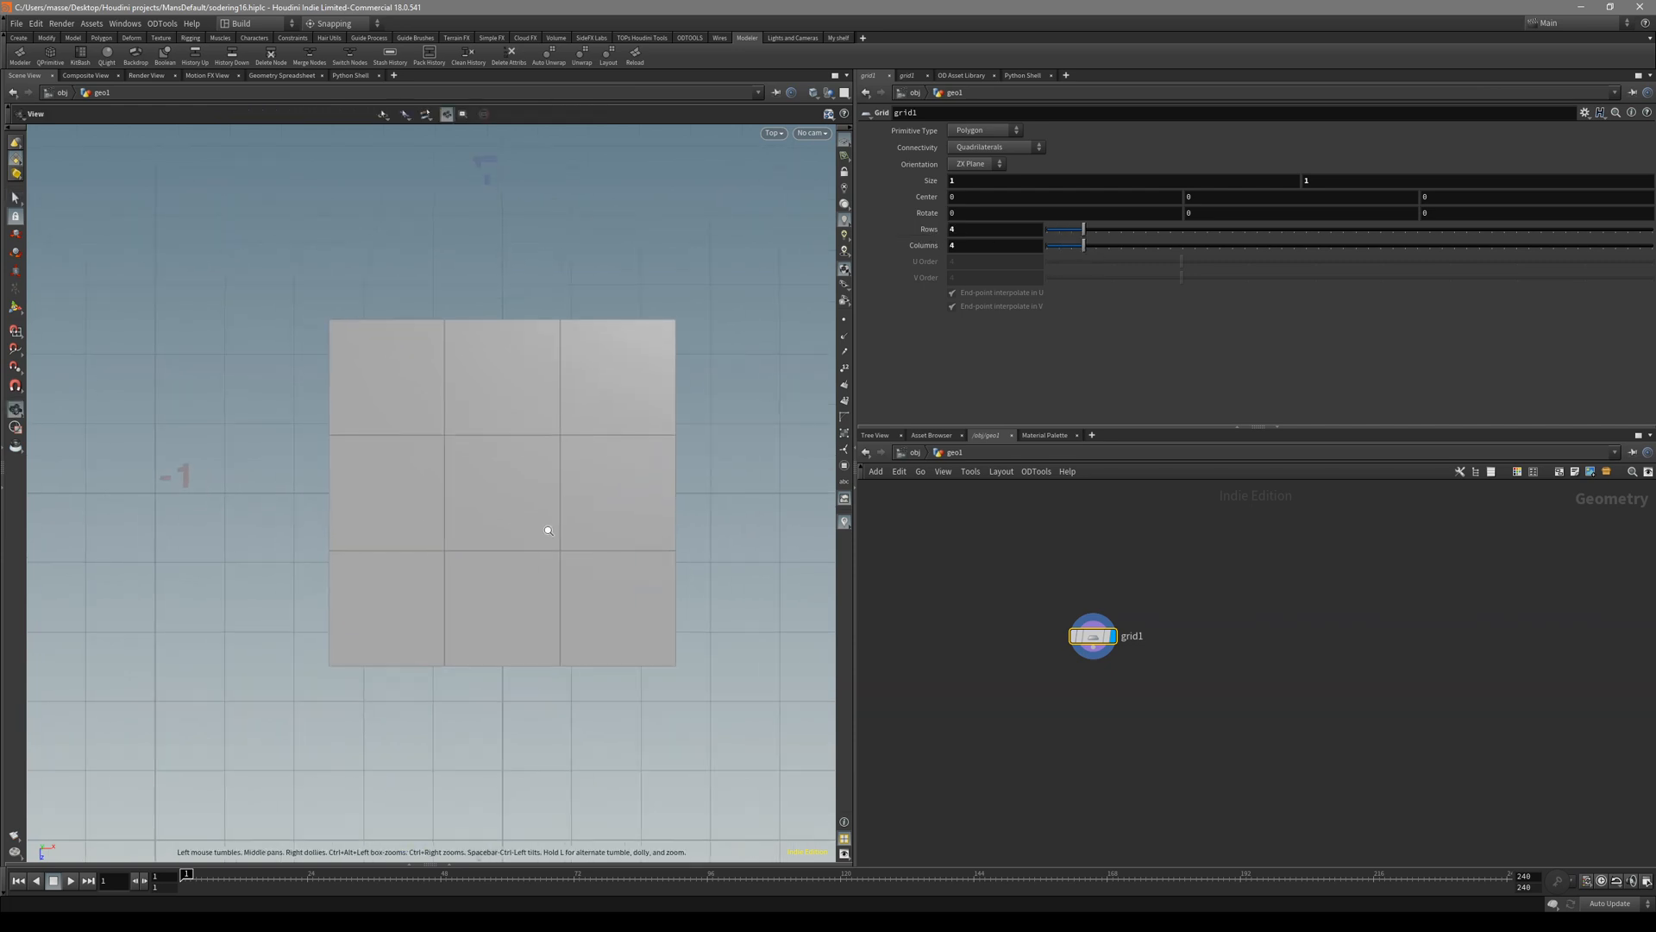
{"action": "left_click", "coordinate": [616, 380]}
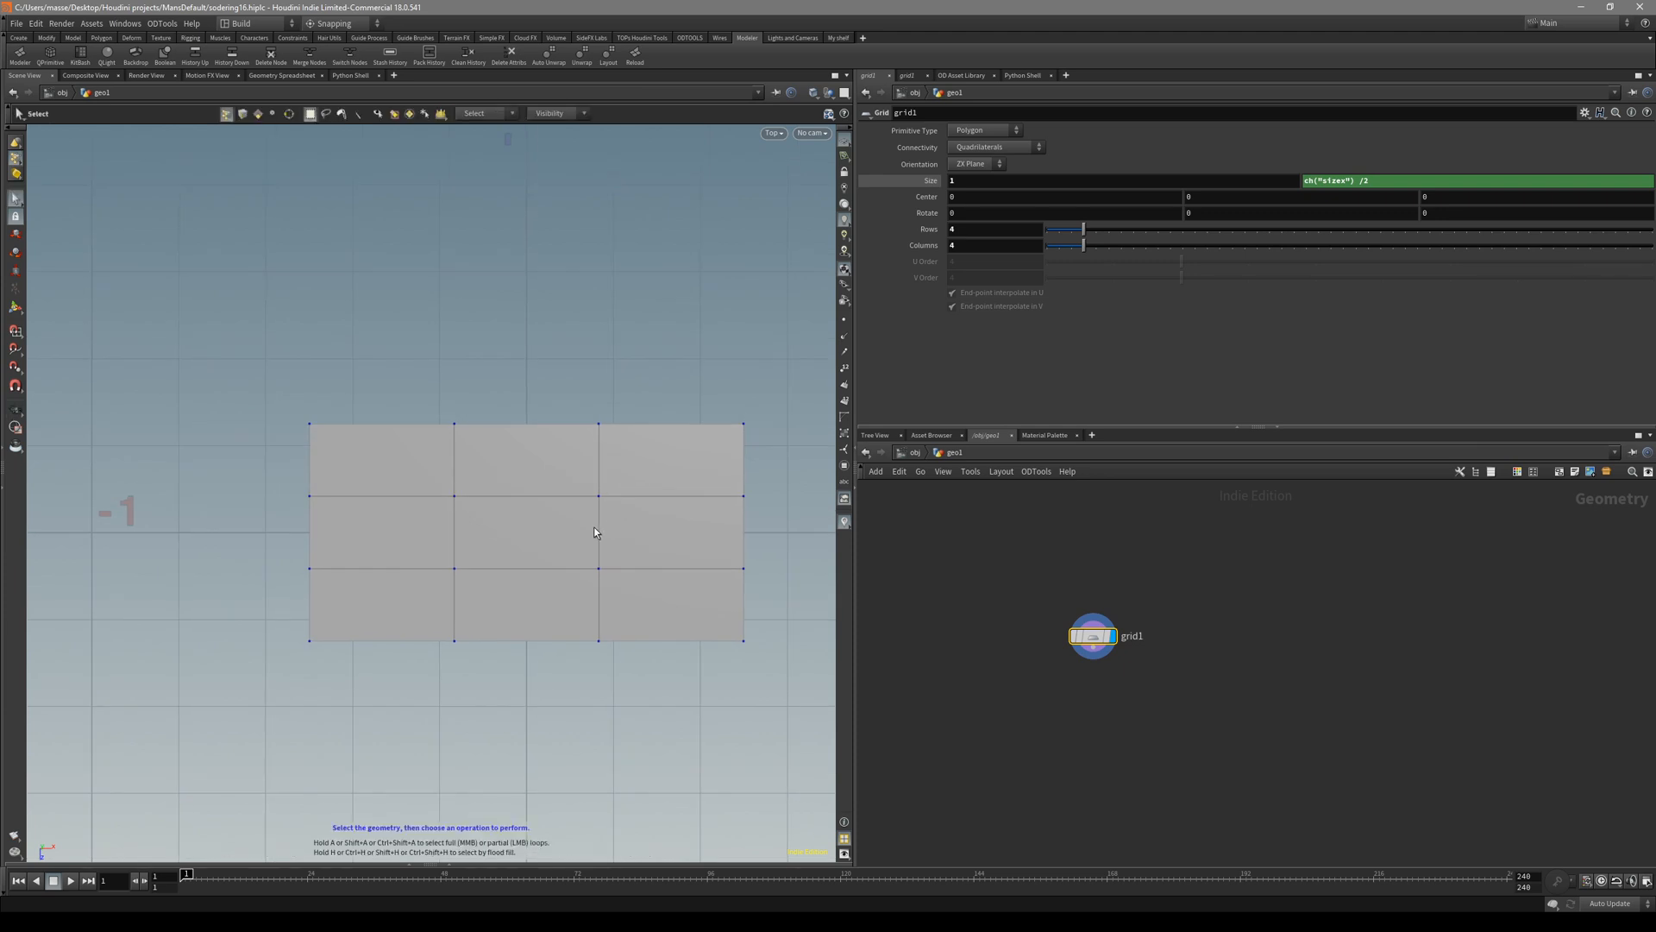
{"action": "left_click", "coordinate": [598, 569]}
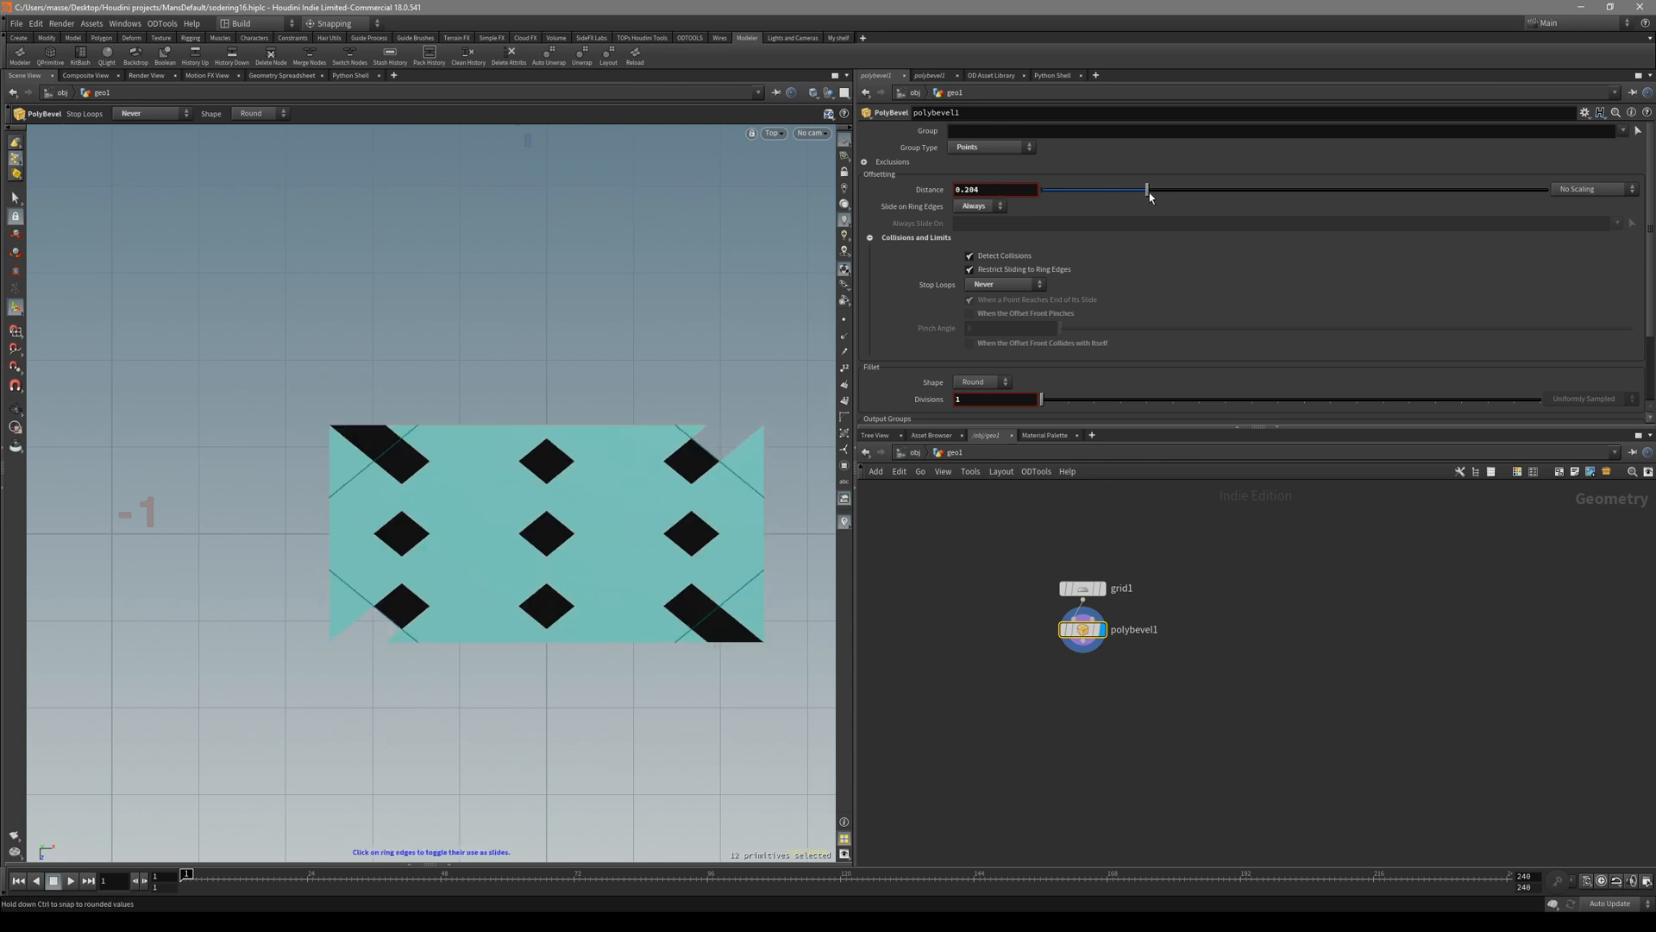
Raise the point PolyBevel Distance, set Stop Loops, and fuse the resulting points.
{"action": "left_click", "coordinate": [1003, 284]}
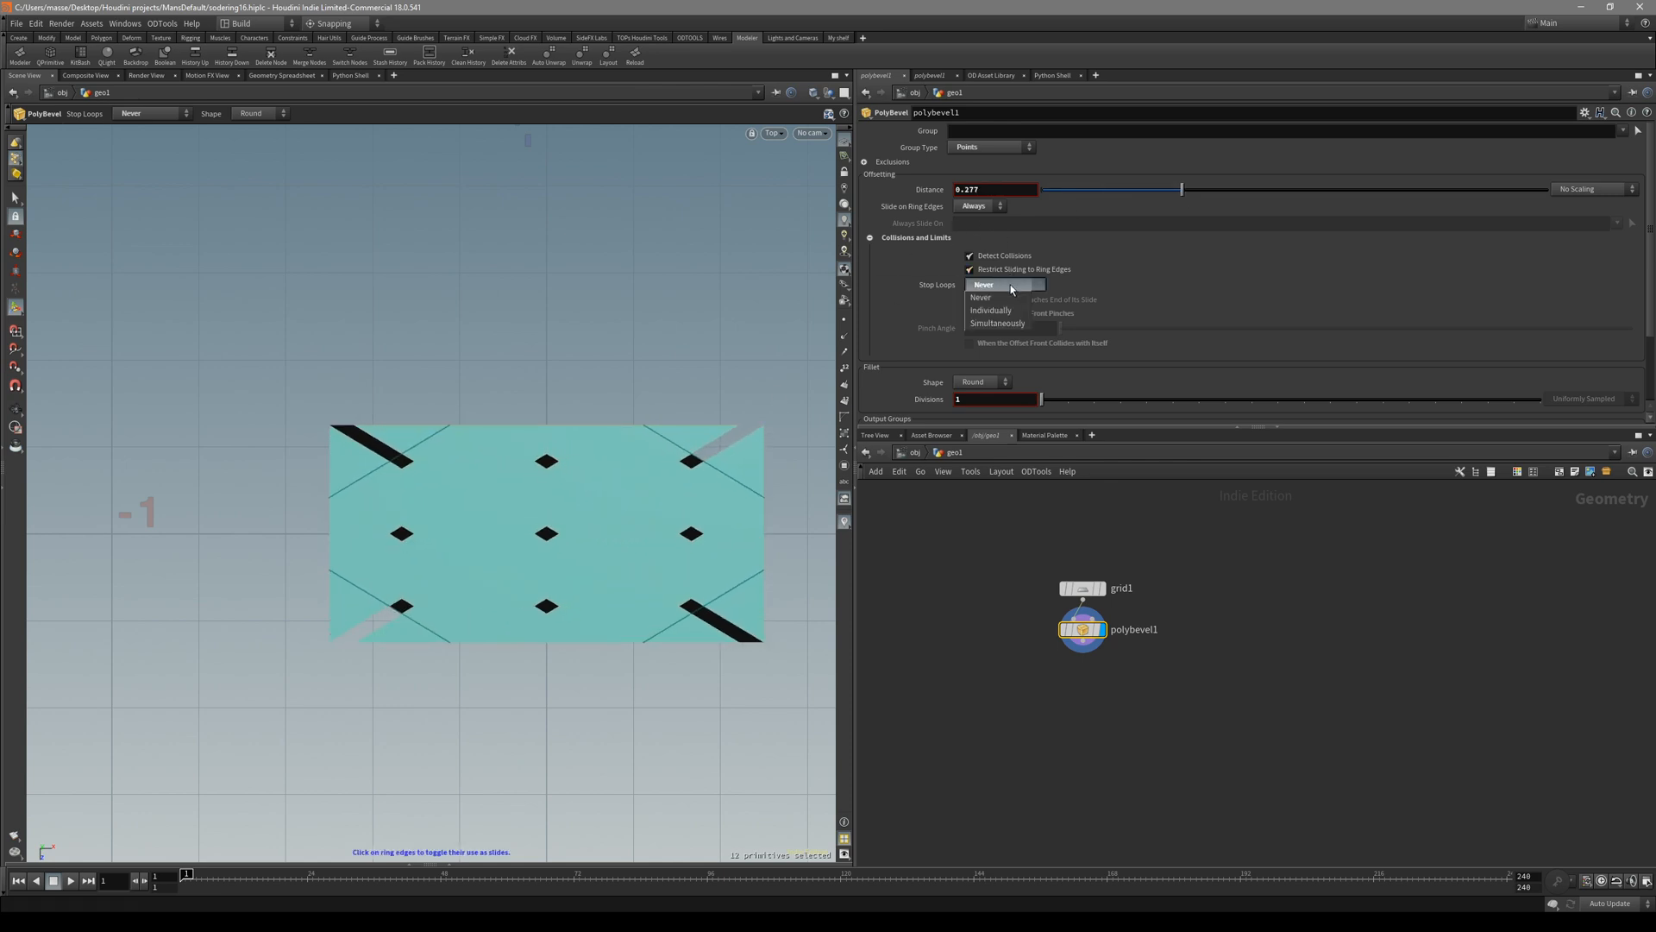
{"action": "left_click", "coordinate": [990, 310]}
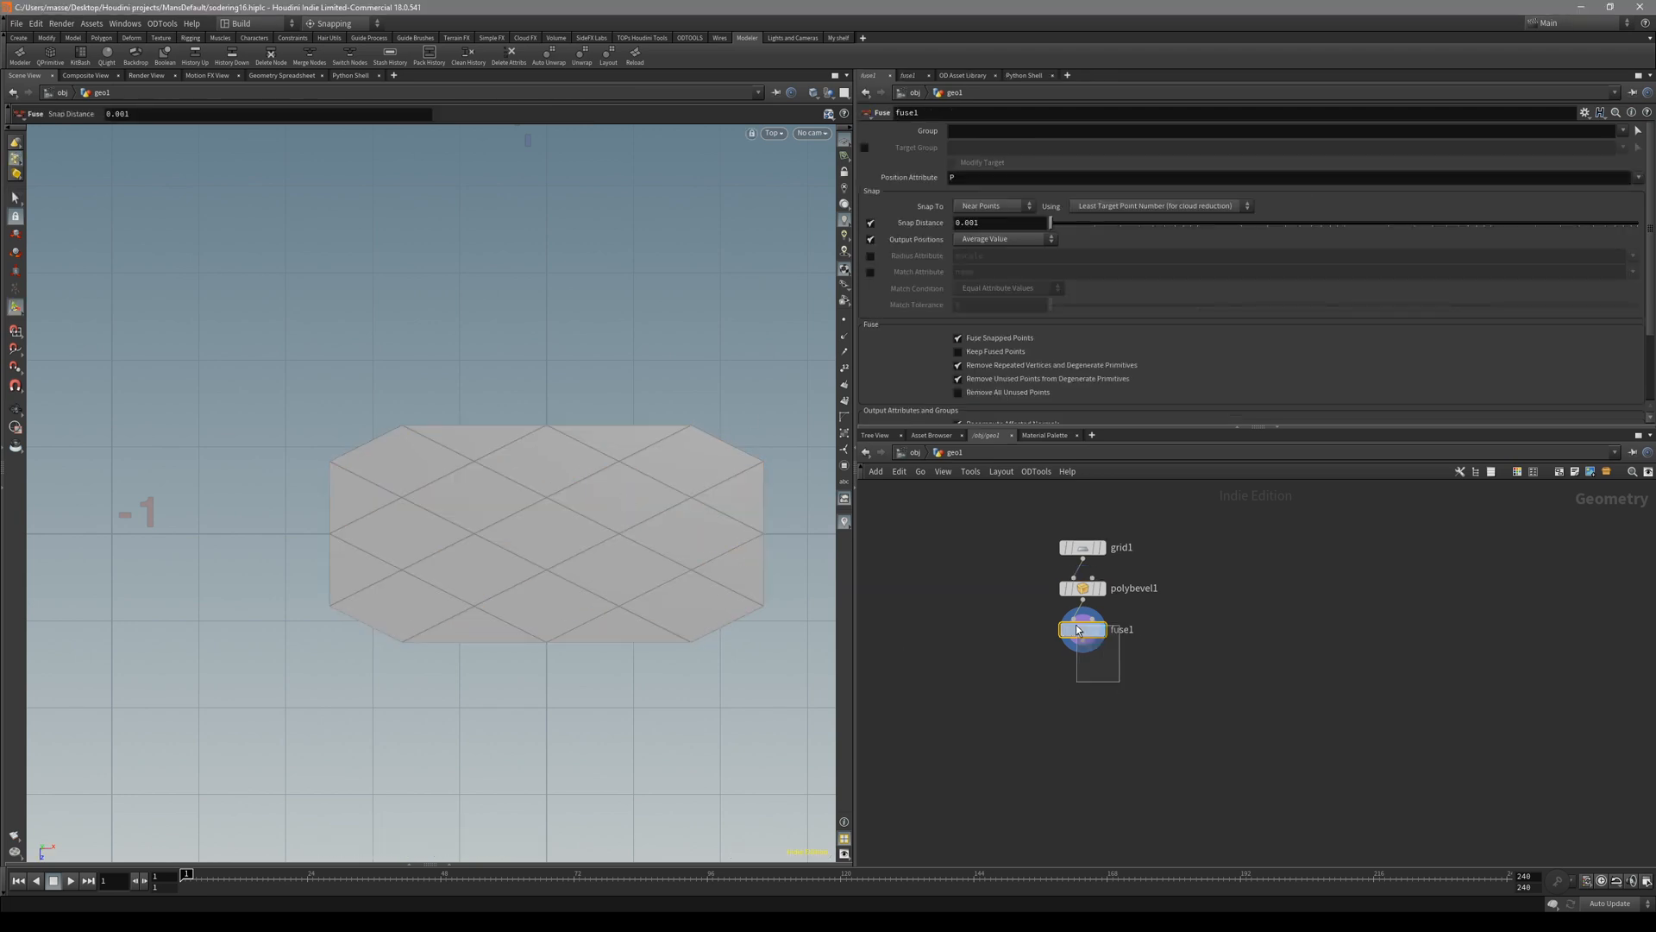
{"action": "left_click", "coordinate": [1095, 630]}
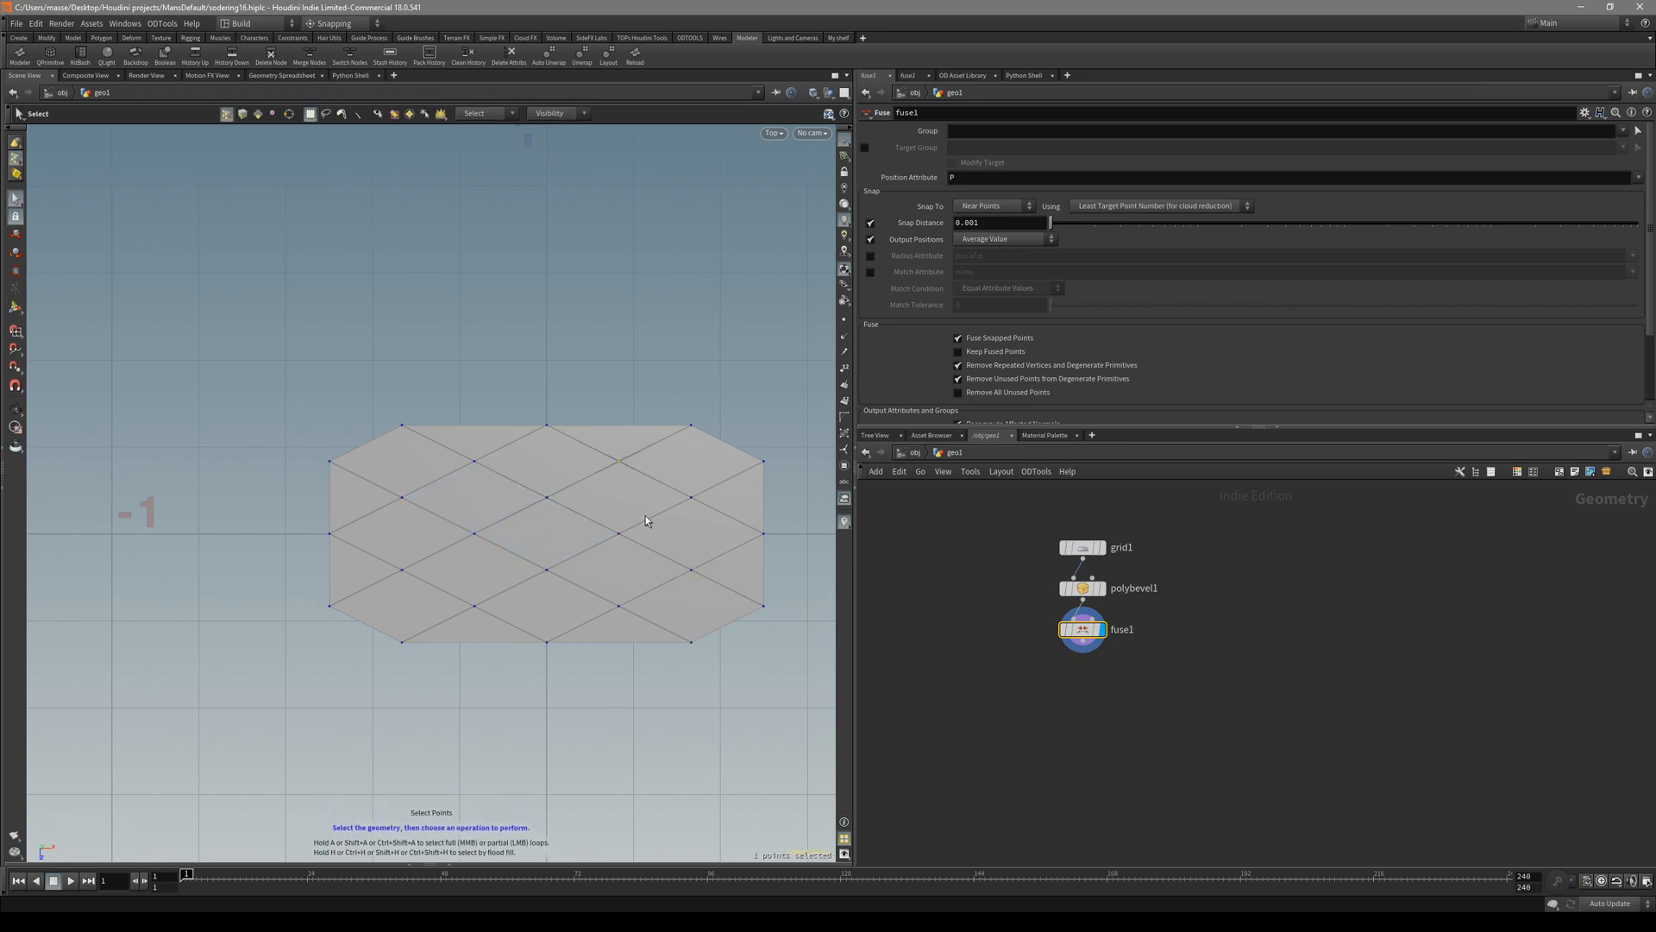
{"action": "mouse_move", "coordinate": [696, 580]}
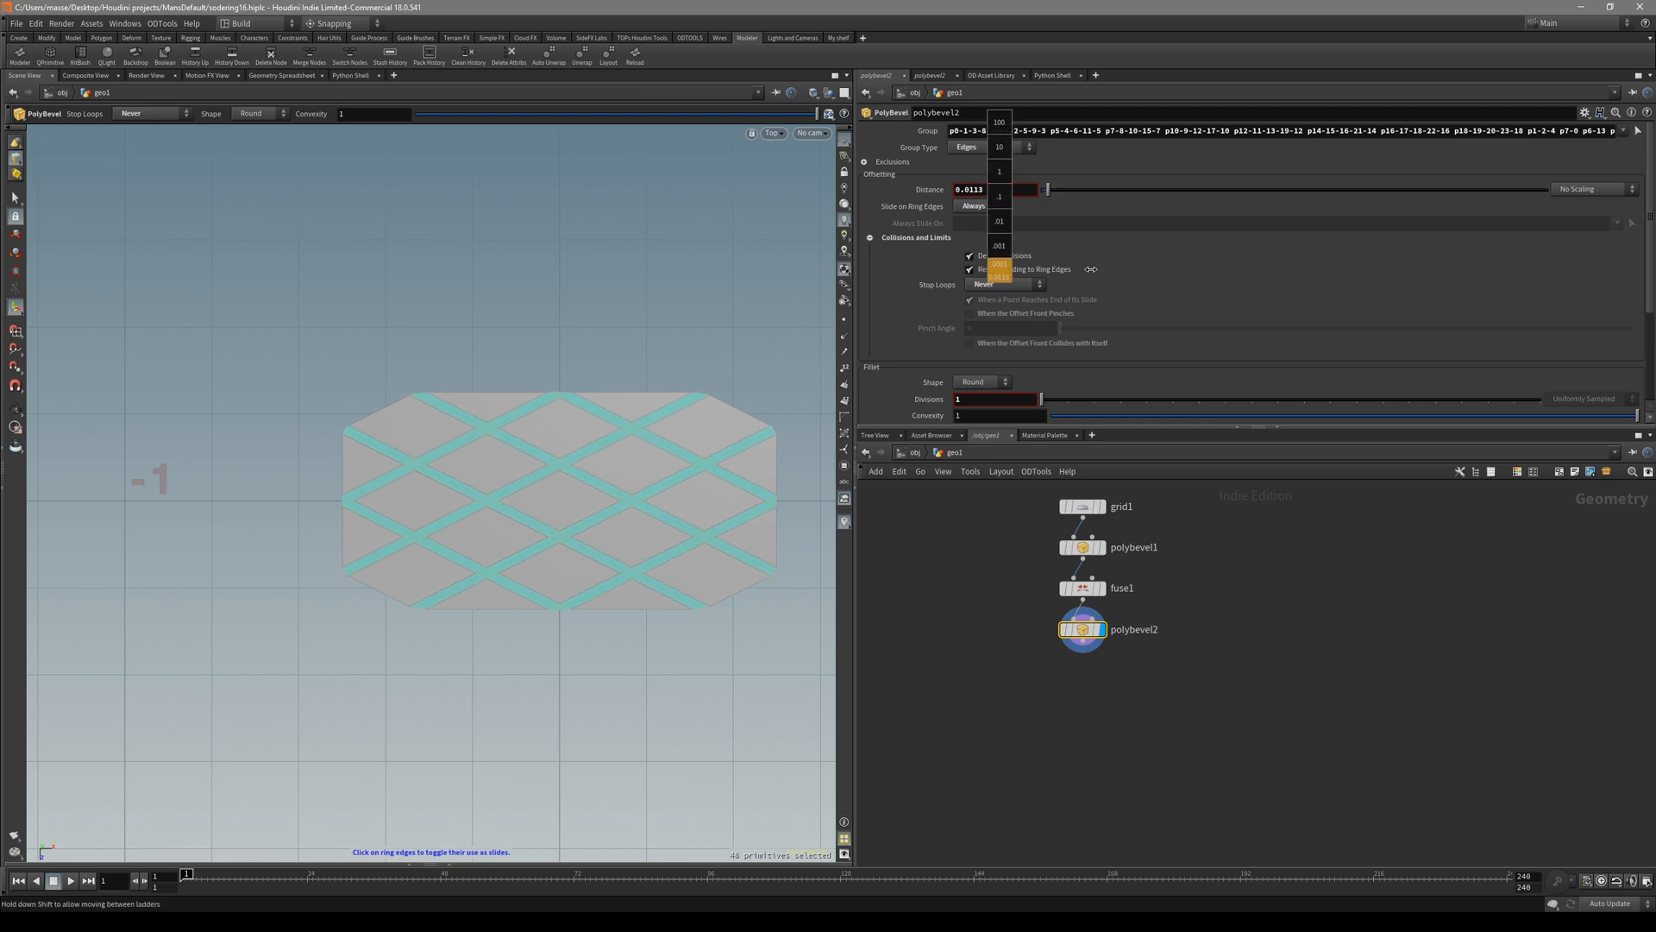
Set the edge PolyBevel Distance to 0.01 and enable its output groups.
{"action": "left_click", "coordinate": [997, 221]}
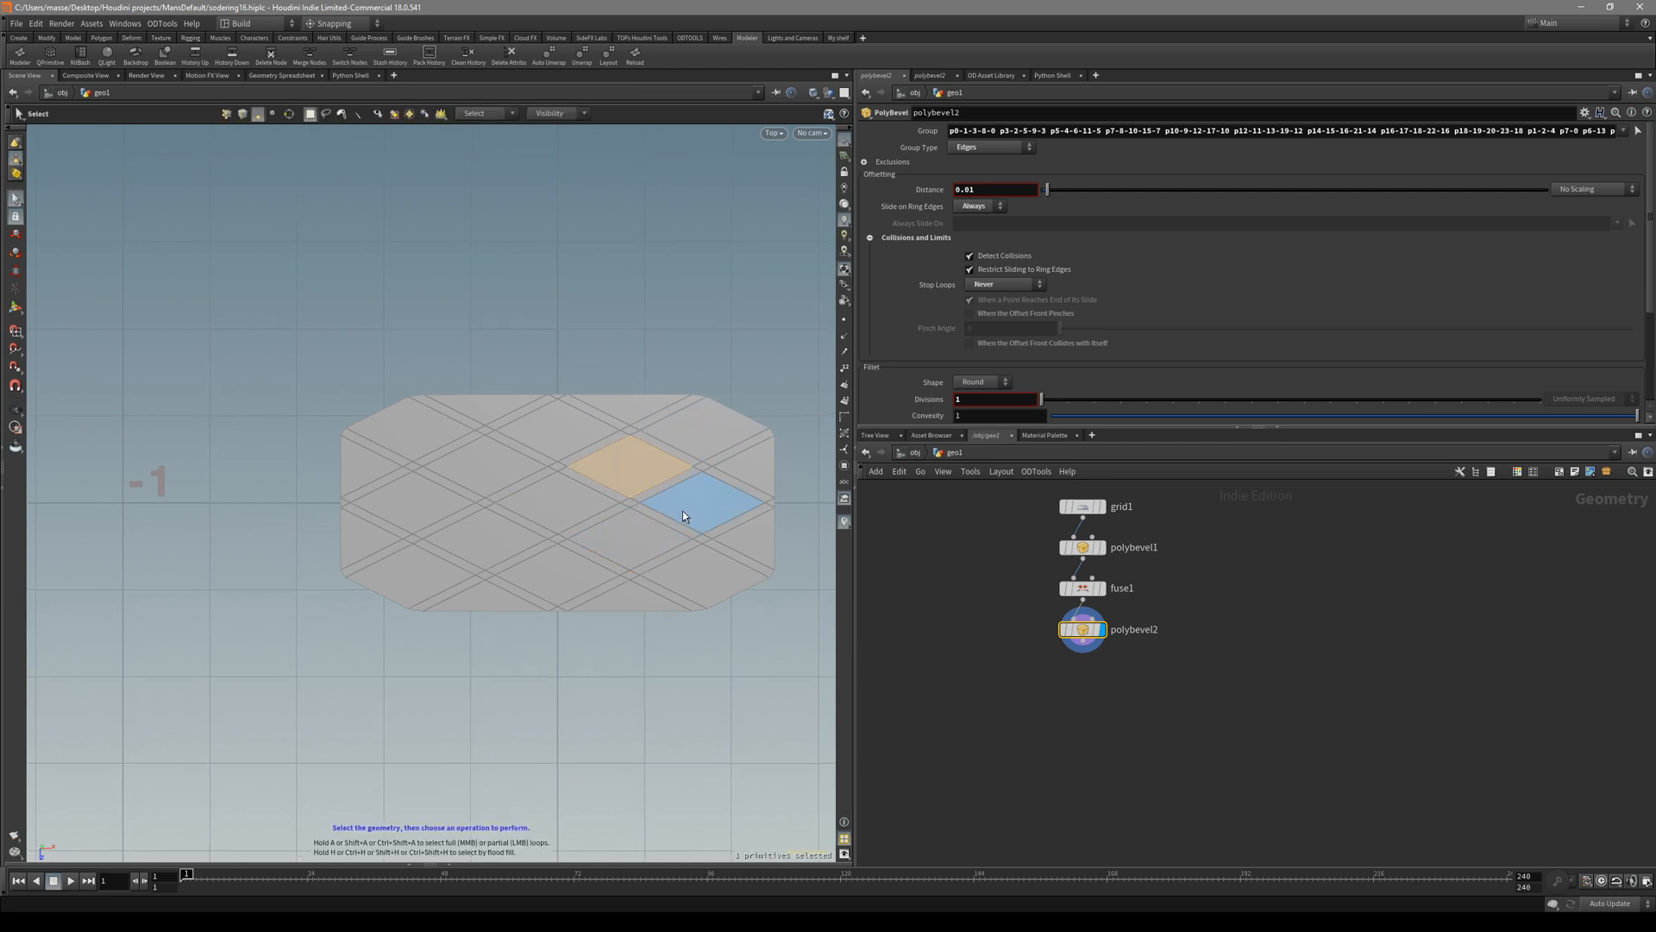
{"action": "left_click", "coordinate": [757, 353]}
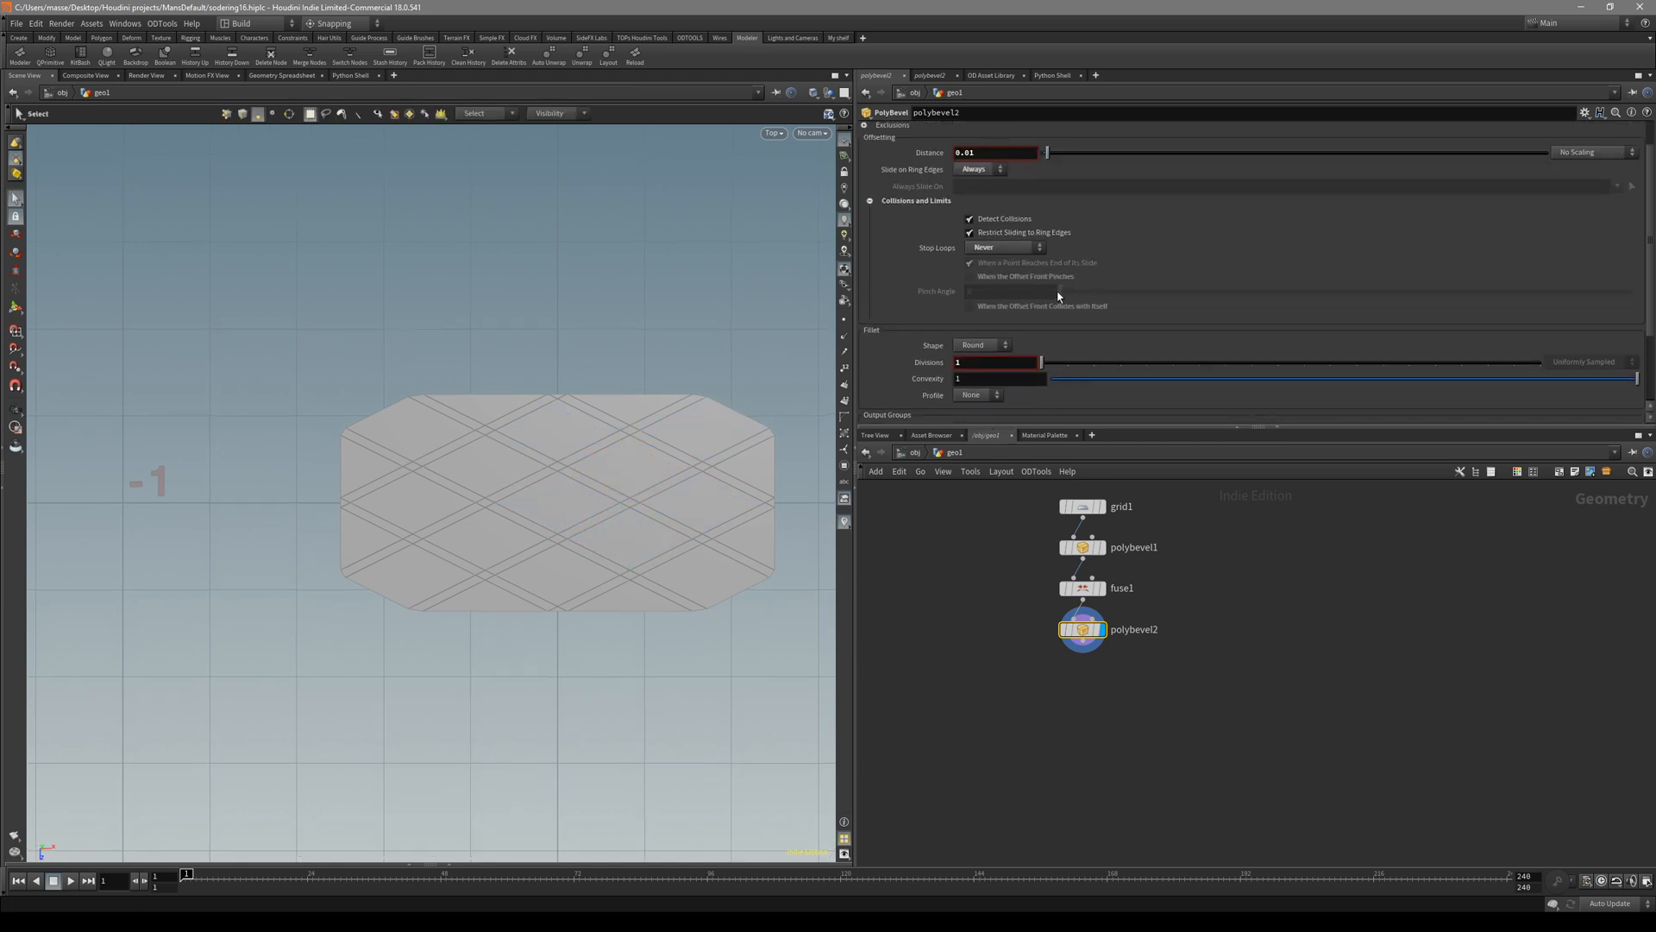
{"action": "scroll", "scroll_direction": "down", "scroll_amount": 3}
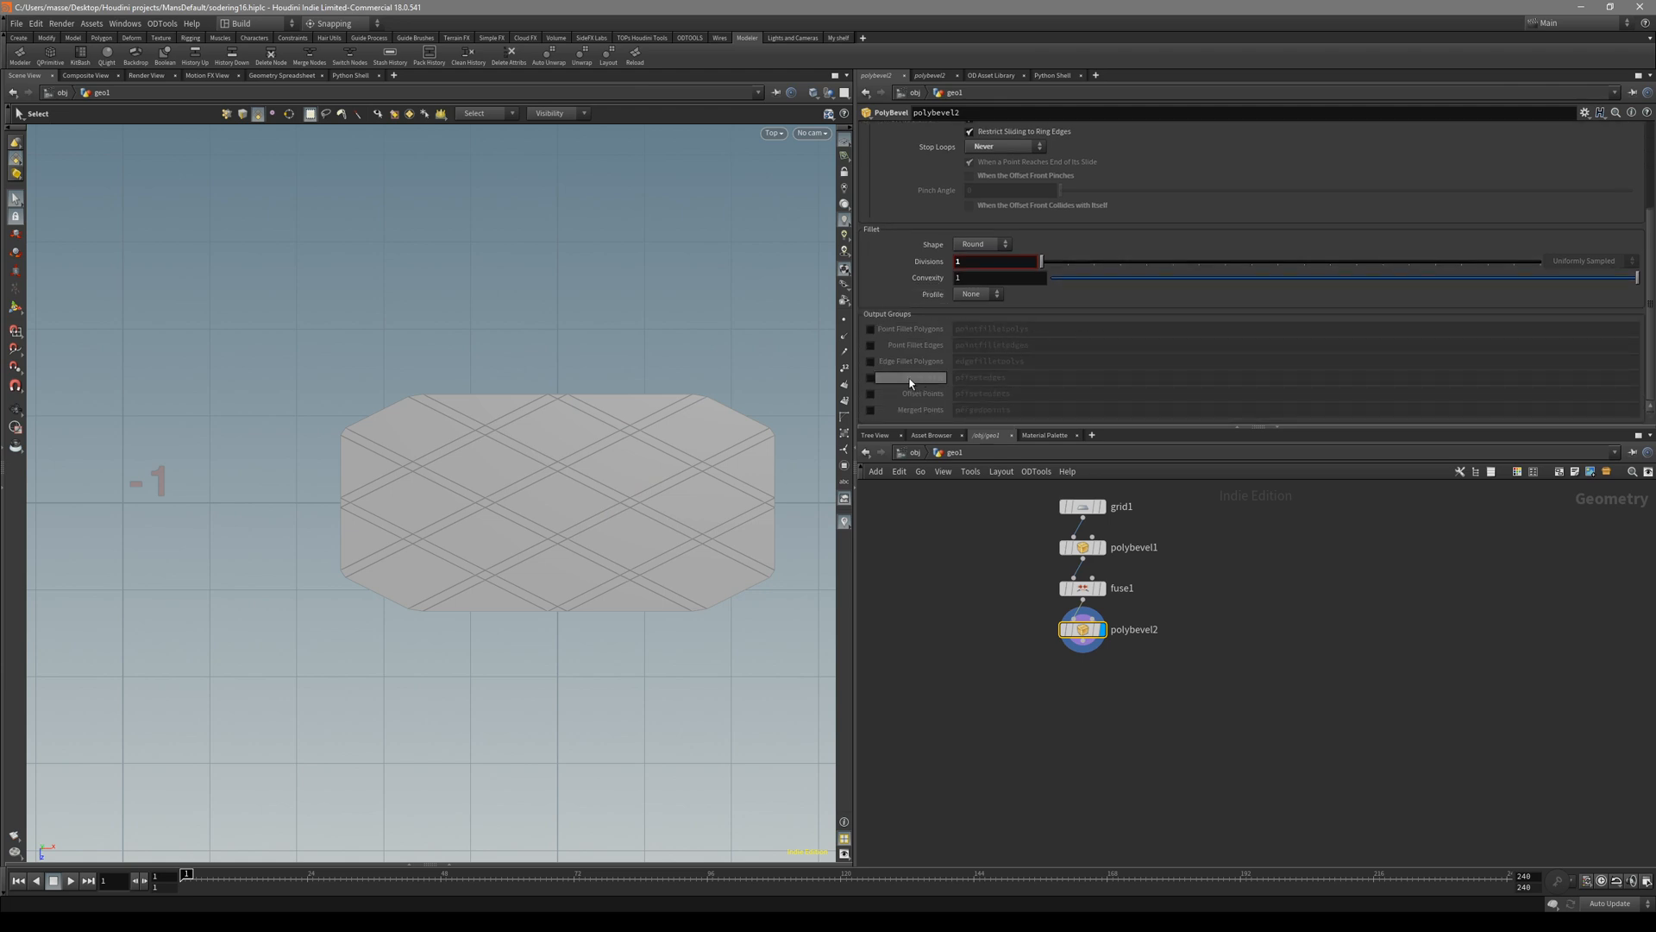
{"action": "mouse_move", "coordinate": [909, 361]}
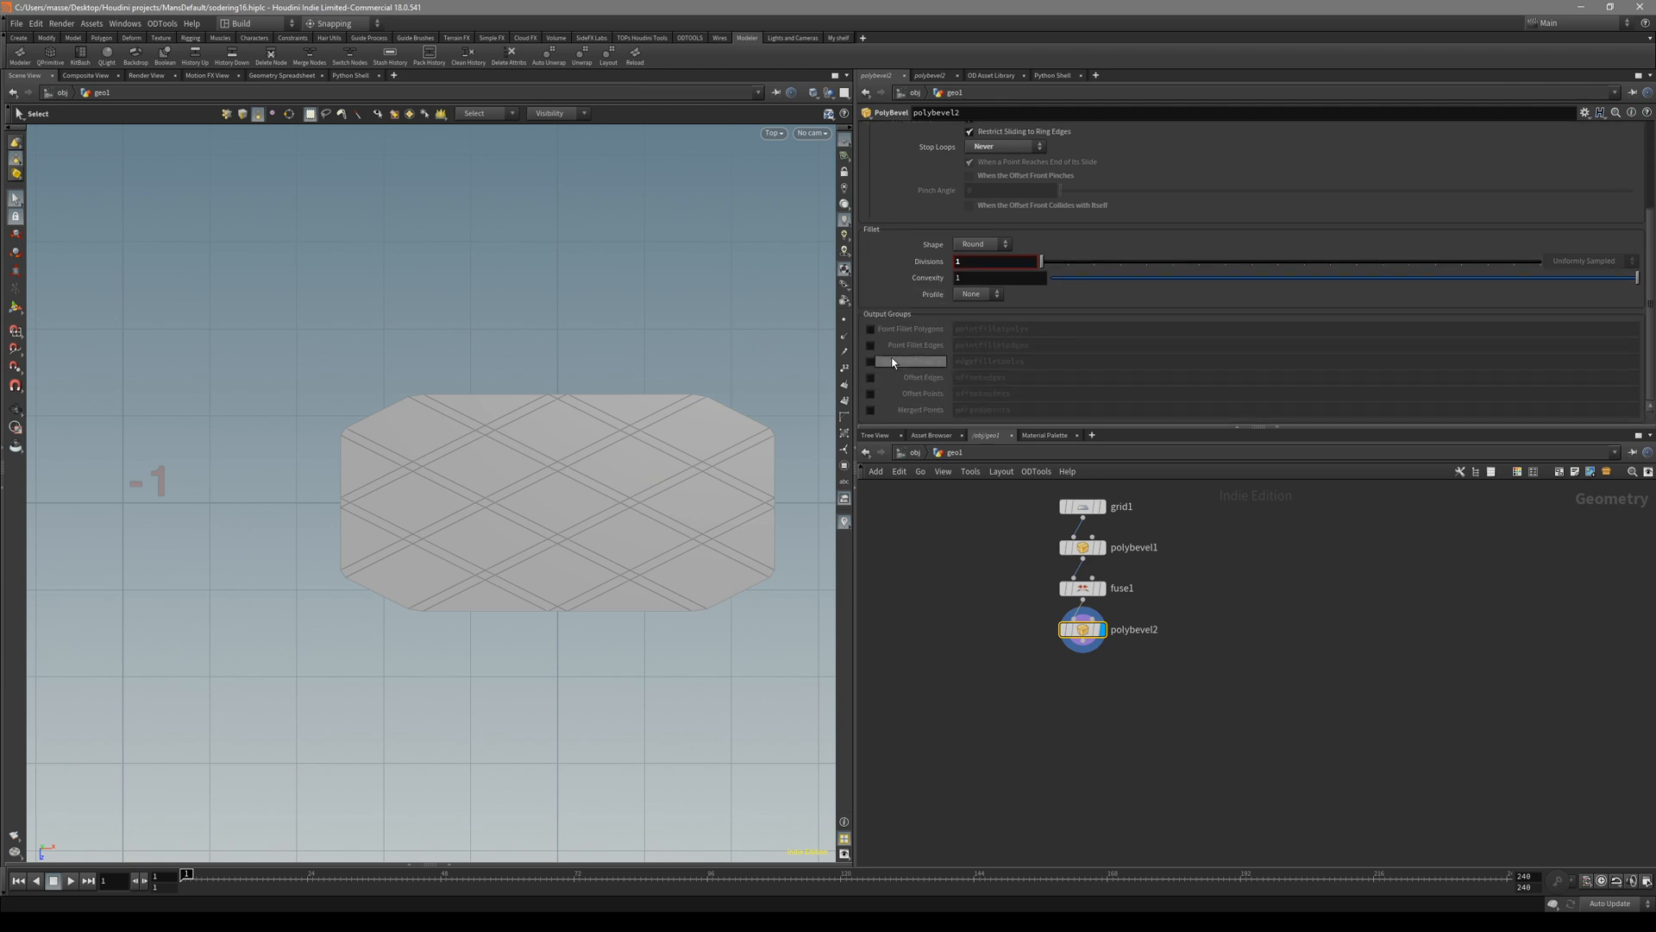
{"action": "mouse_move", "coordinate": [969, 359]}
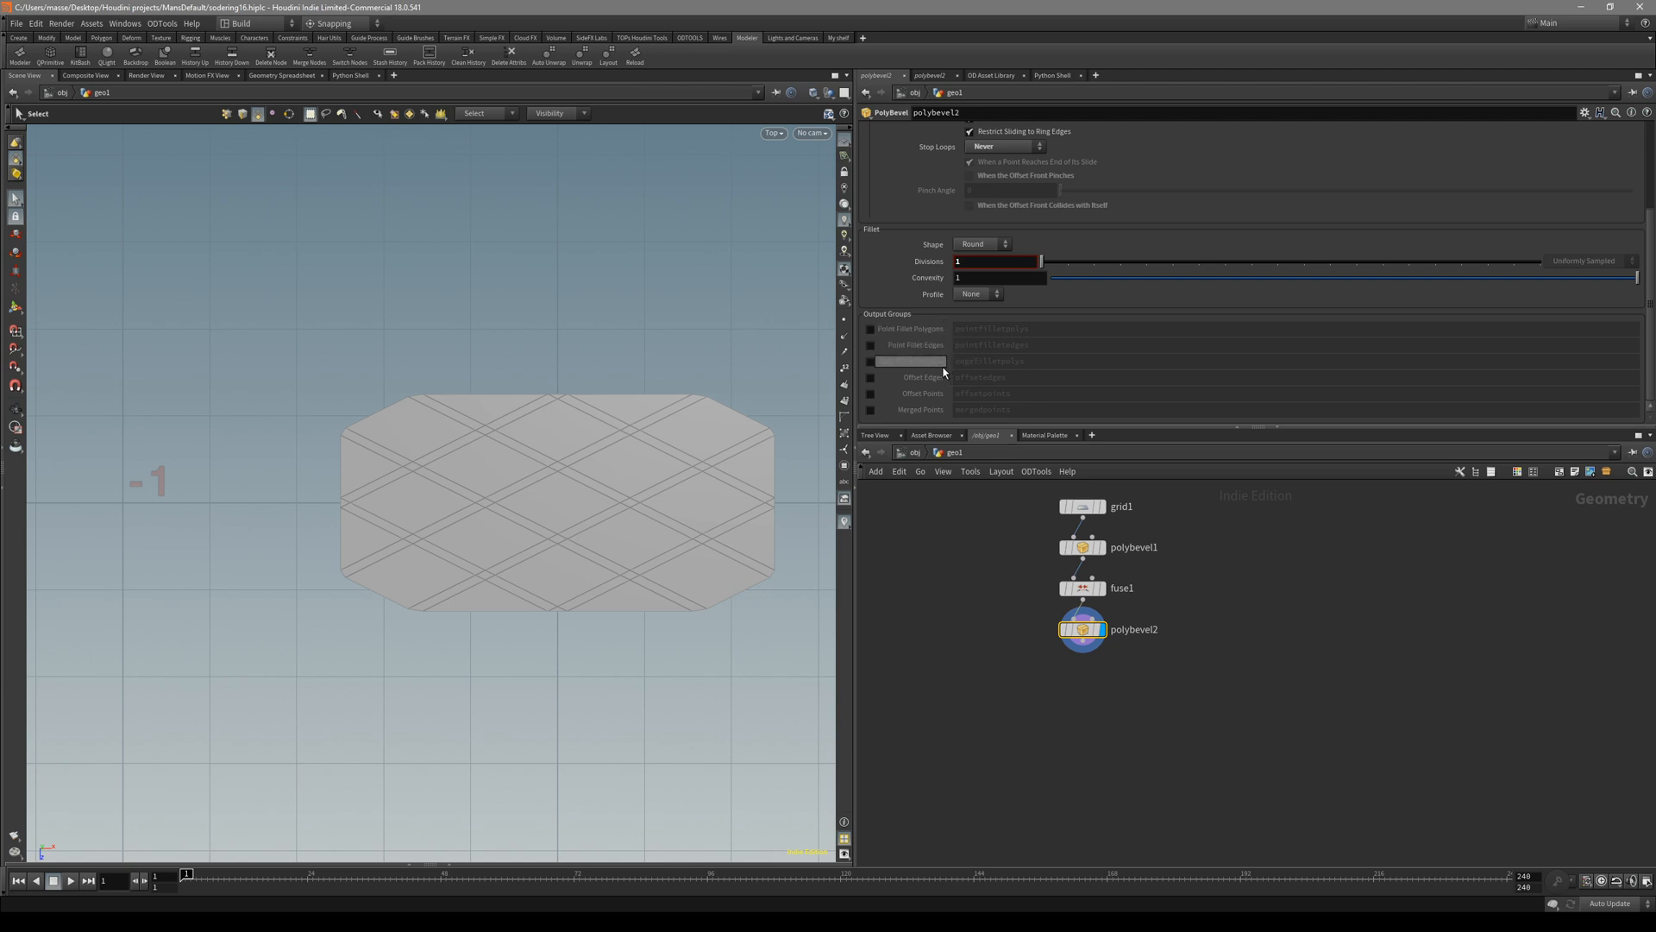
{"action": "left_click", "coordinate": [870, 329]}
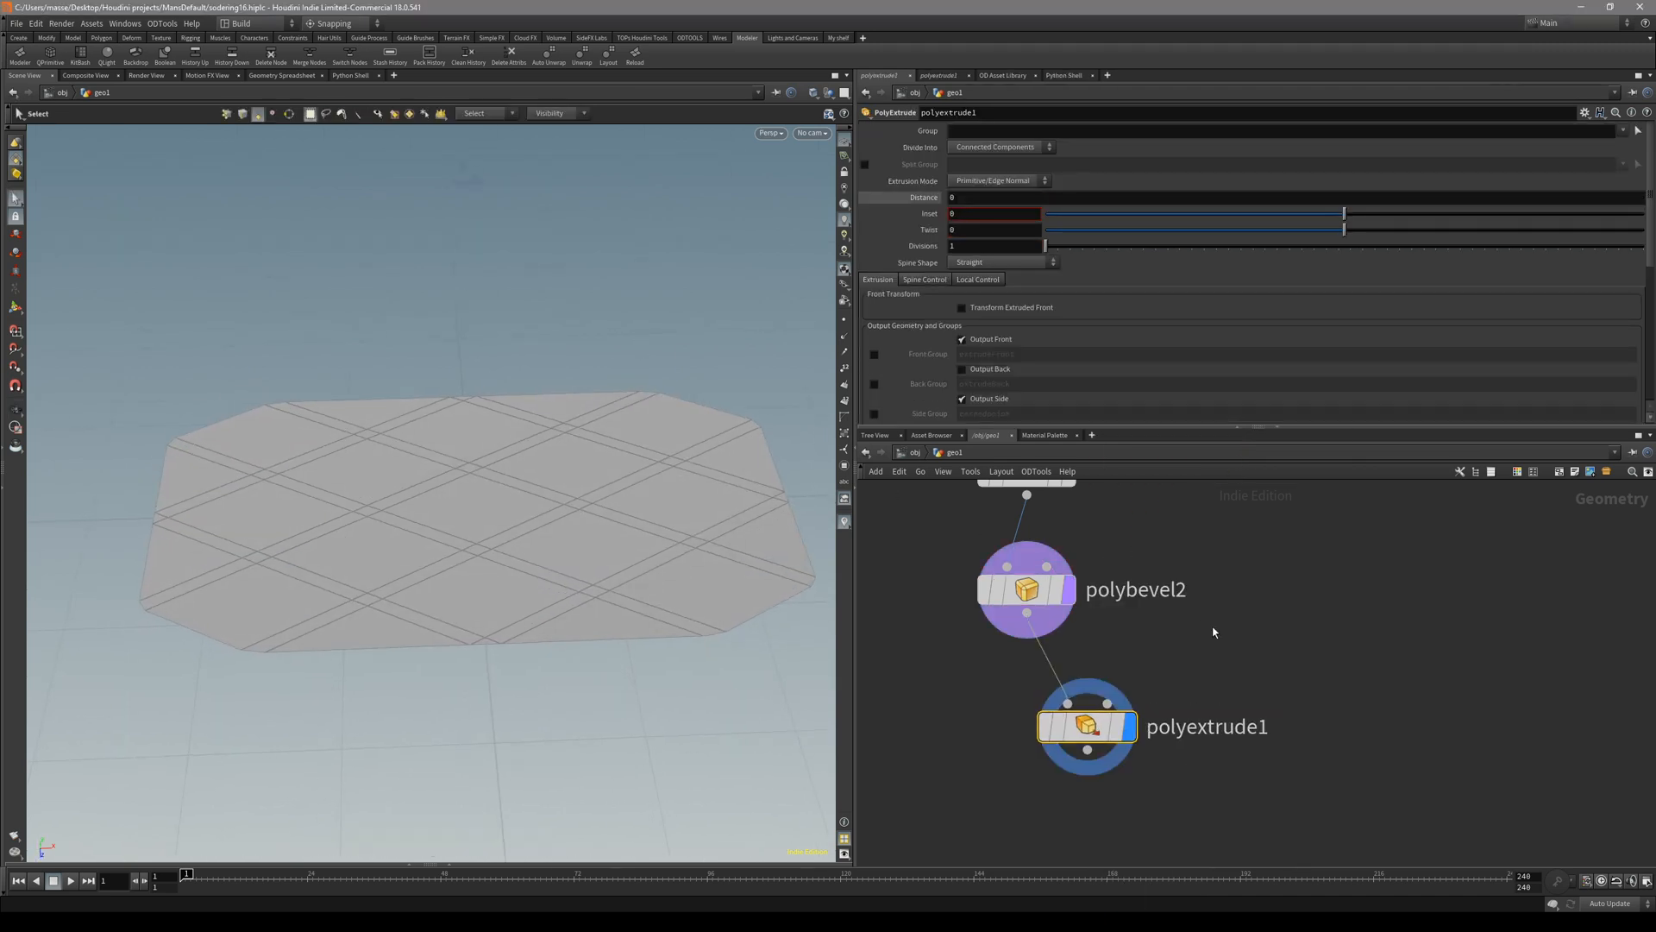
Output Point and Edge Fillet Polygon groups on polybevel2 and inspect panels and strips.
{"action": "left_click", "coordinate": [676, 505]}
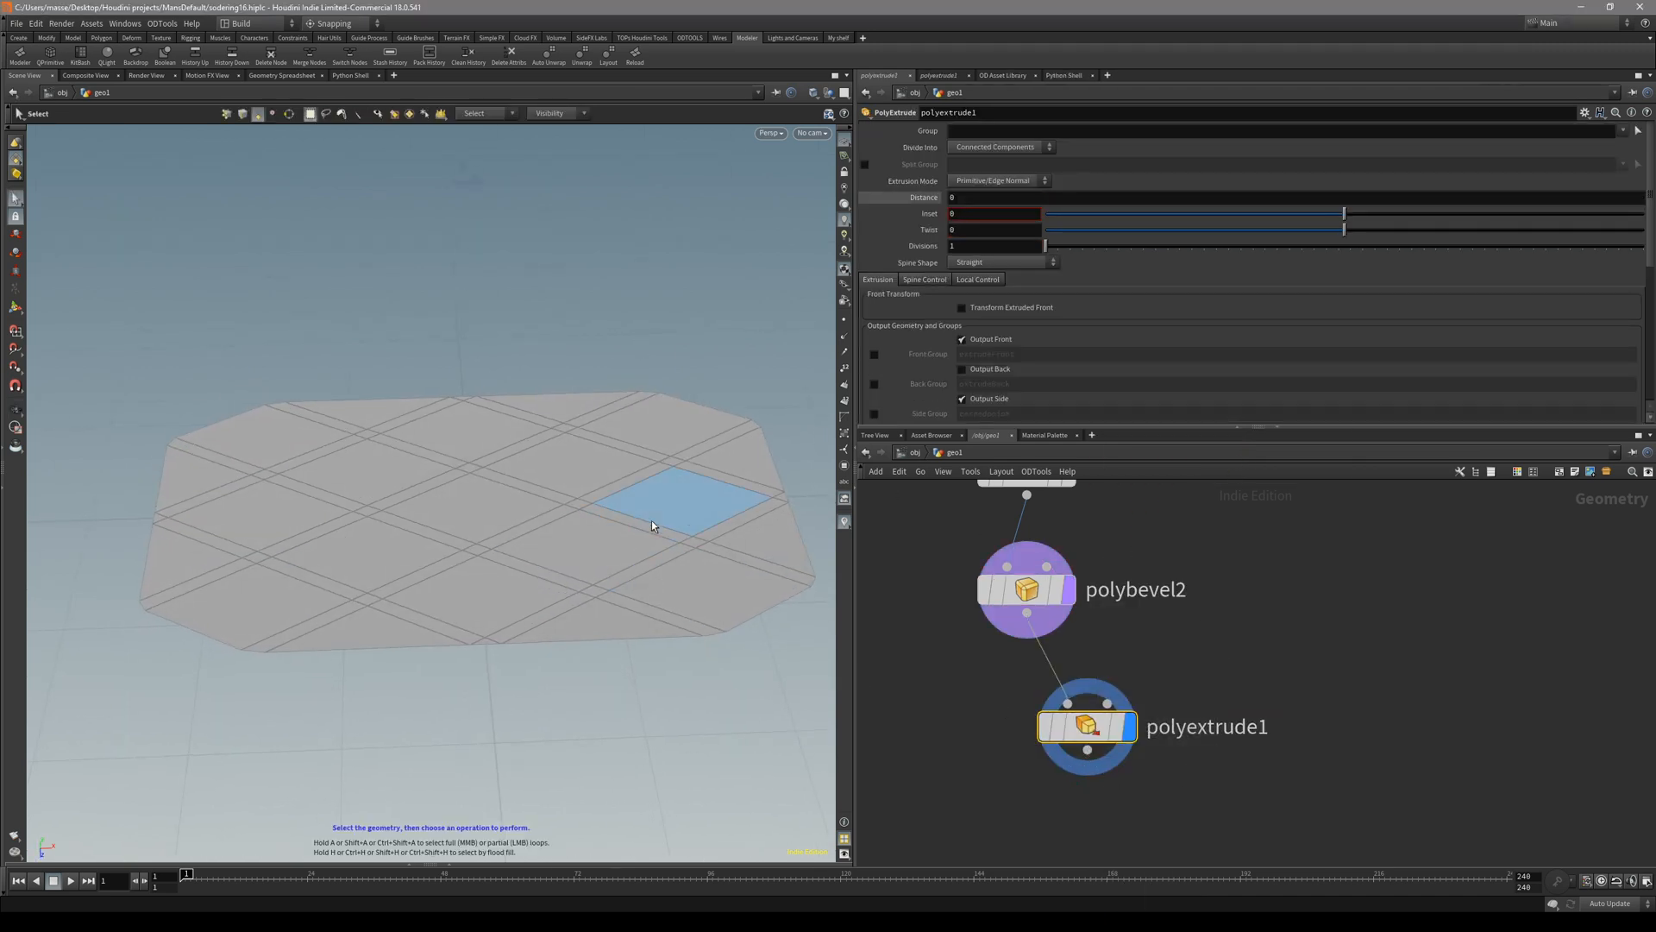
{"action": "left_click", "coordinate": [1024, 588]}
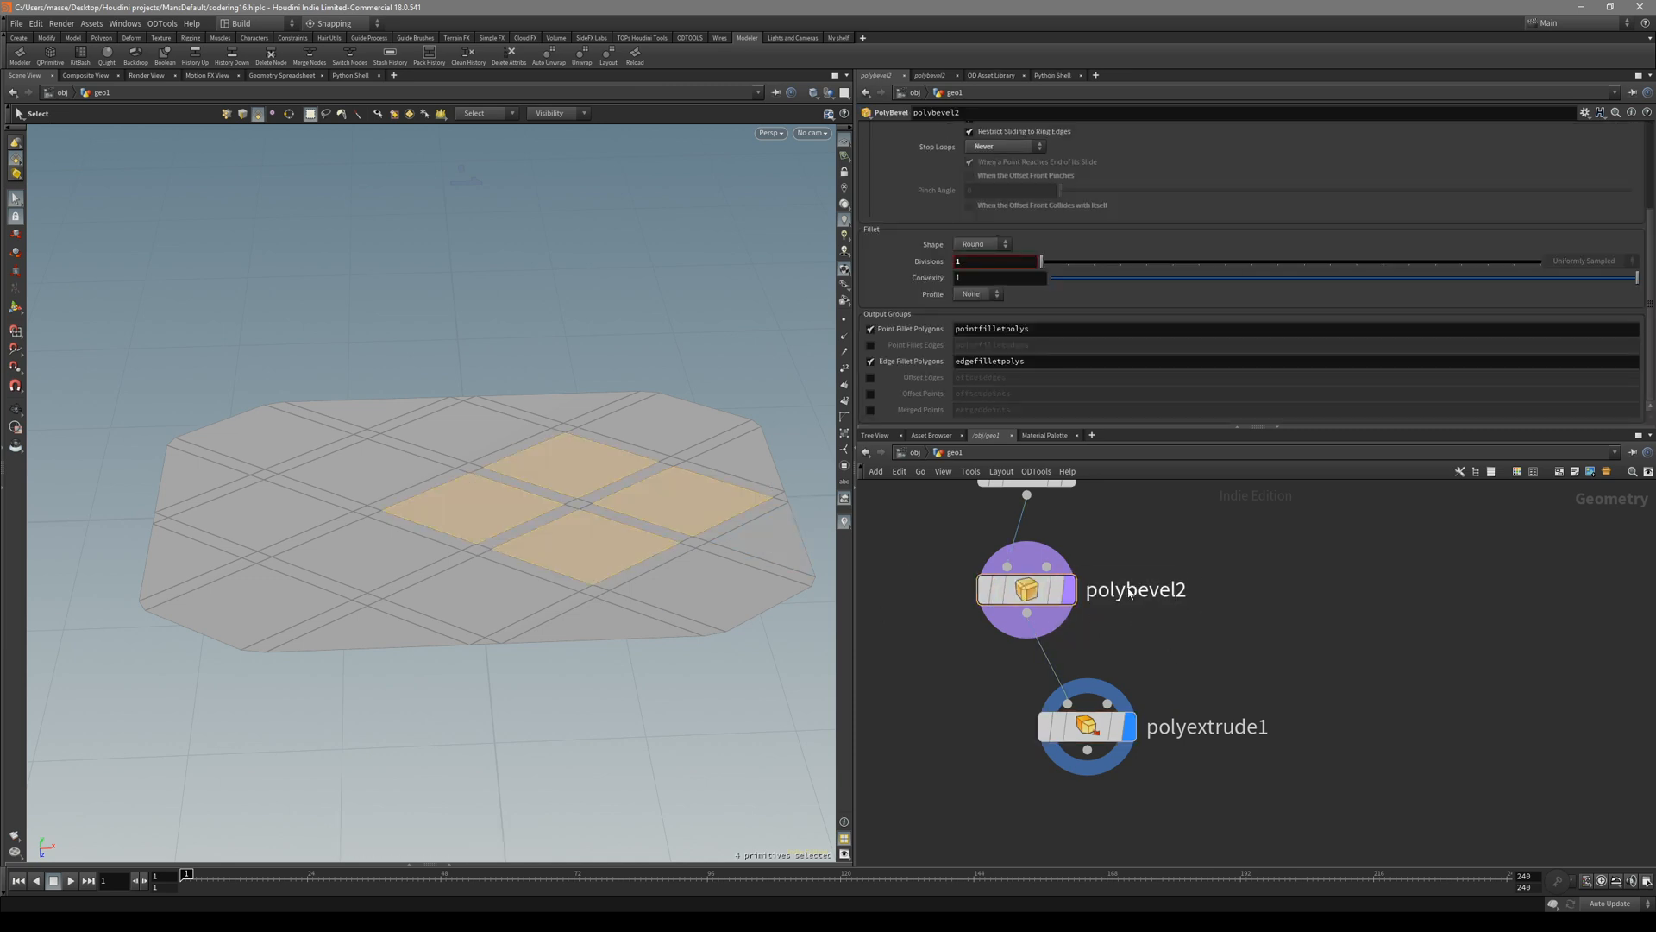
{"action": "left_click", "coordinate": [1025, 588]}
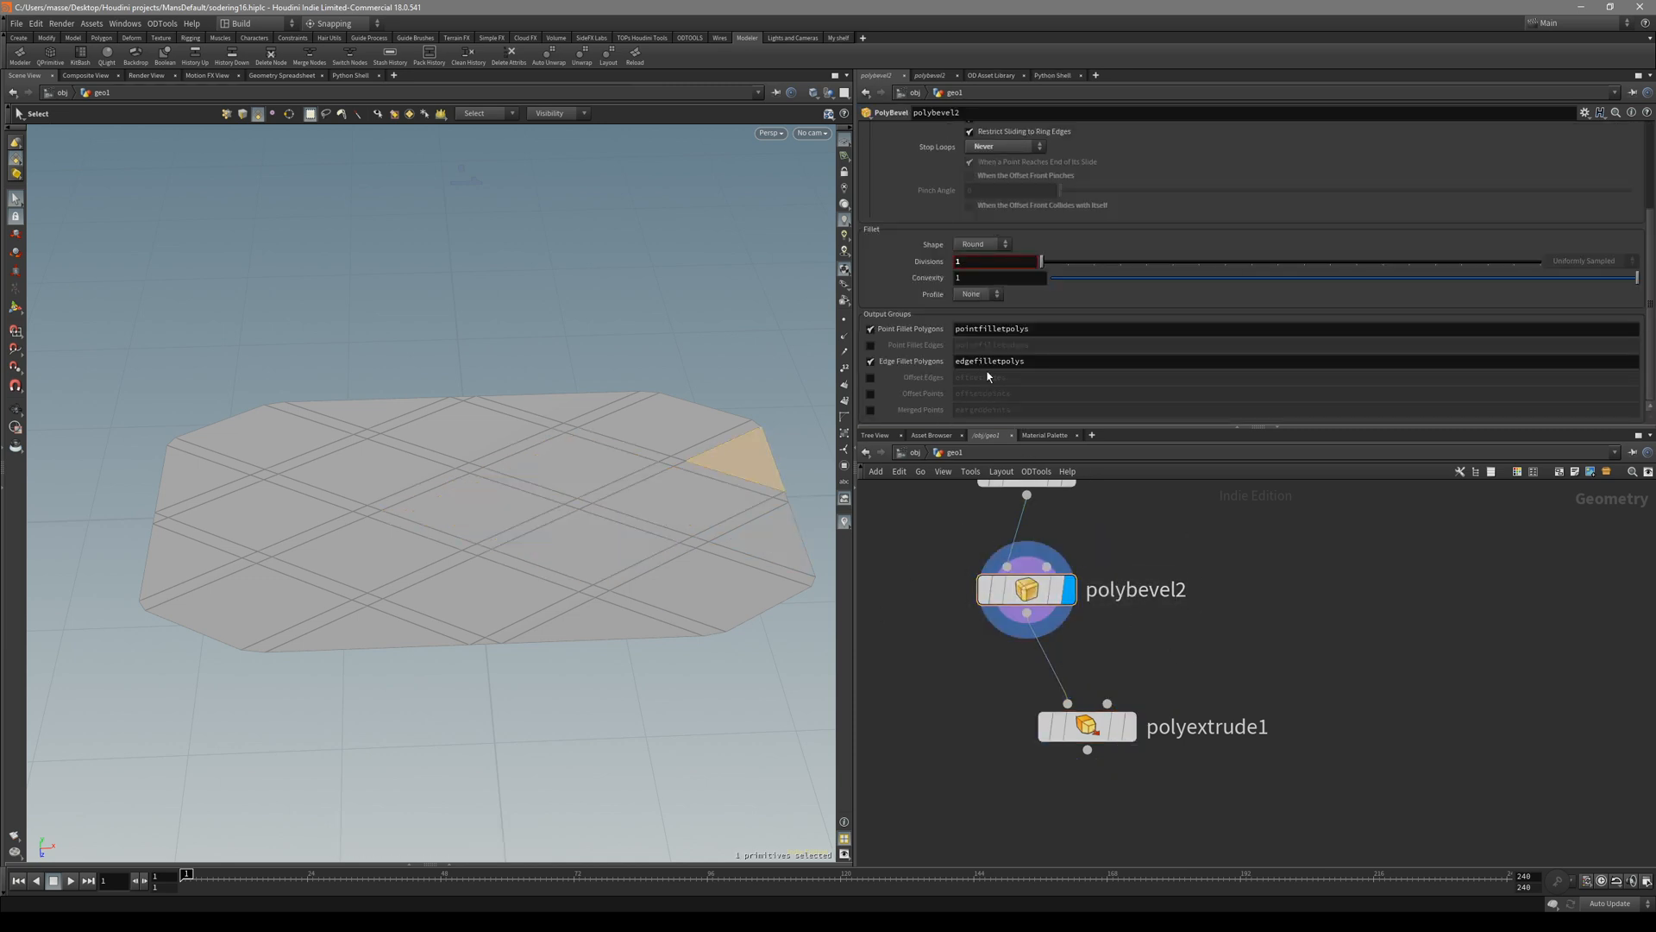
{"action": "left_click", "coordinate": [1086, 725]}
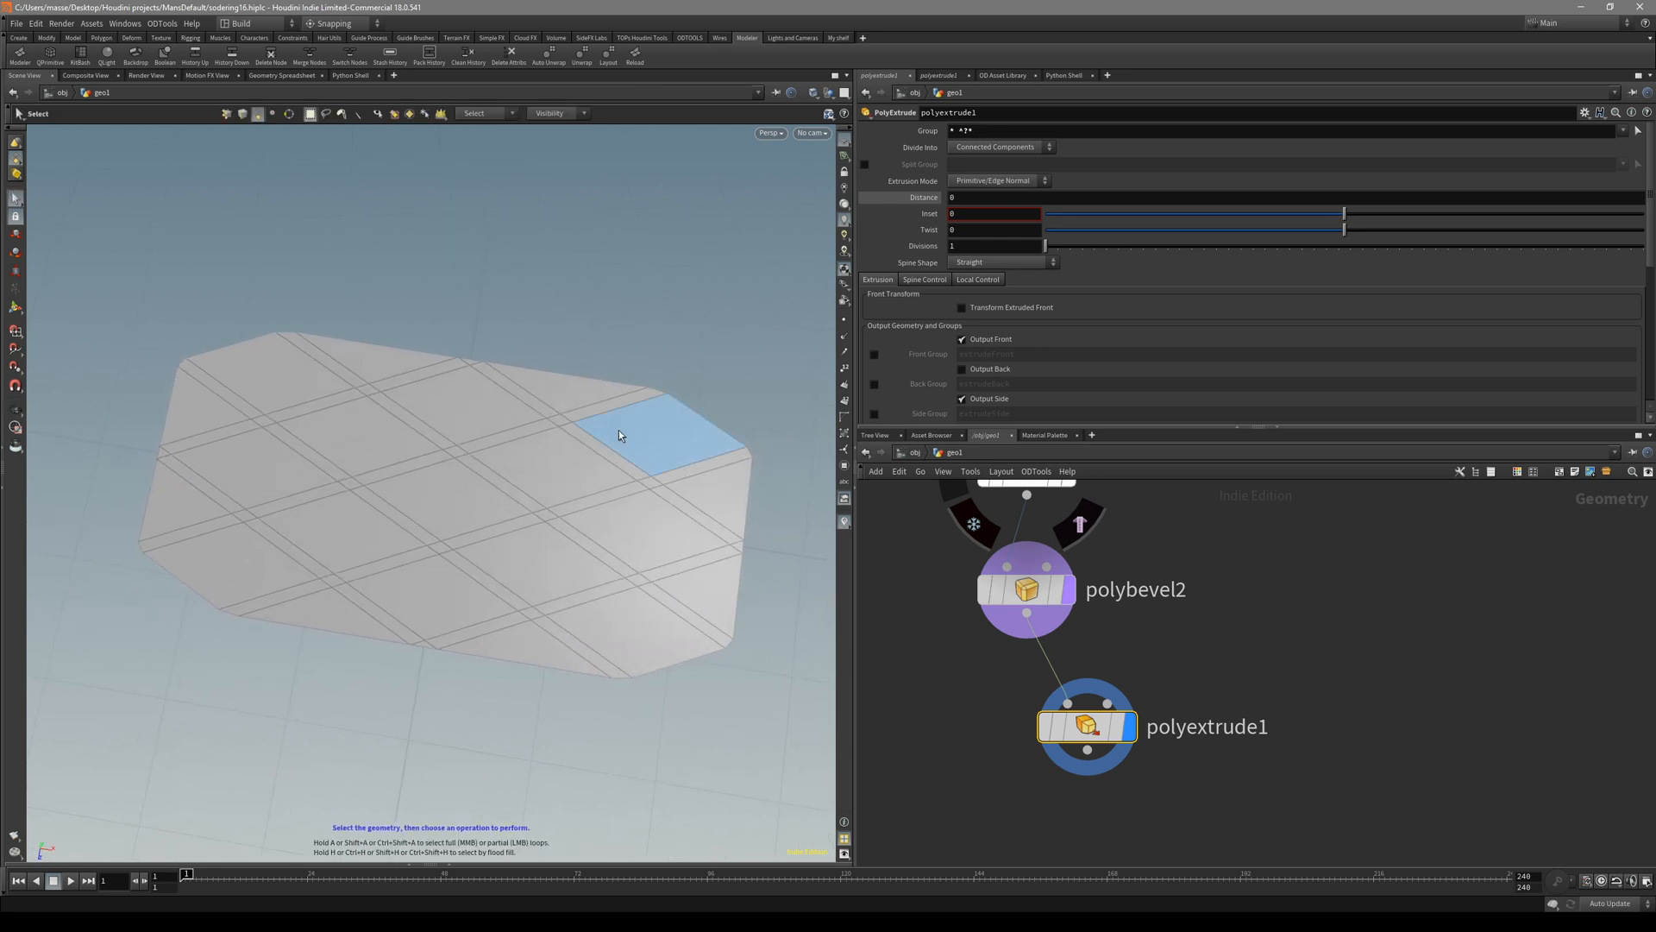
{"action": "left_click", "coordinate": [542, 410]}
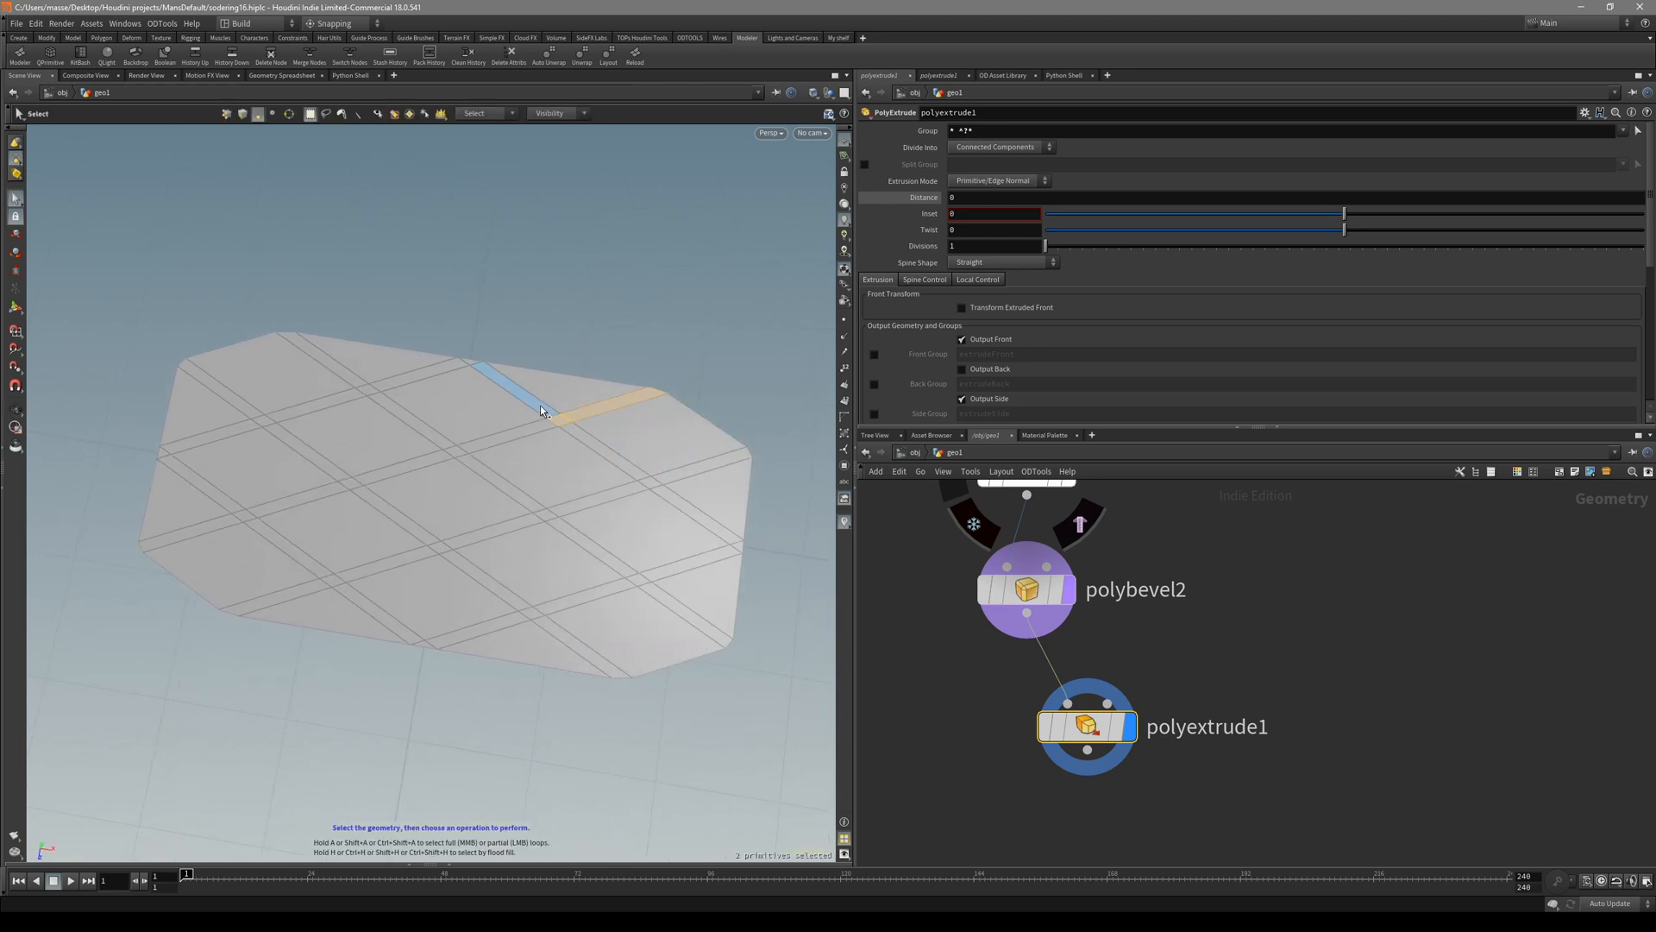
{"action": "left_click", "coordinate": [1025, 589]}
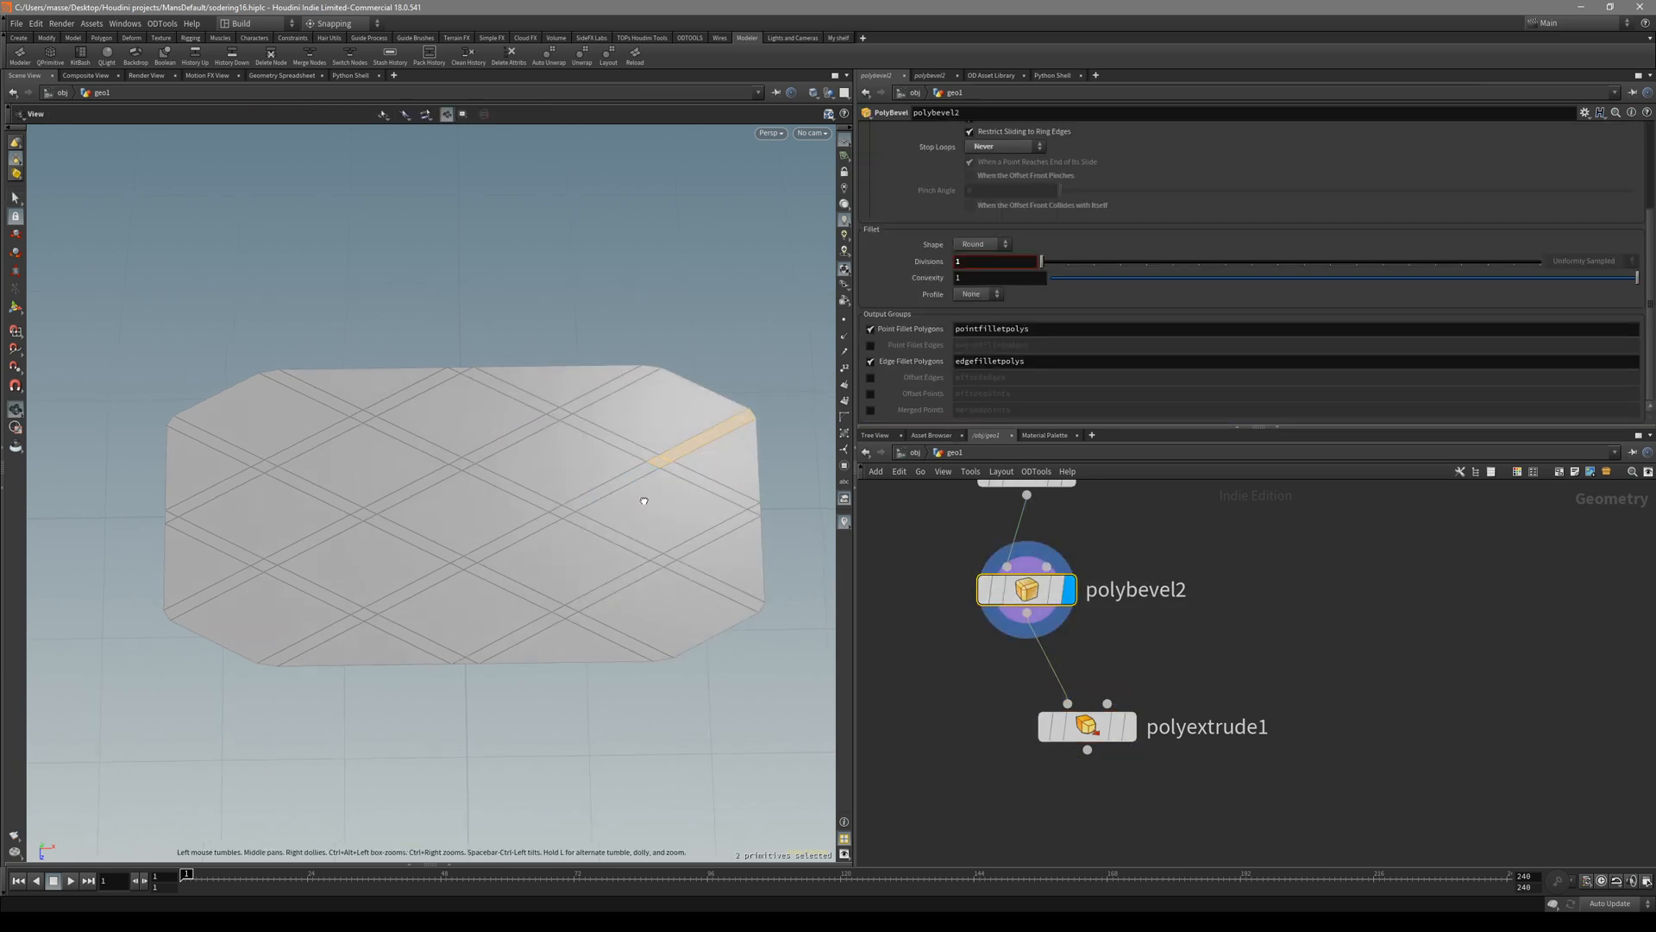
{"action": "left_click", "coordinate": [1086, 726]}
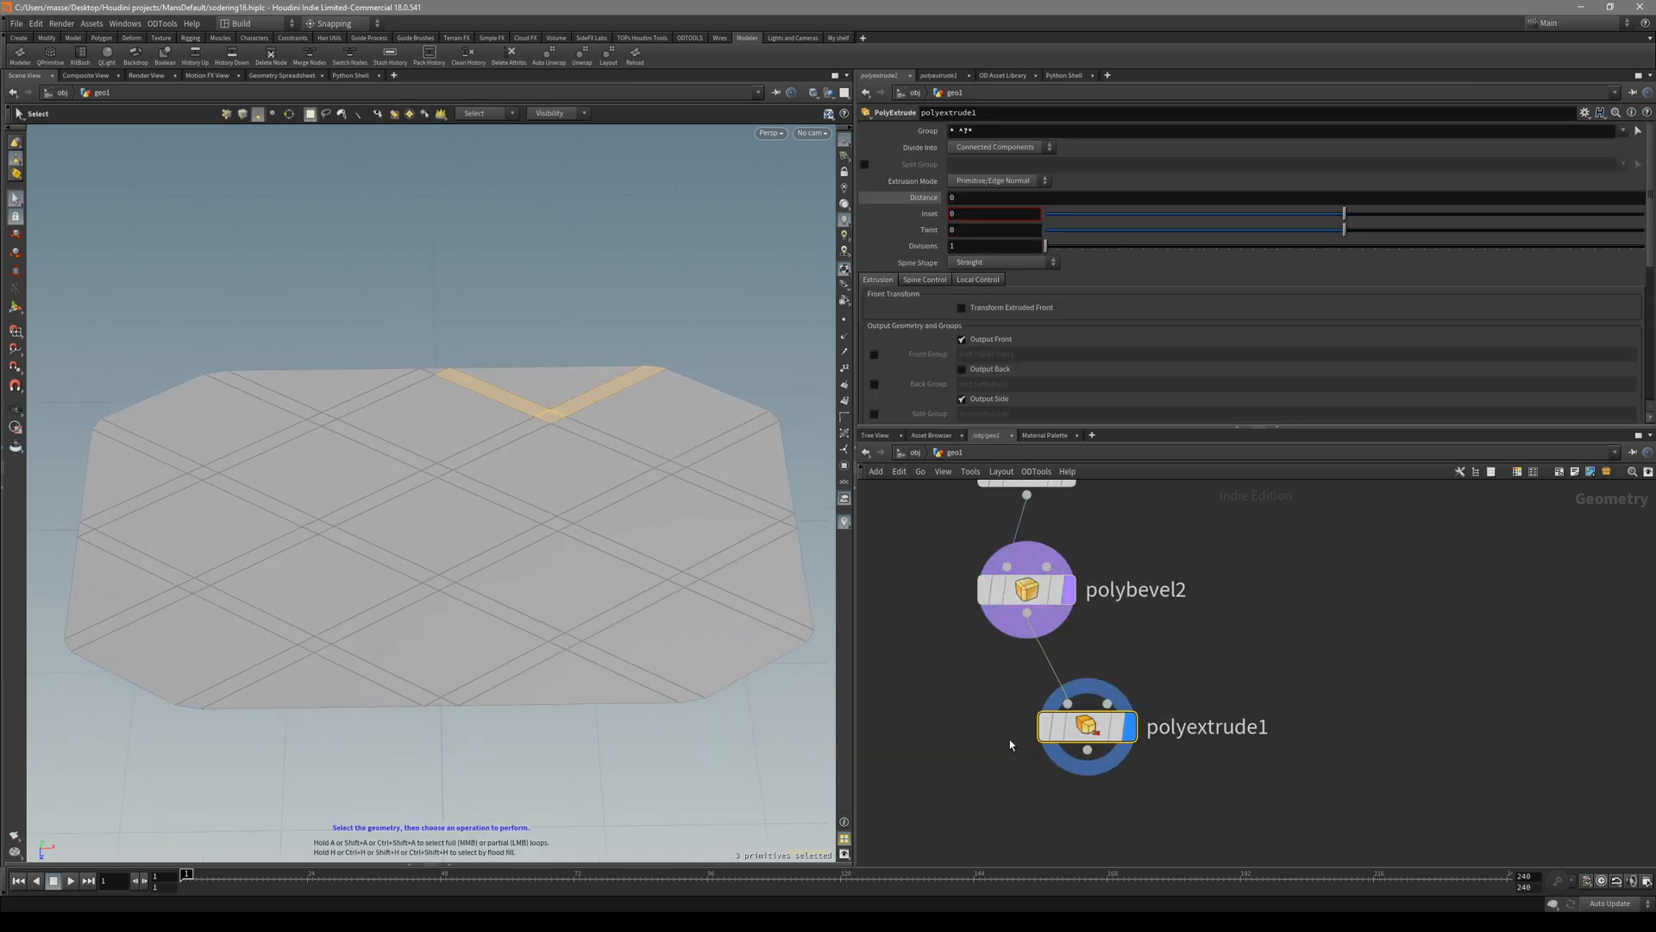
{"action": "left_click", "coordinate": [634, 382]}
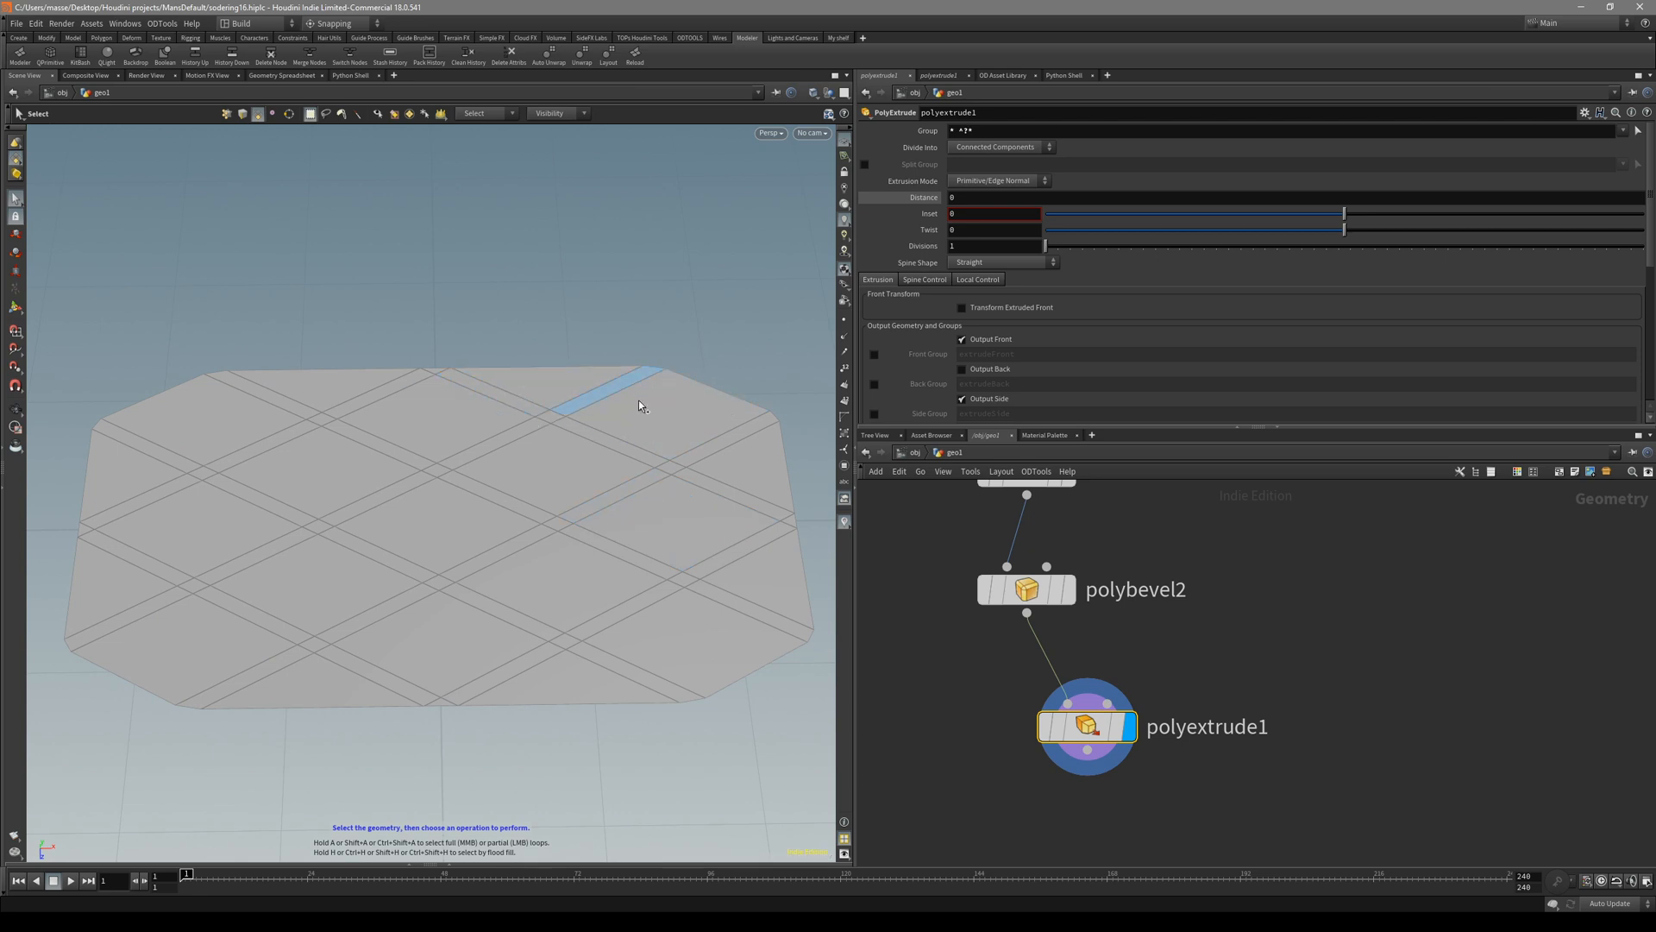
{"action": "left_click", "coordinate": [998, 197]}
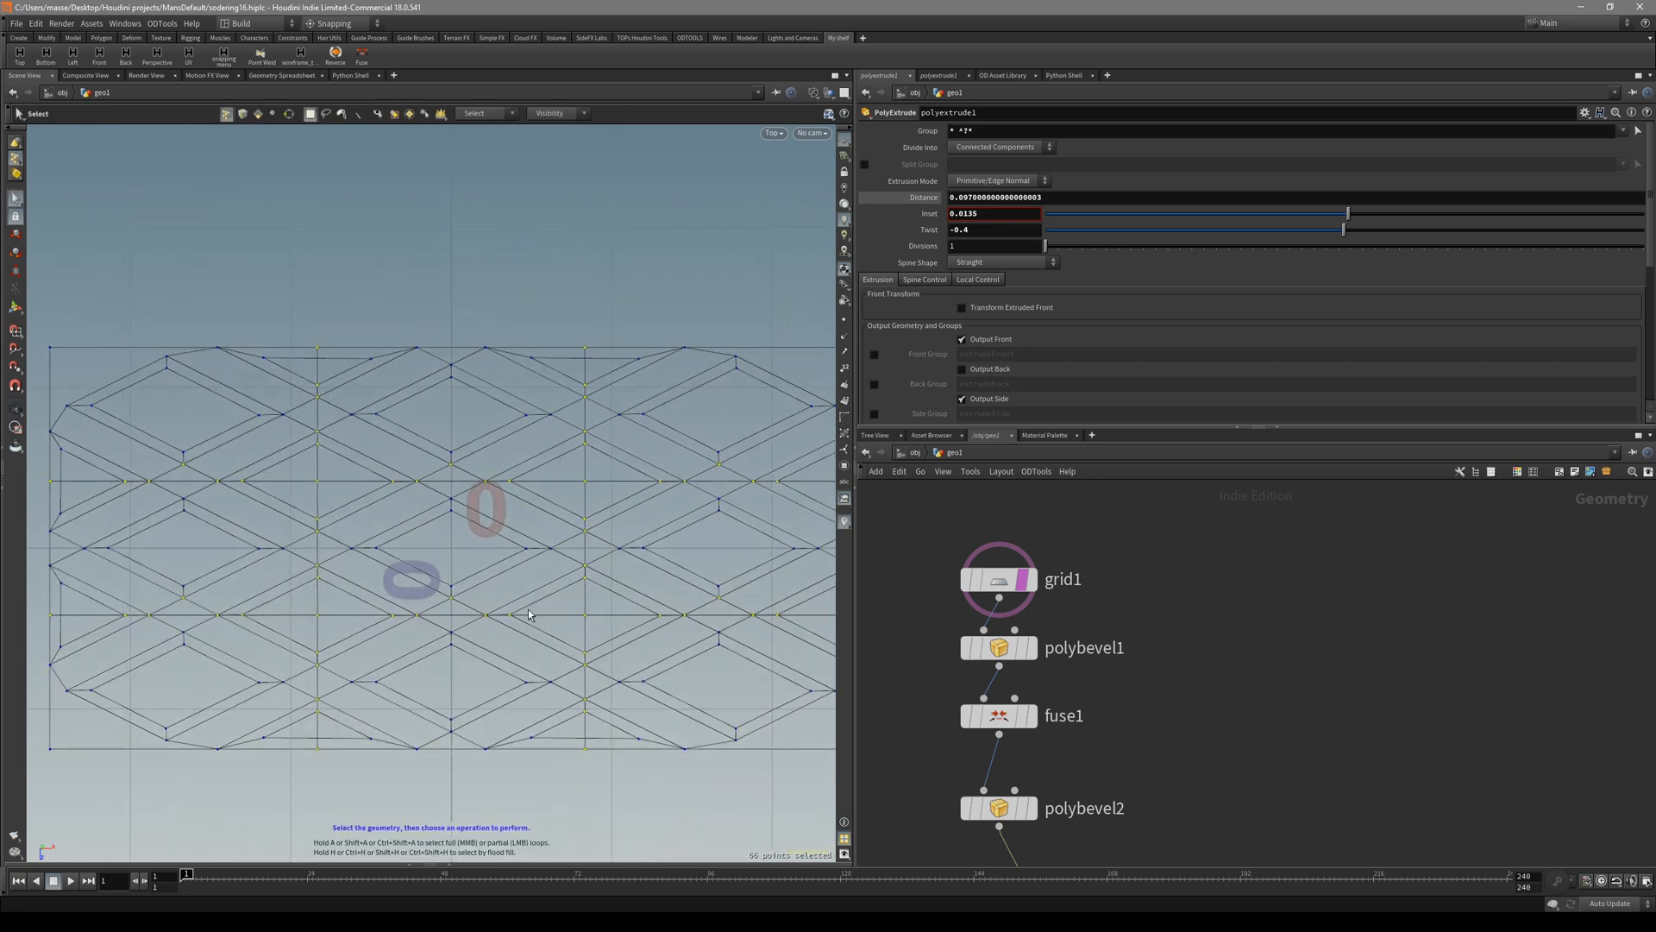
Extrude with Distance 0.097, Inset 0.0135, Twist -0.4, checking lattice points and panels.
{"action": "left_click", "coordinate": [449, 549]}
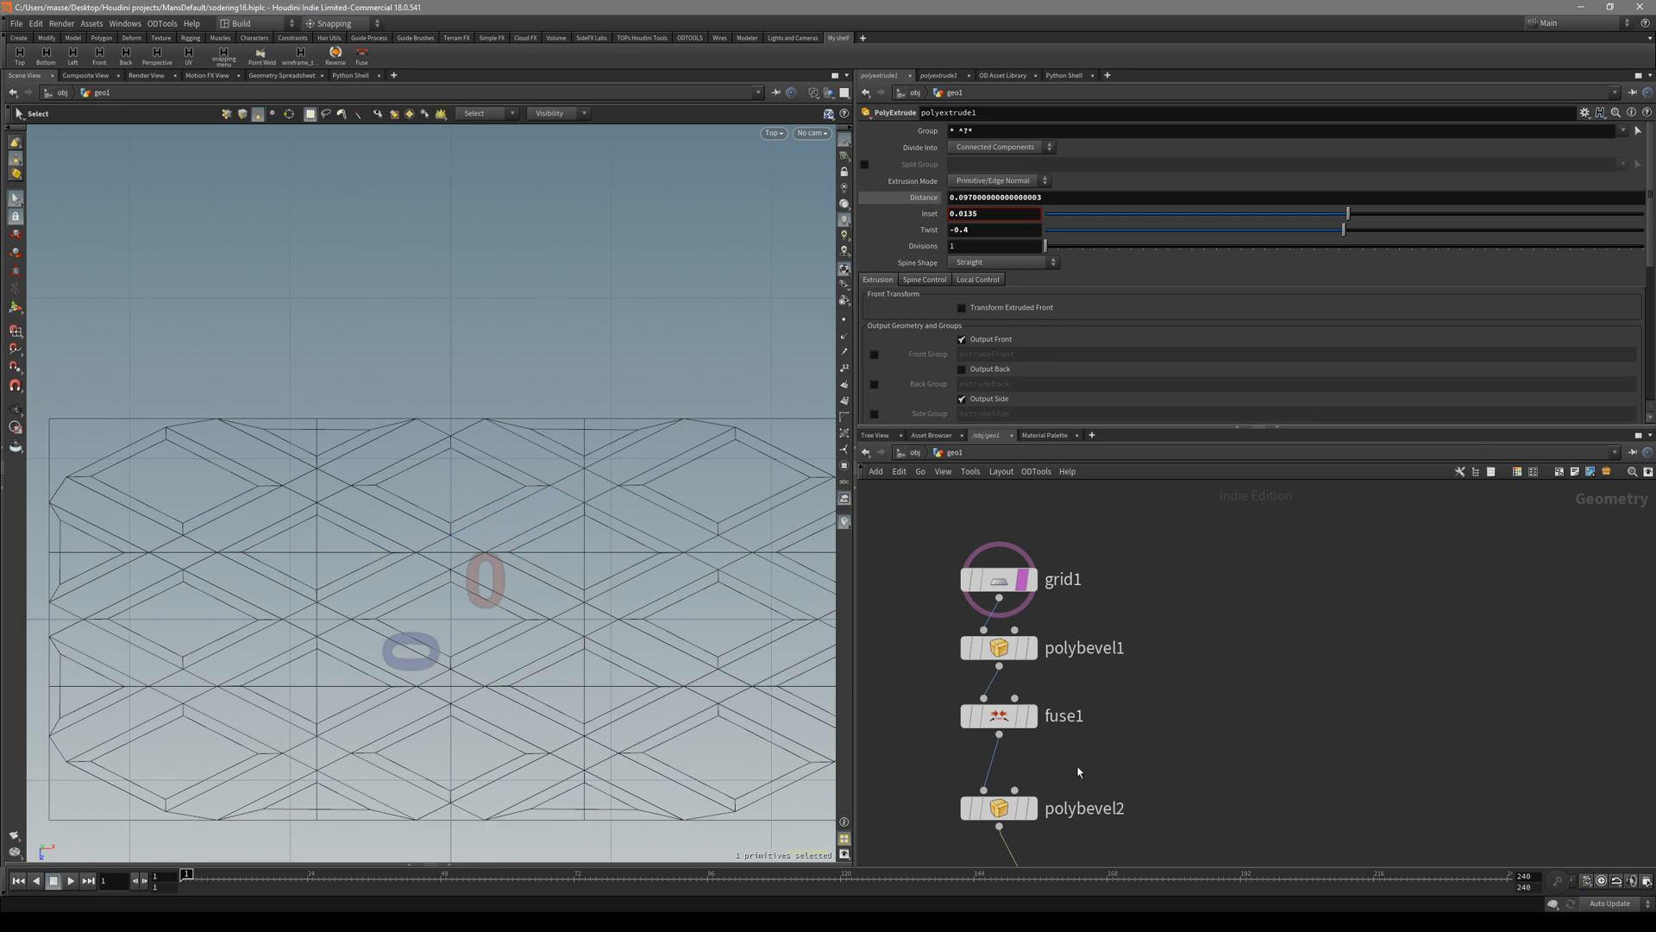
{"action": "left_click", "coordinate": [997, 648]}
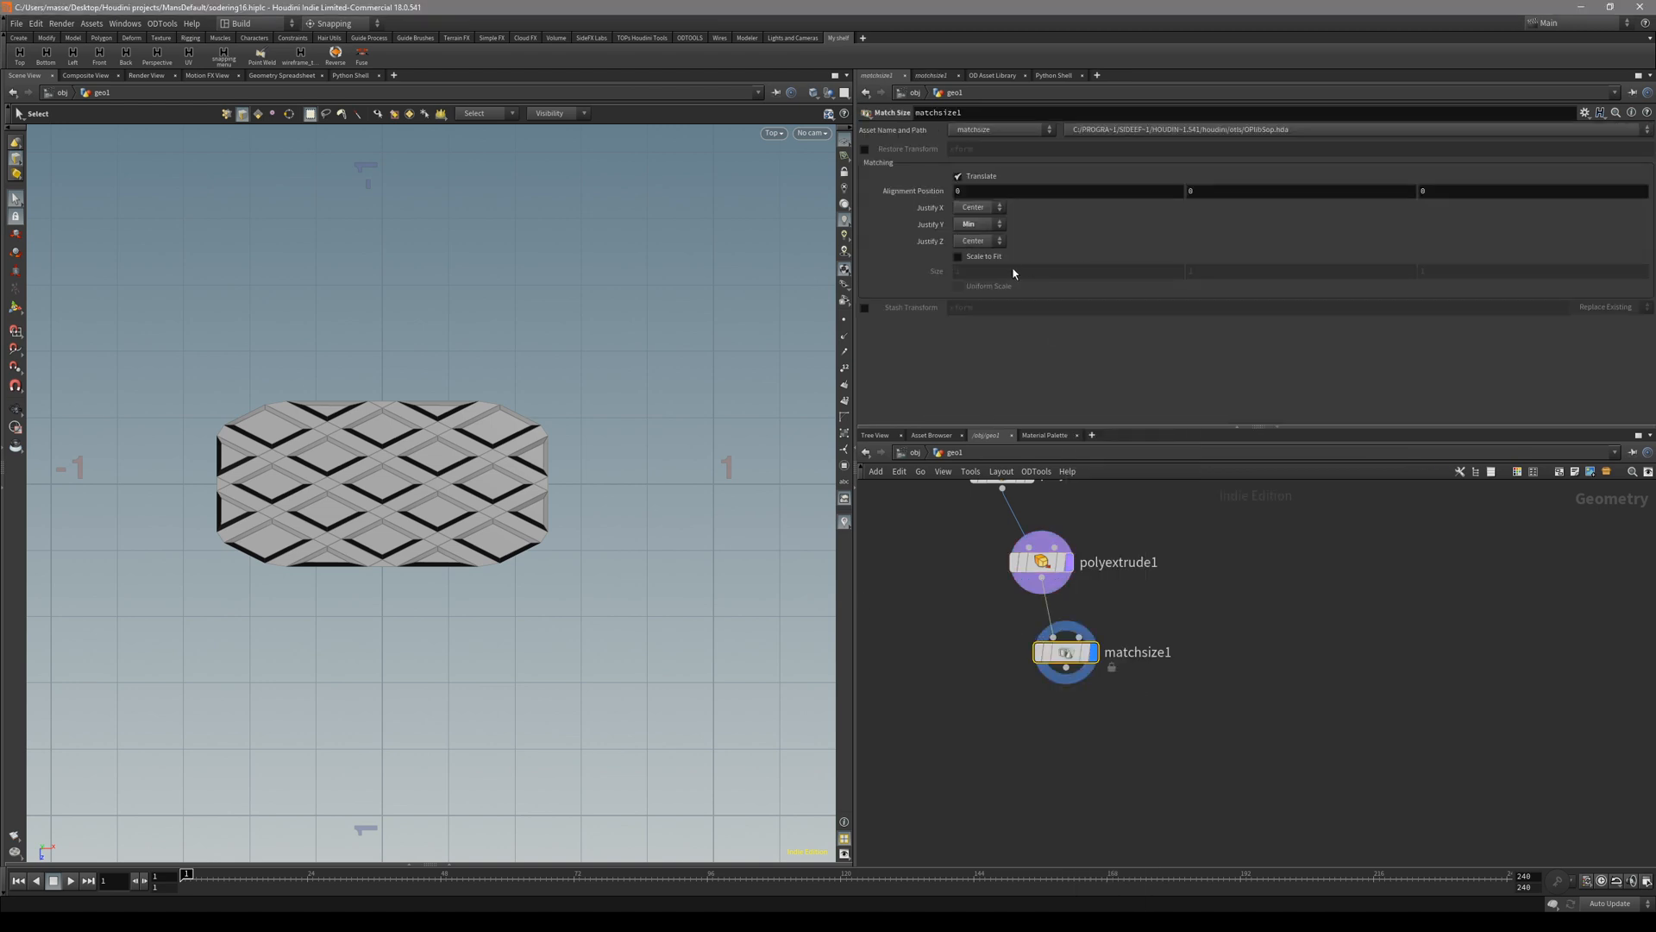
Set matchsize1 Justify X and Z to Min and Justify Y to None.
{"action": "left_click", "coordinate": [979, 207]}
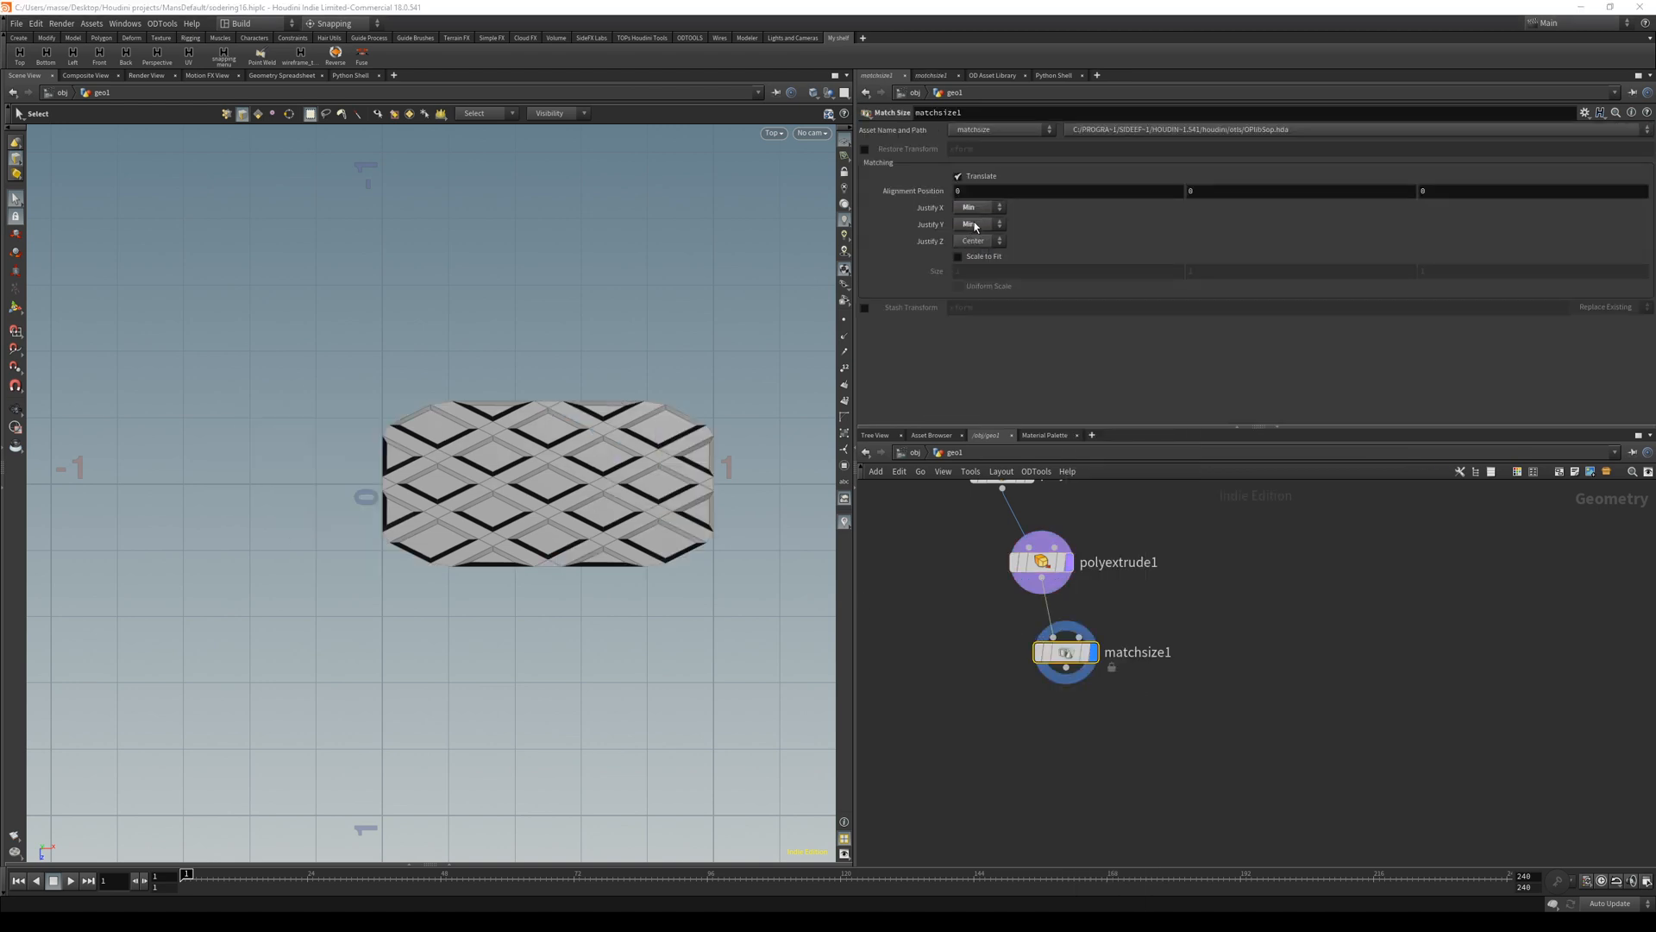
{"action": "left_click", "coordinate": [978, 241]}
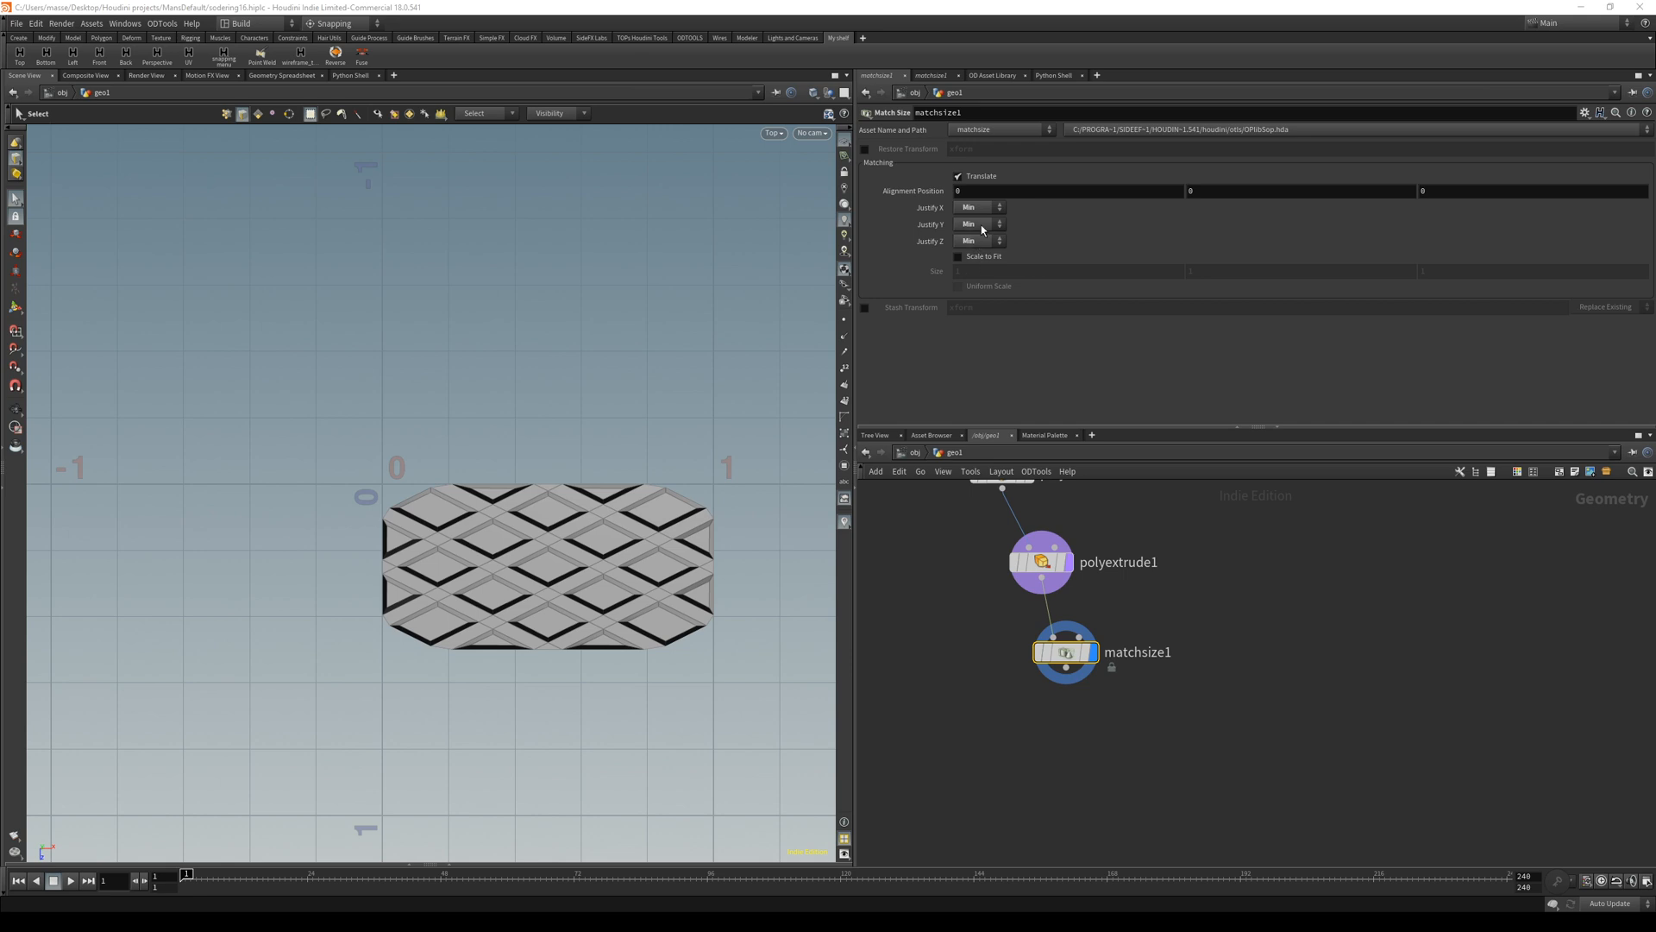
{"action": "left_click", "coordinate": [978, 224]}
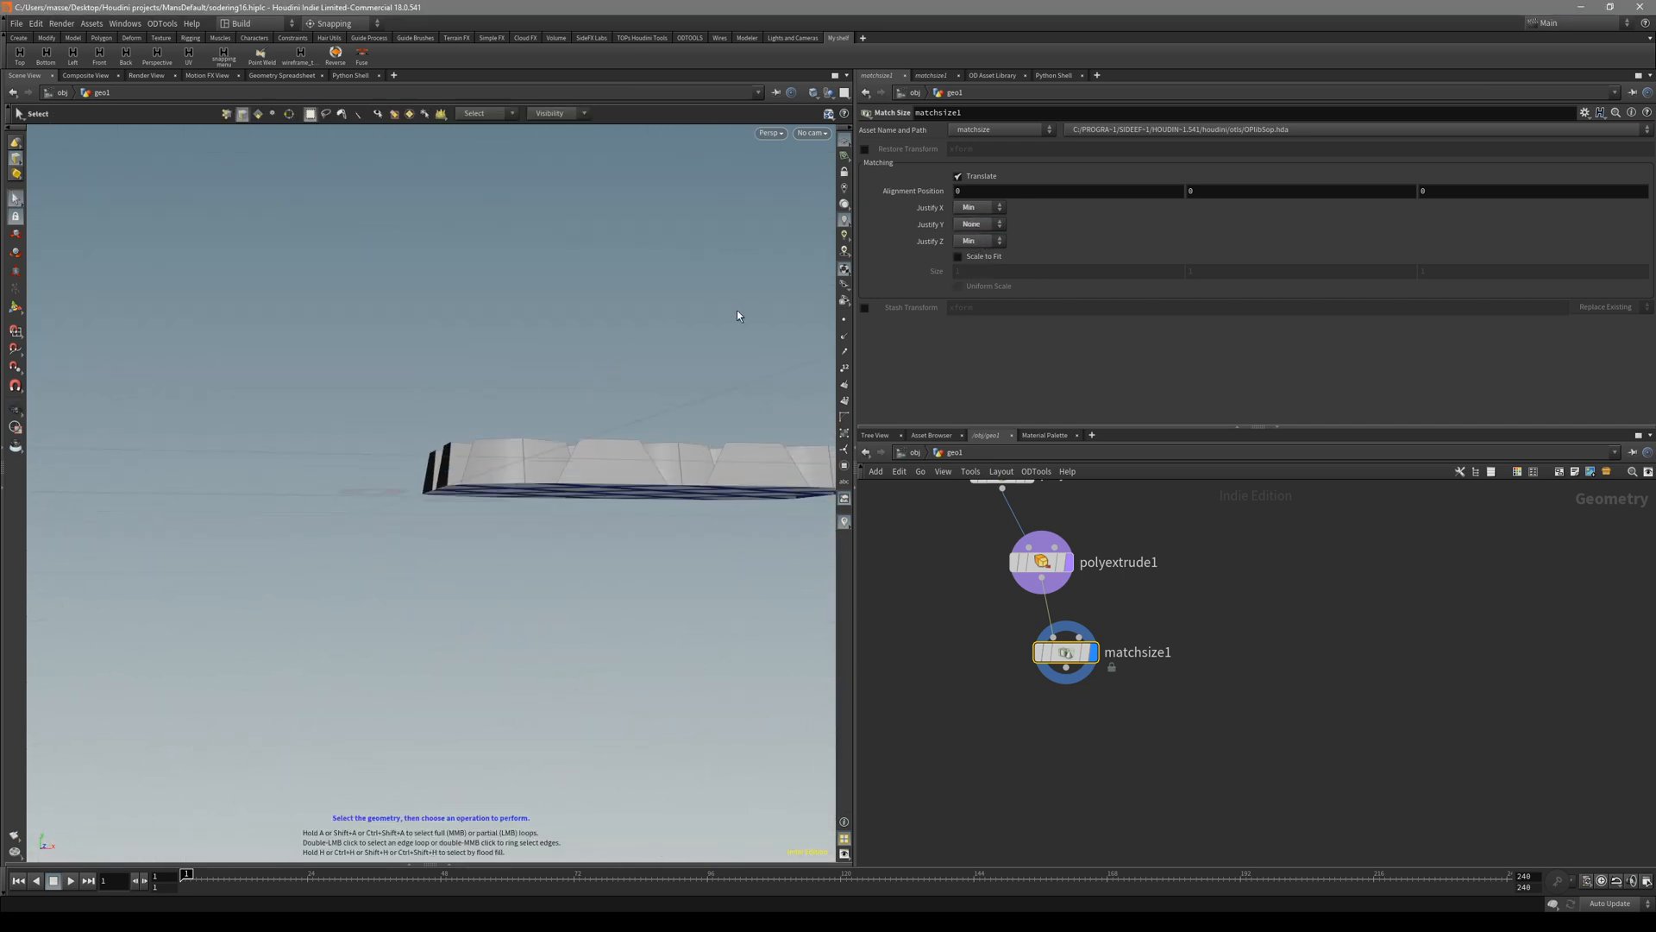
{"action": "left_click", "coordinate": [771, 132]}
{"action": "type", "text": "clip"}
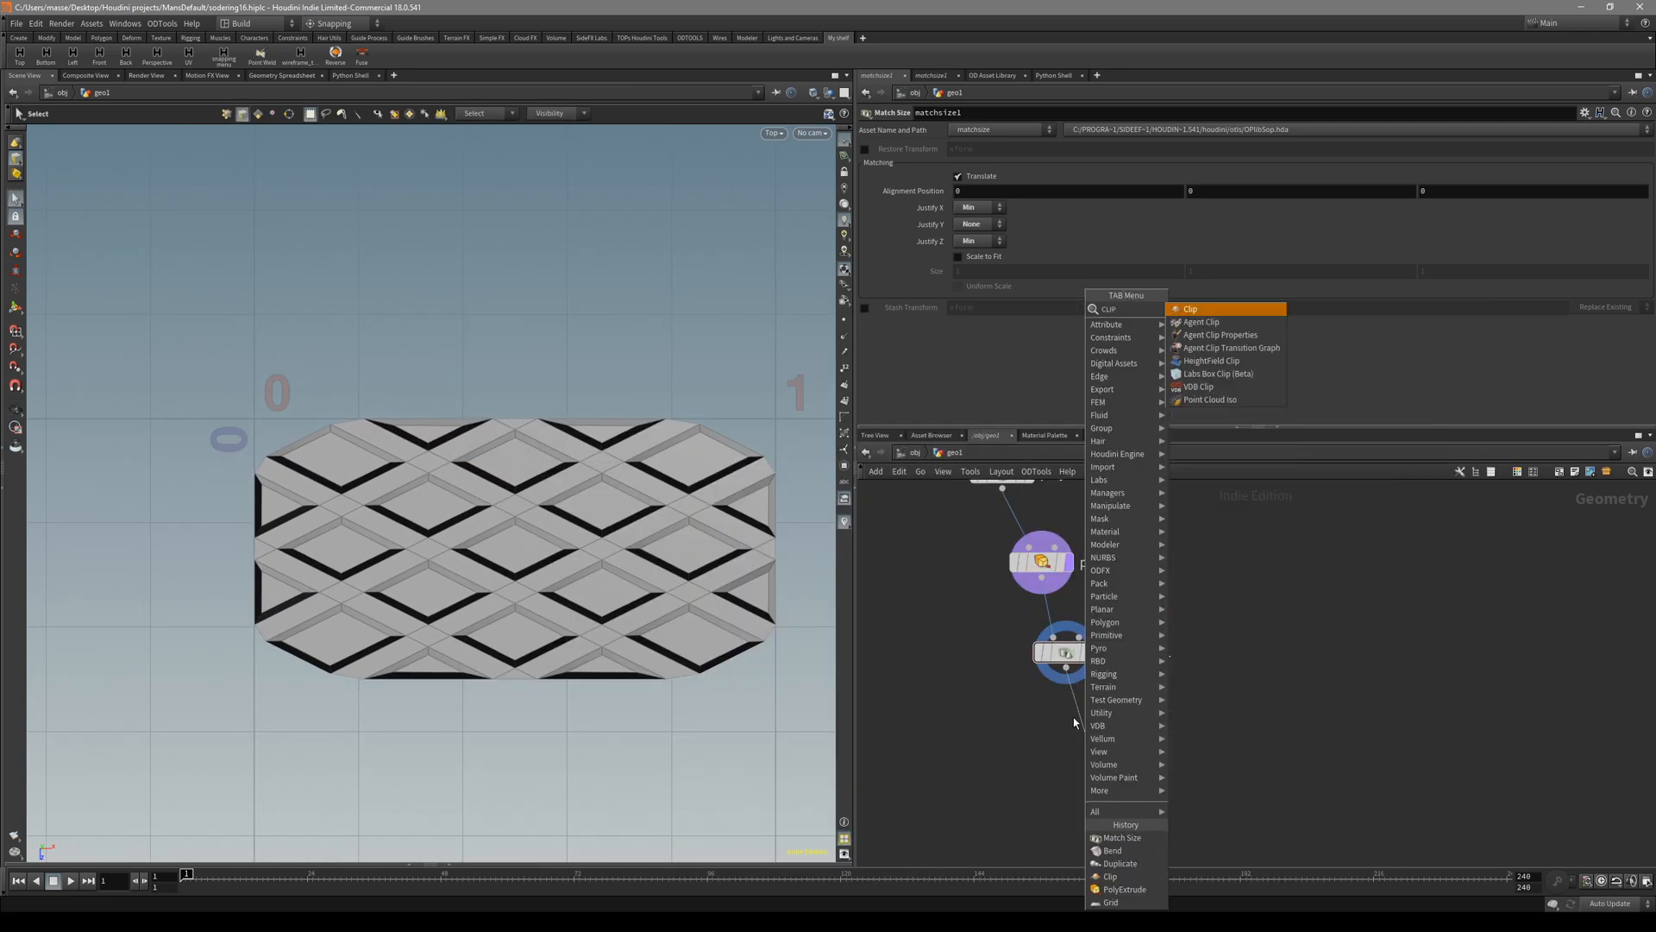
Add a Clip after matchsize1 with Origin X set to ch("../grid1/sizex").
{"action": "left_click", "coordinate": [1189, 309]}
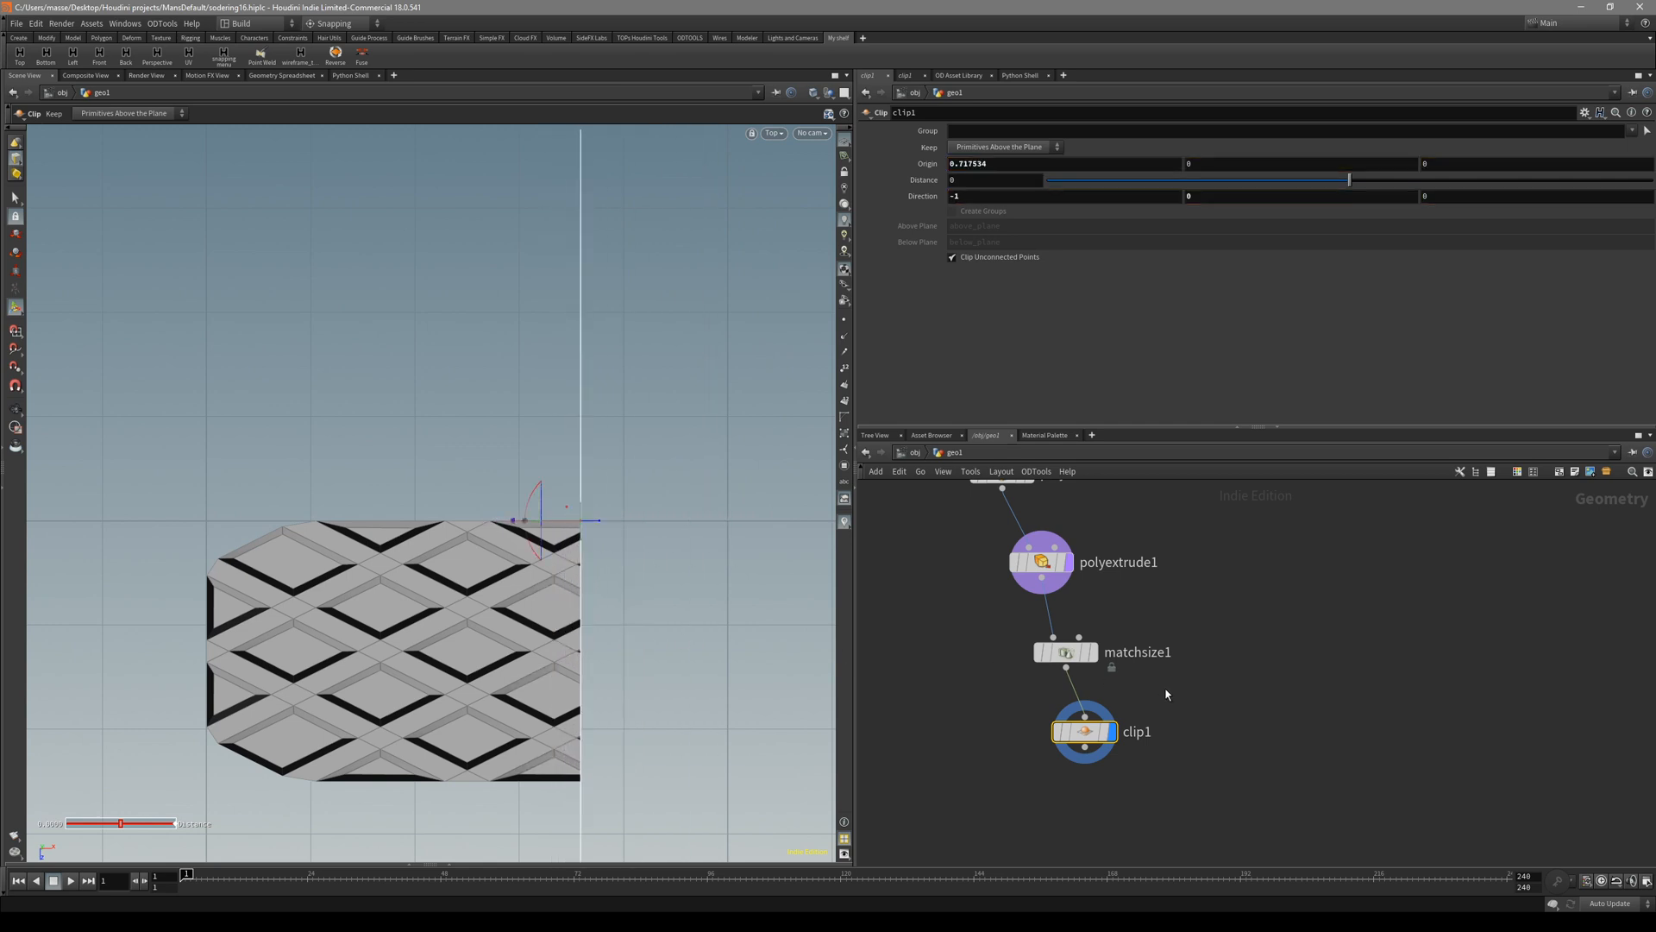
{"action": "left_click", "coordinate": [1038, 563]}
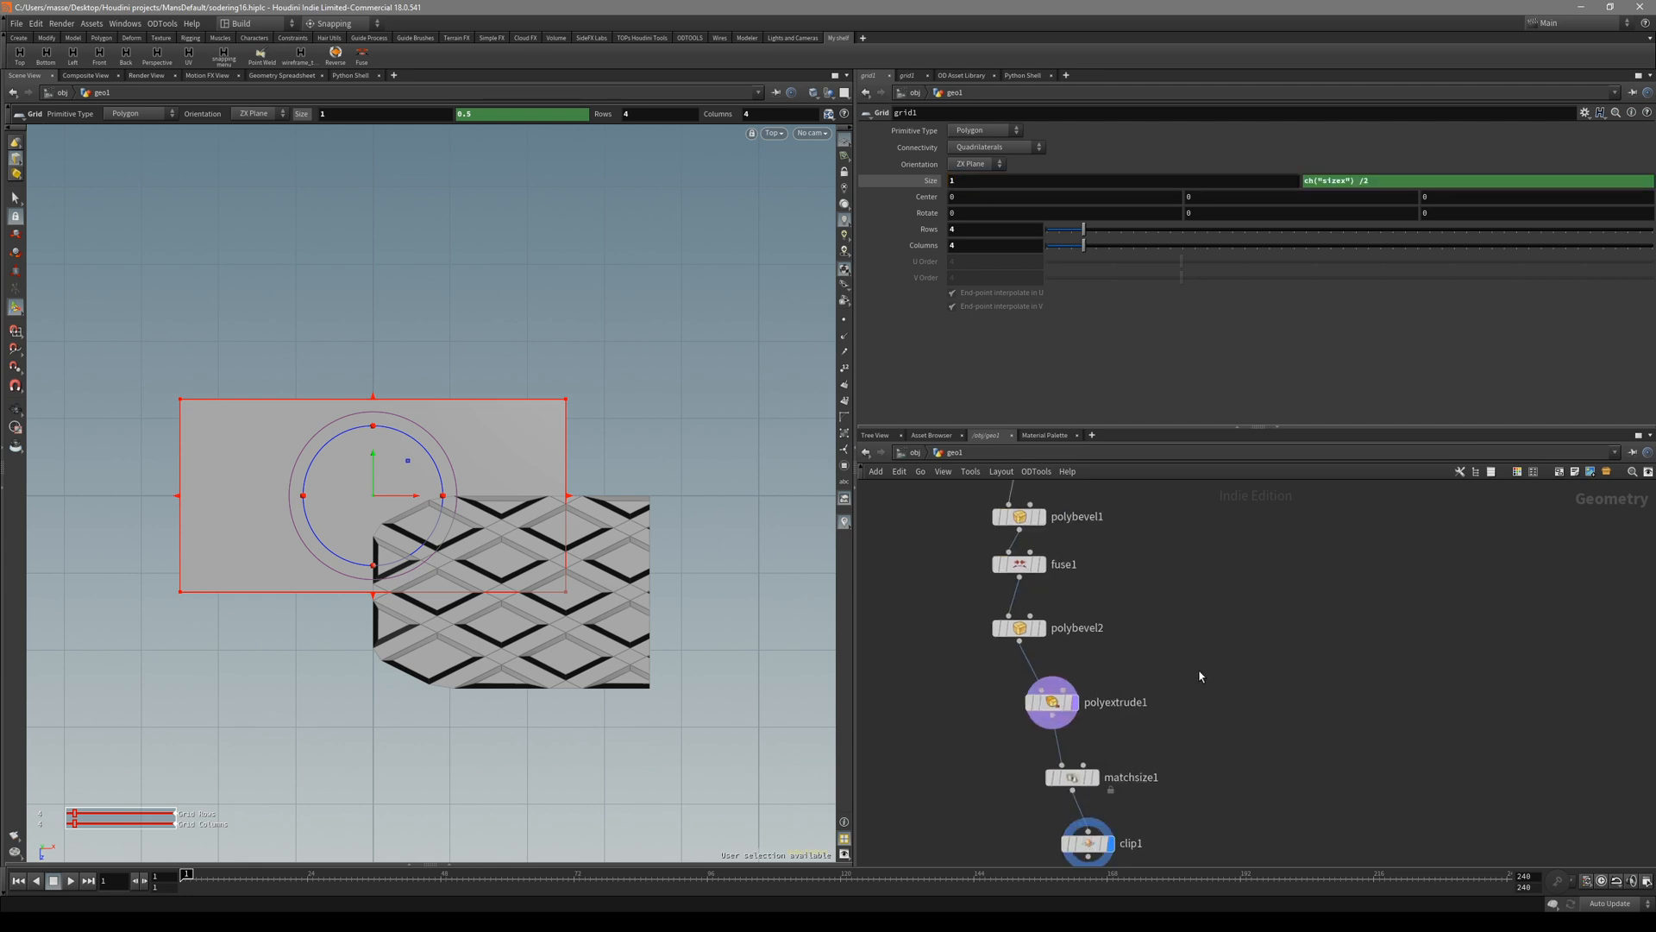
{"action": "left_click", "coordinate": [1086, 842]}
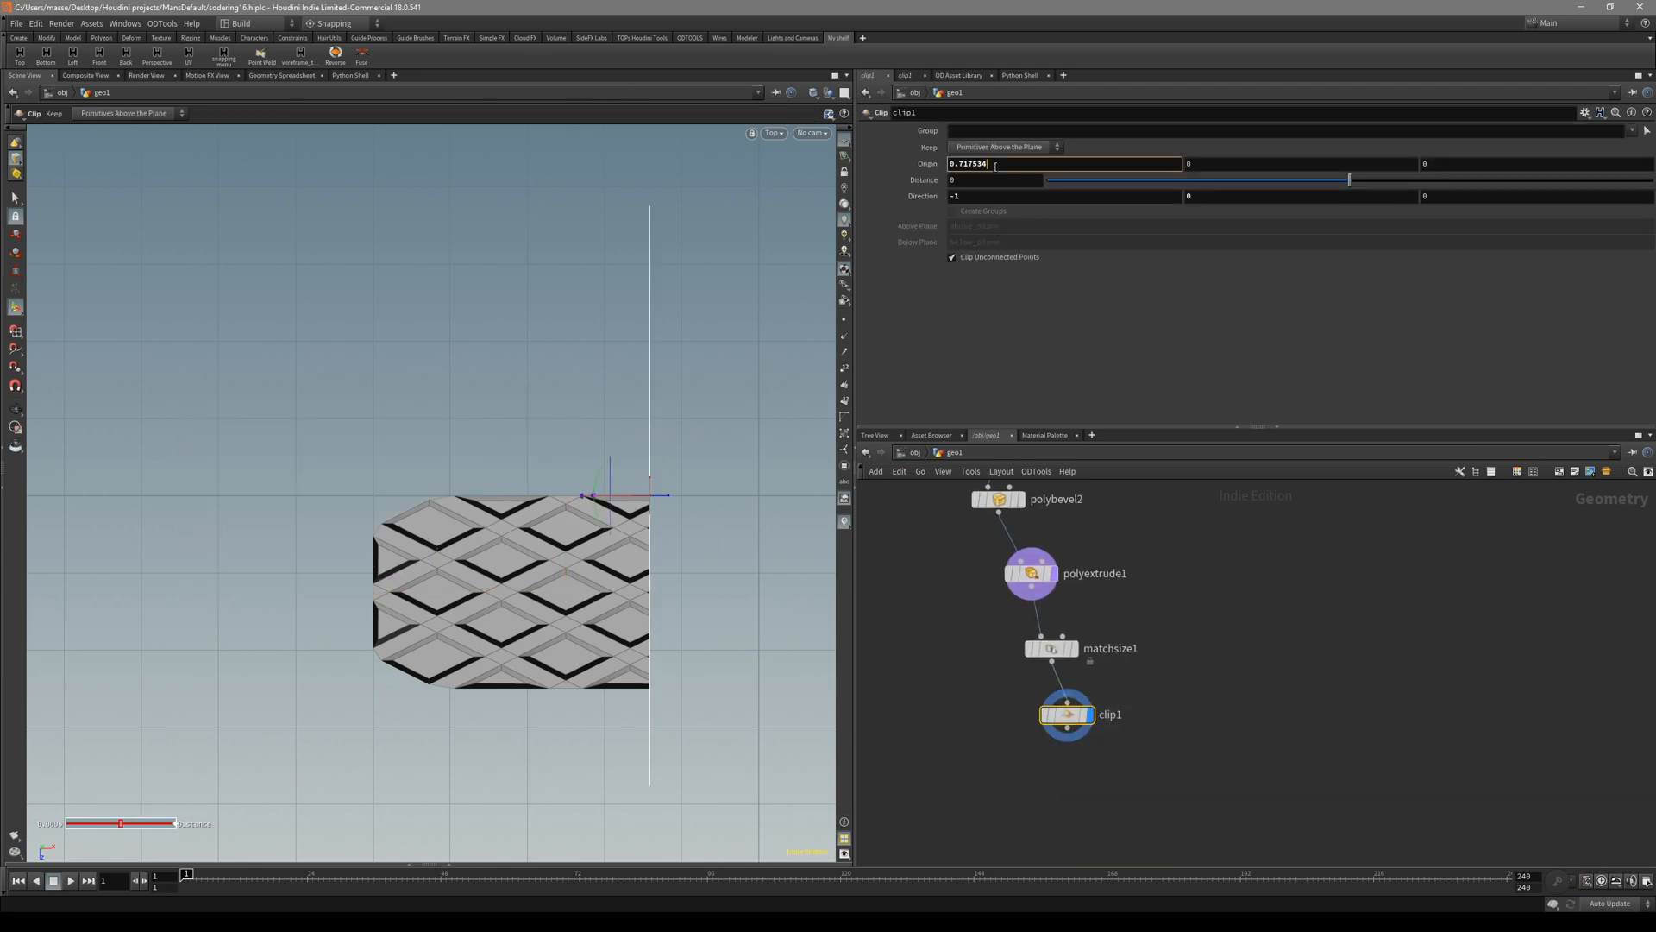
{"action": "type", "text": "ch(\"../grid1/sizex\")"}
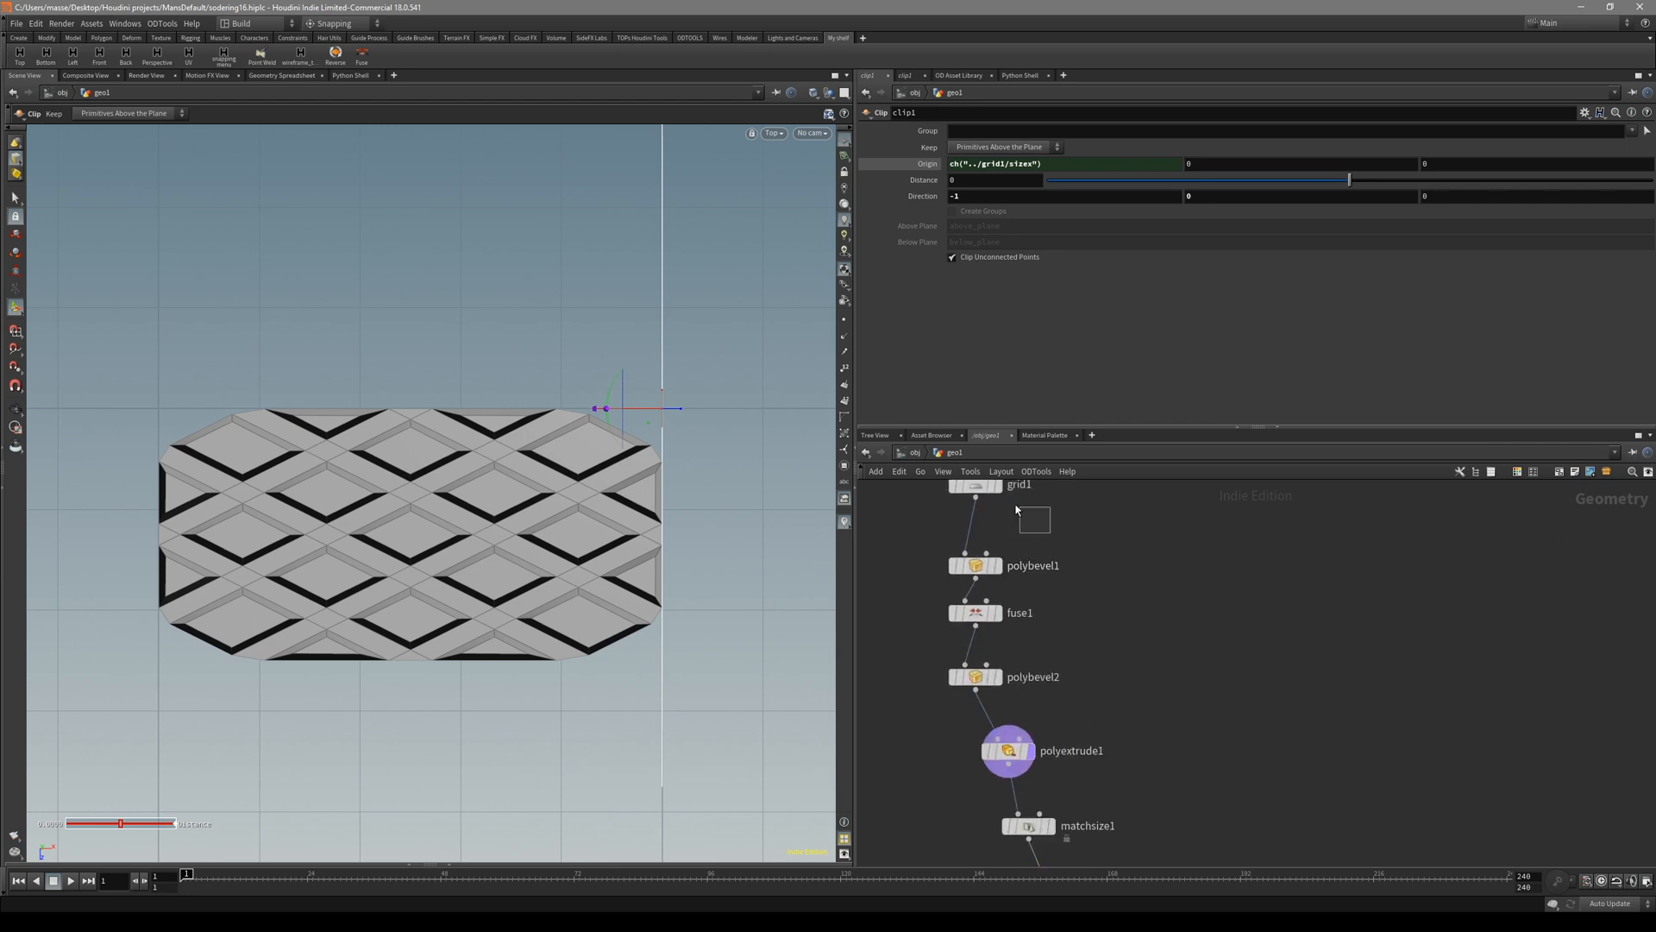
{"action": "left_click", "coordinate": [972, 485]}
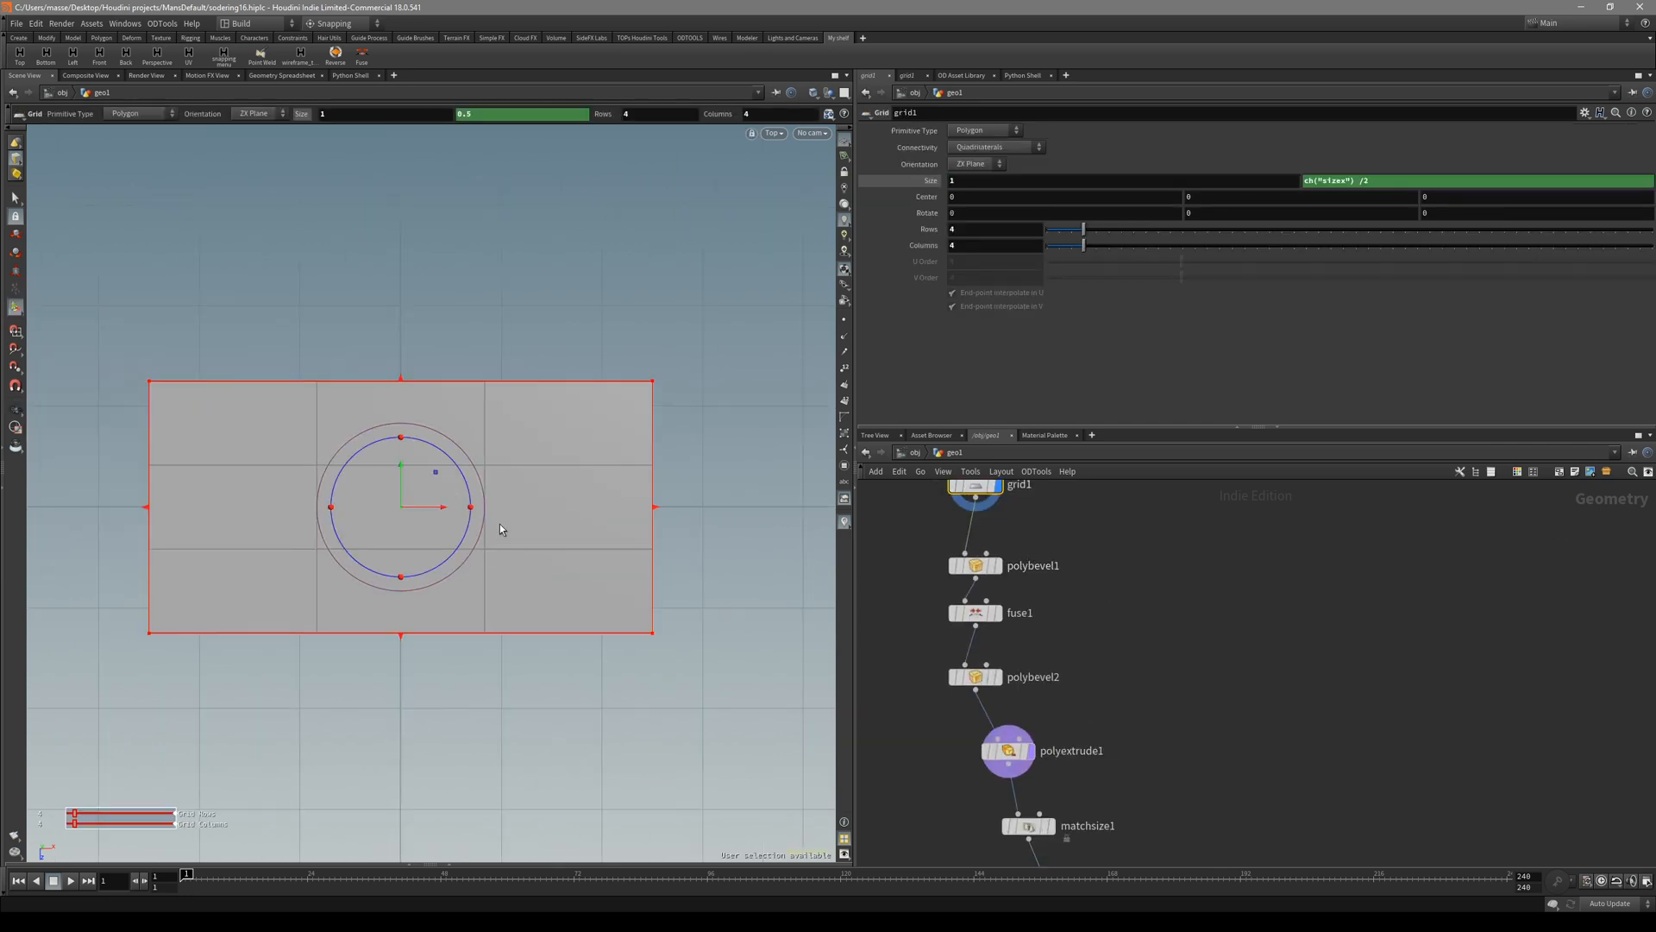
{"action": "mouse_move", "coordinate": [484, 395]}
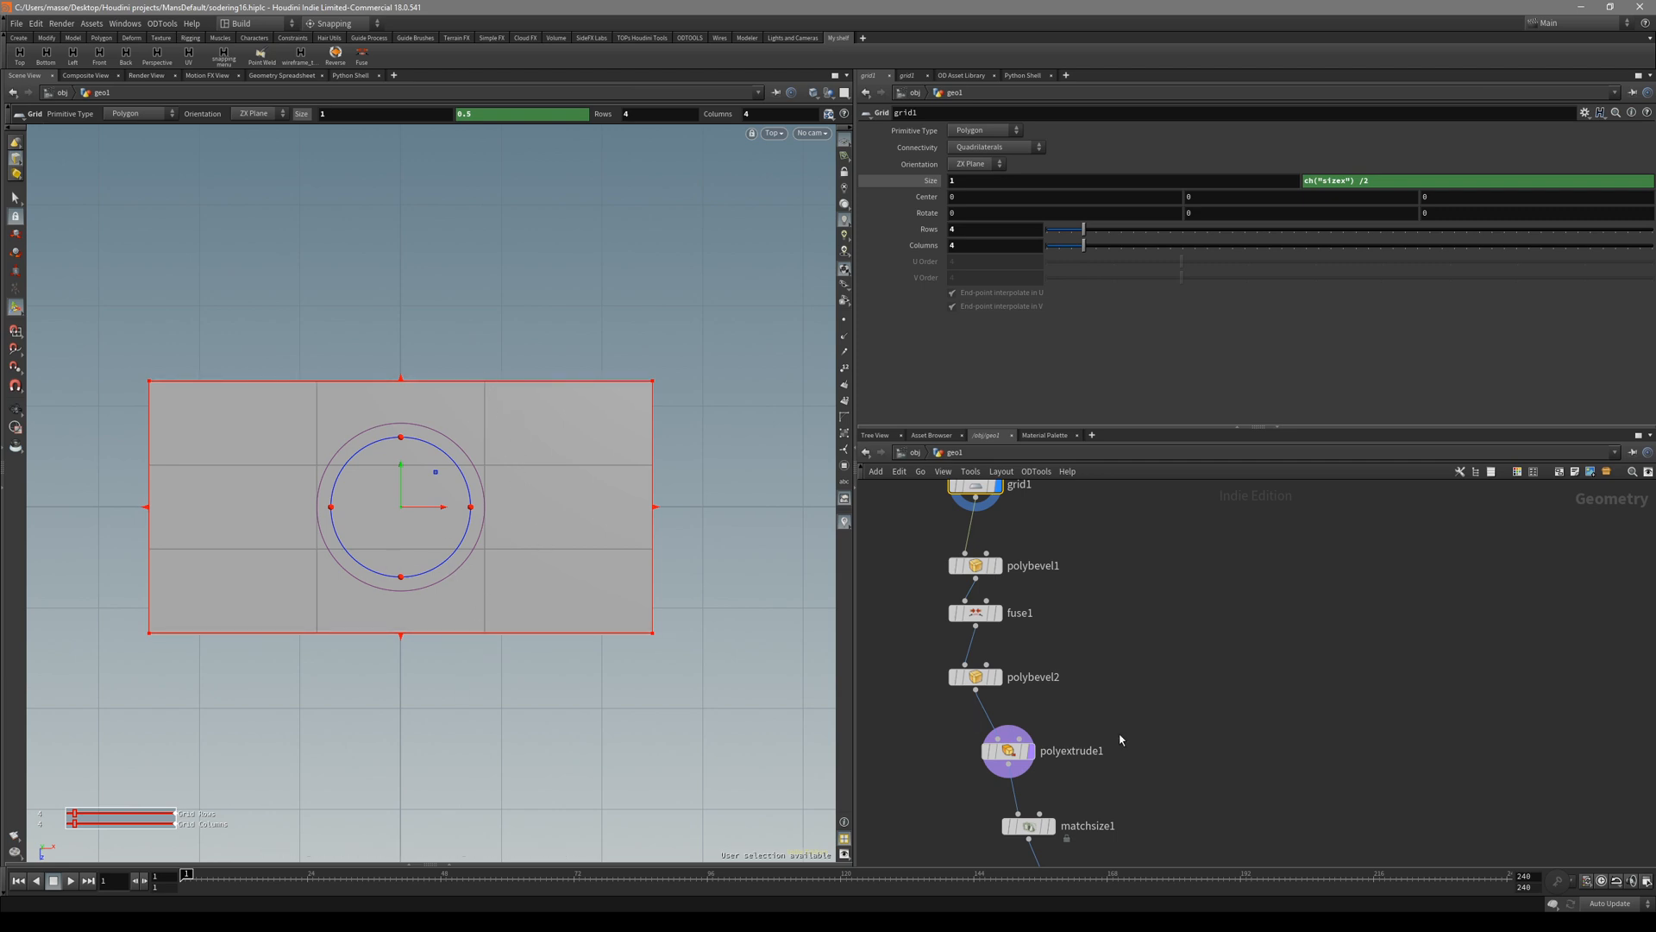
{"action": "left_click", "coordinate": [982, 714]}
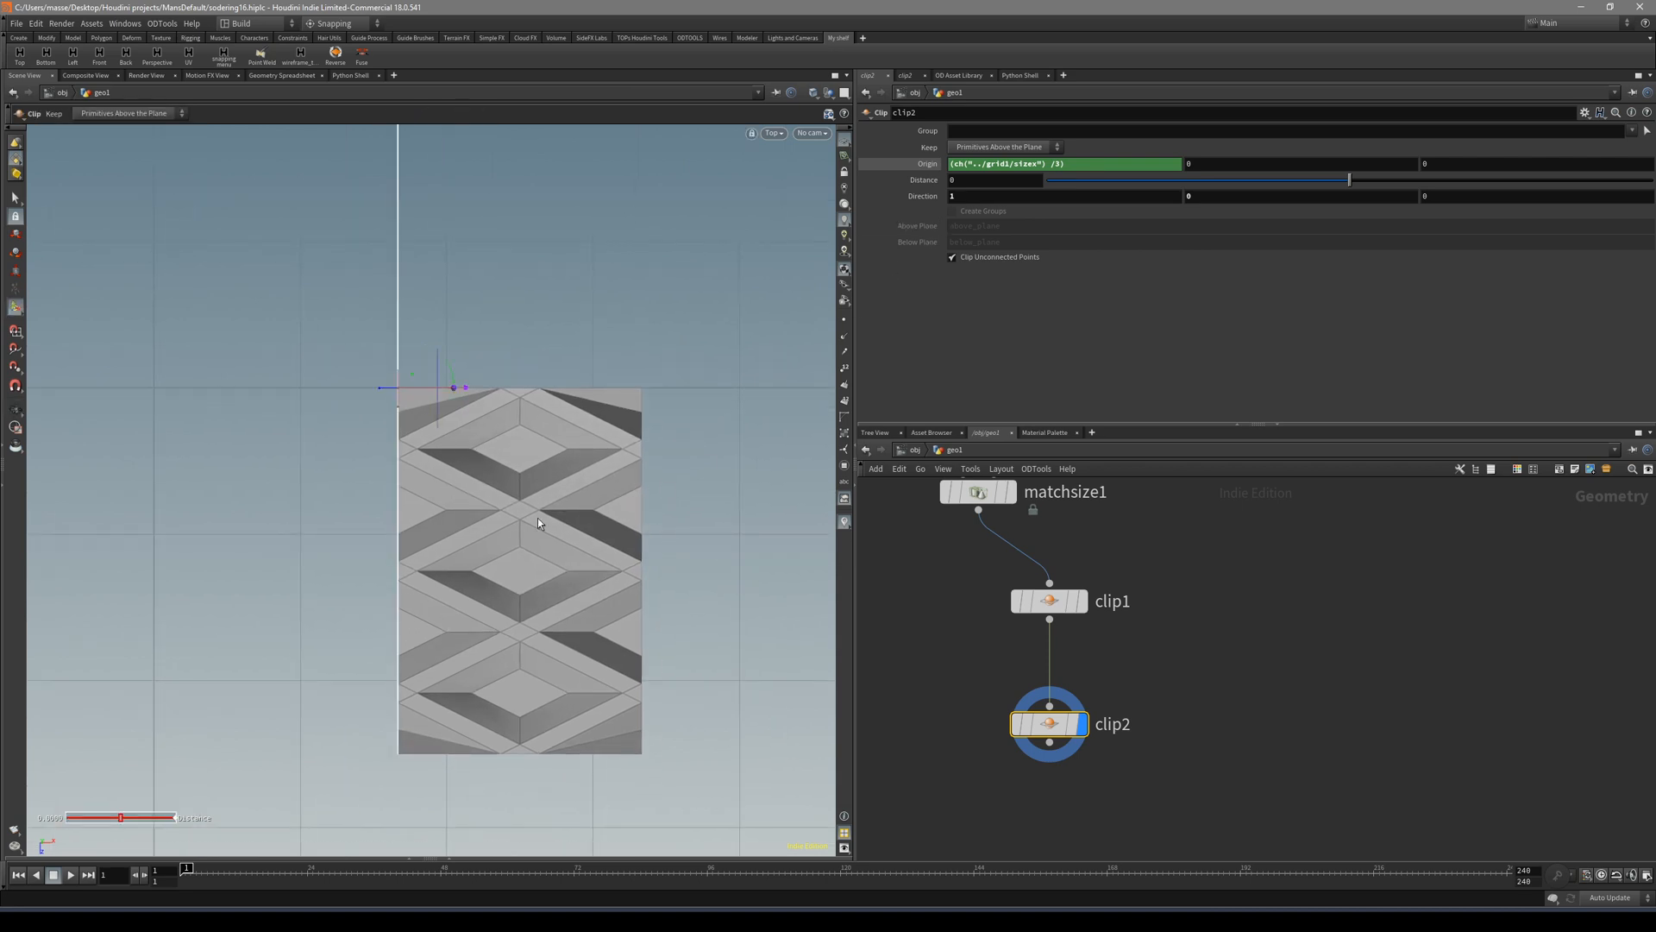
{"action": "mouse_move", "coordinate": [414, 540]}
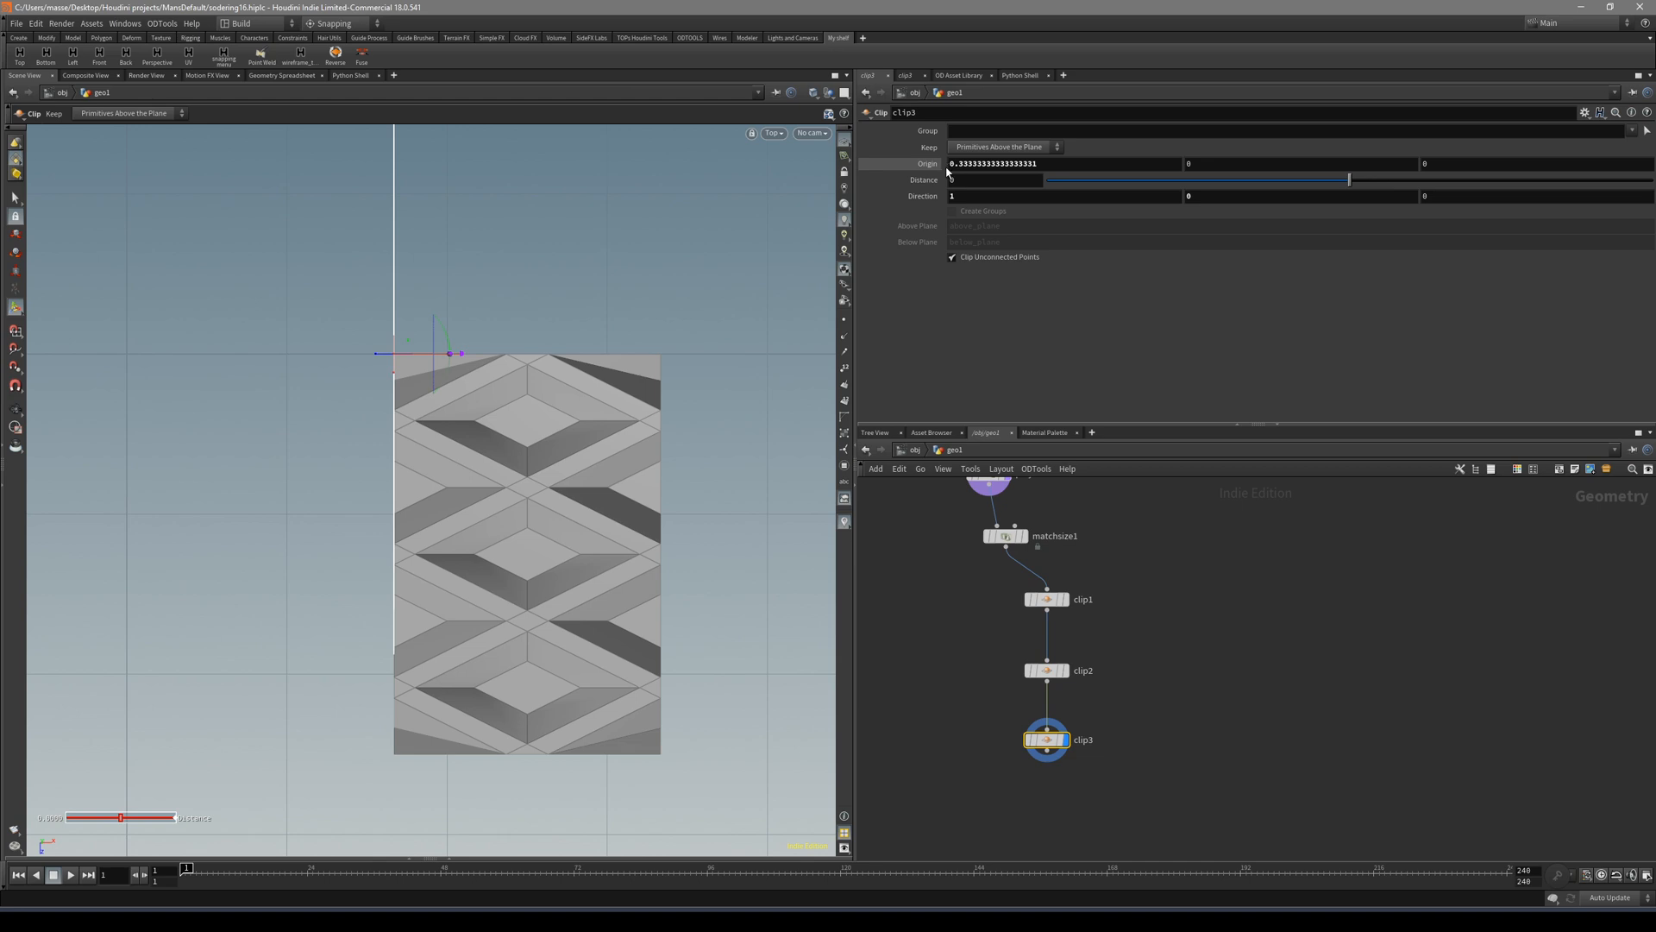
Clear the third Clip's Origin X offset for the Z cut at sizey/3.
{"action": "left_click", "coordinate": [993, 180]}
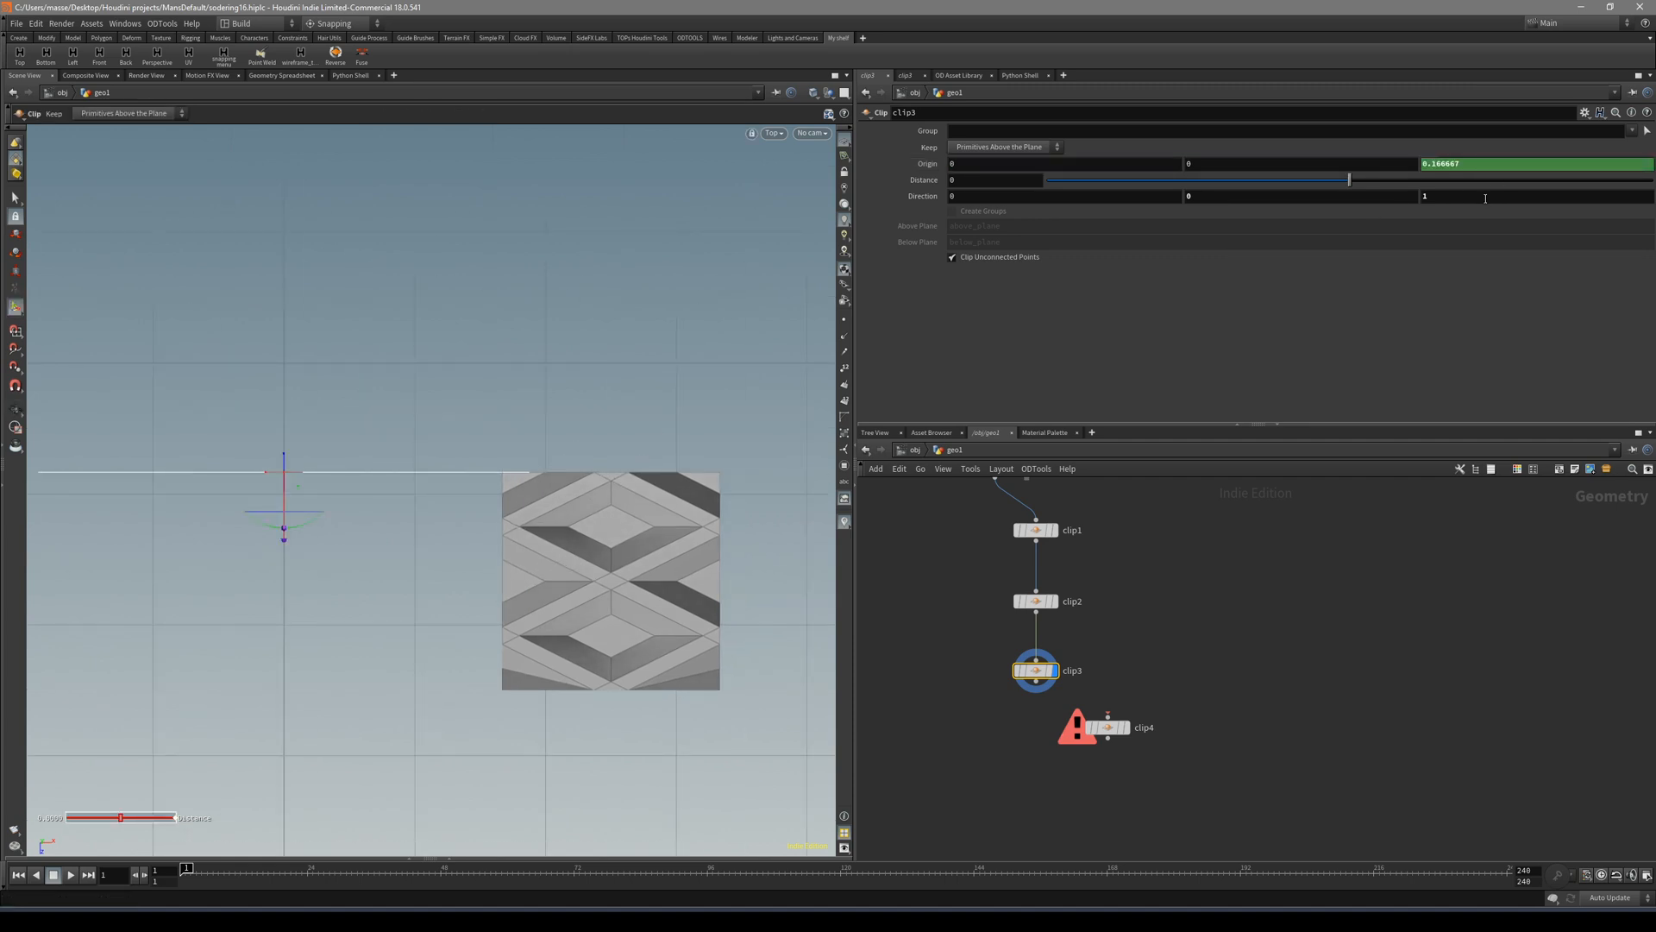
{"action": "mouse_move", "coordinate": [1458, 193]}
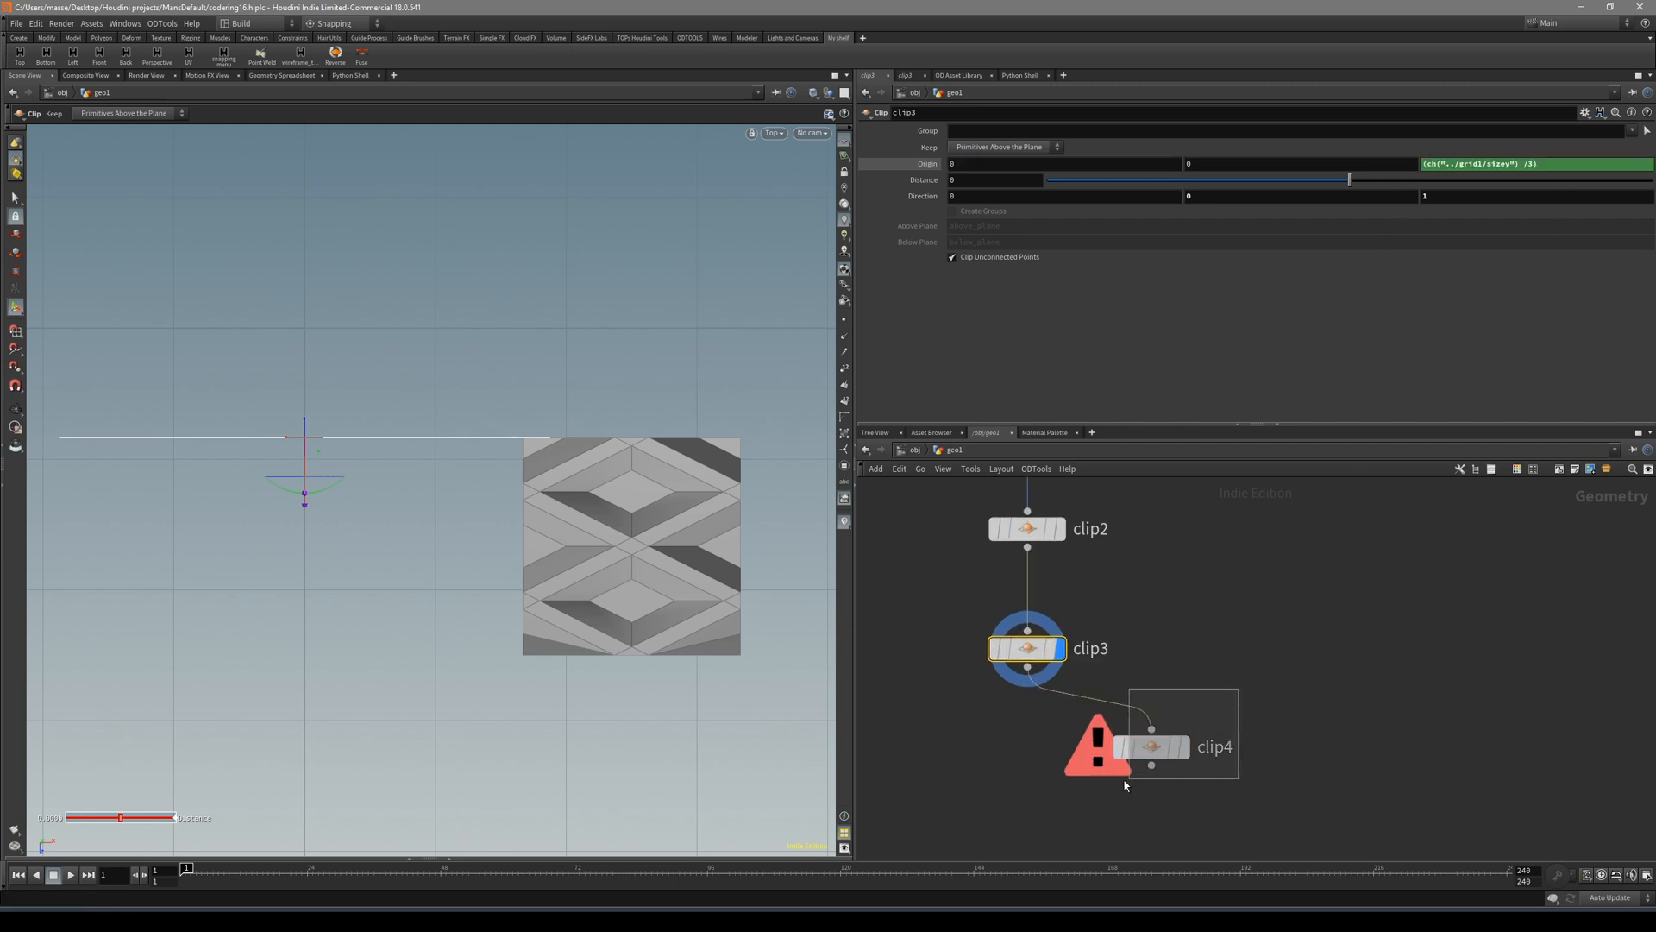
Set clip4 Origin Z to (ch("../grid1/sizey")/3)*2 with Direction Z -1.
{"action": "left_click", "coordinate": [1152, 747]}
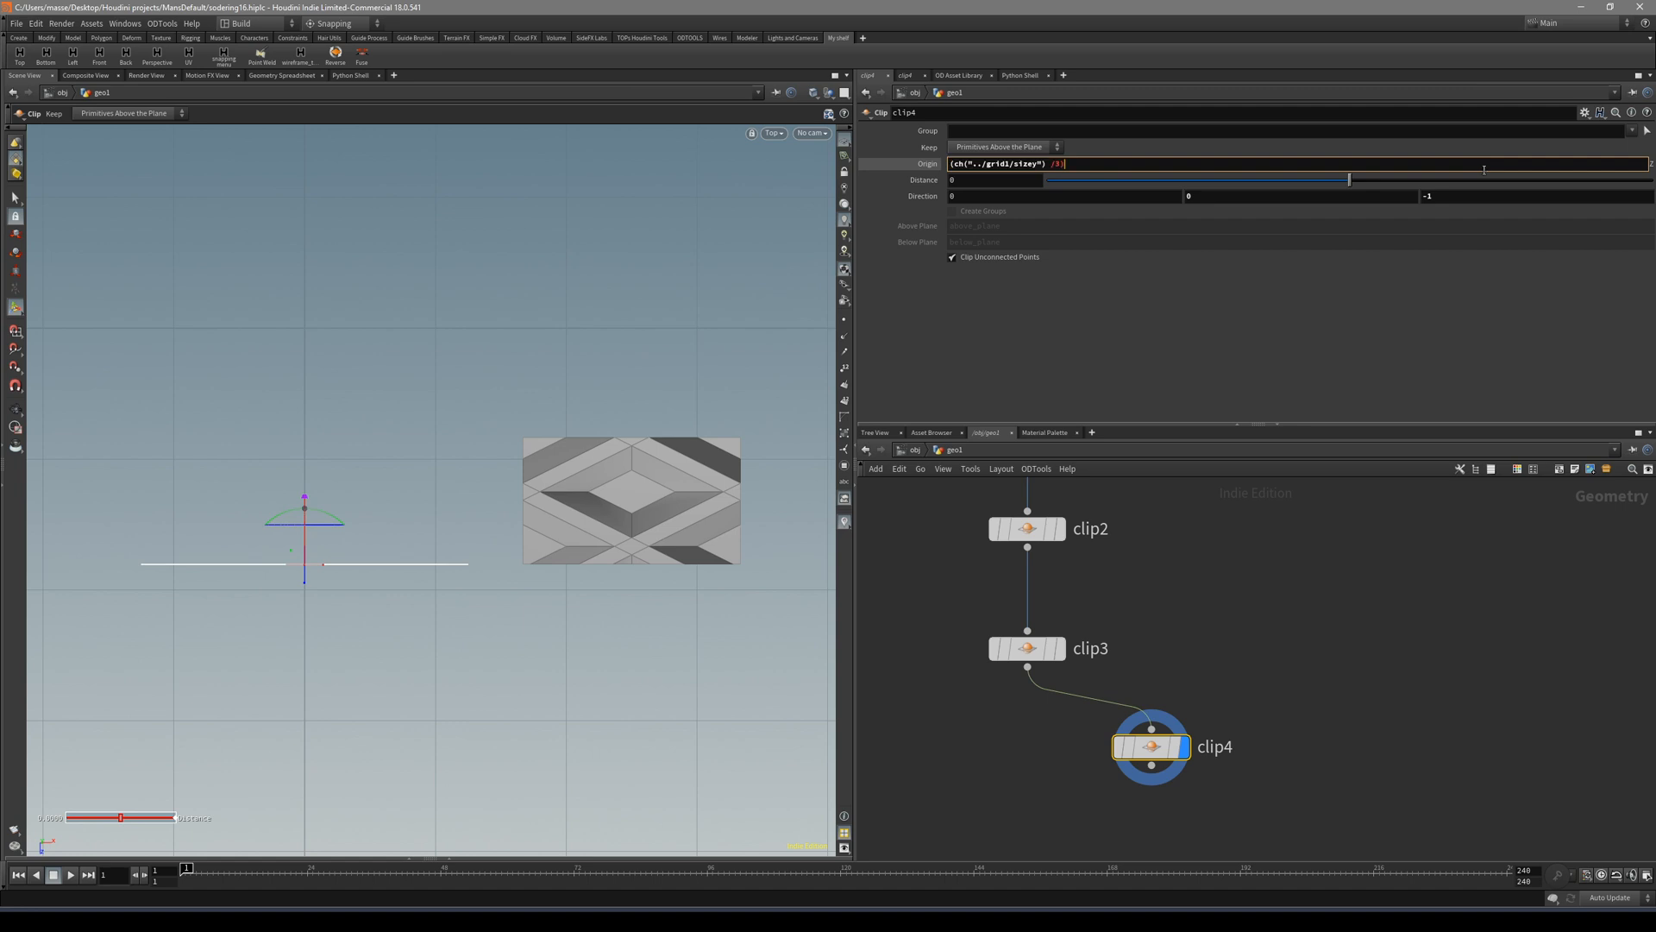
{"action": "mouse_move", "coordinate": [1046, 300]}
{"action": "type", "text": ") *2"}
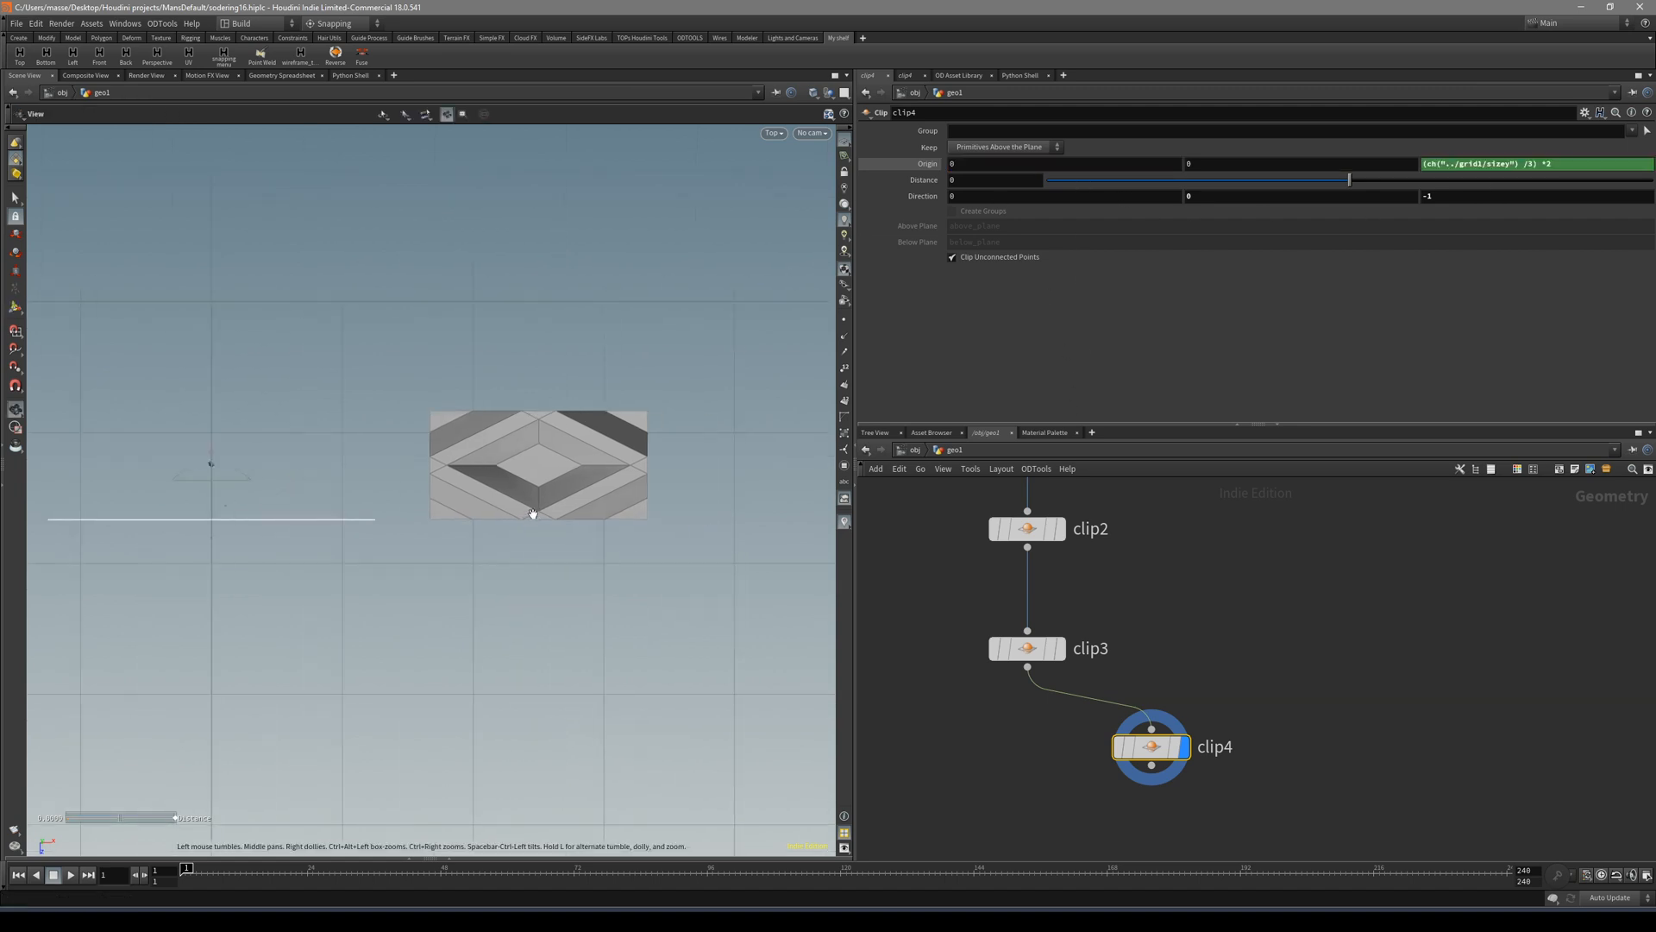
{"action": "left_click", "coordinate": [533, 486]}
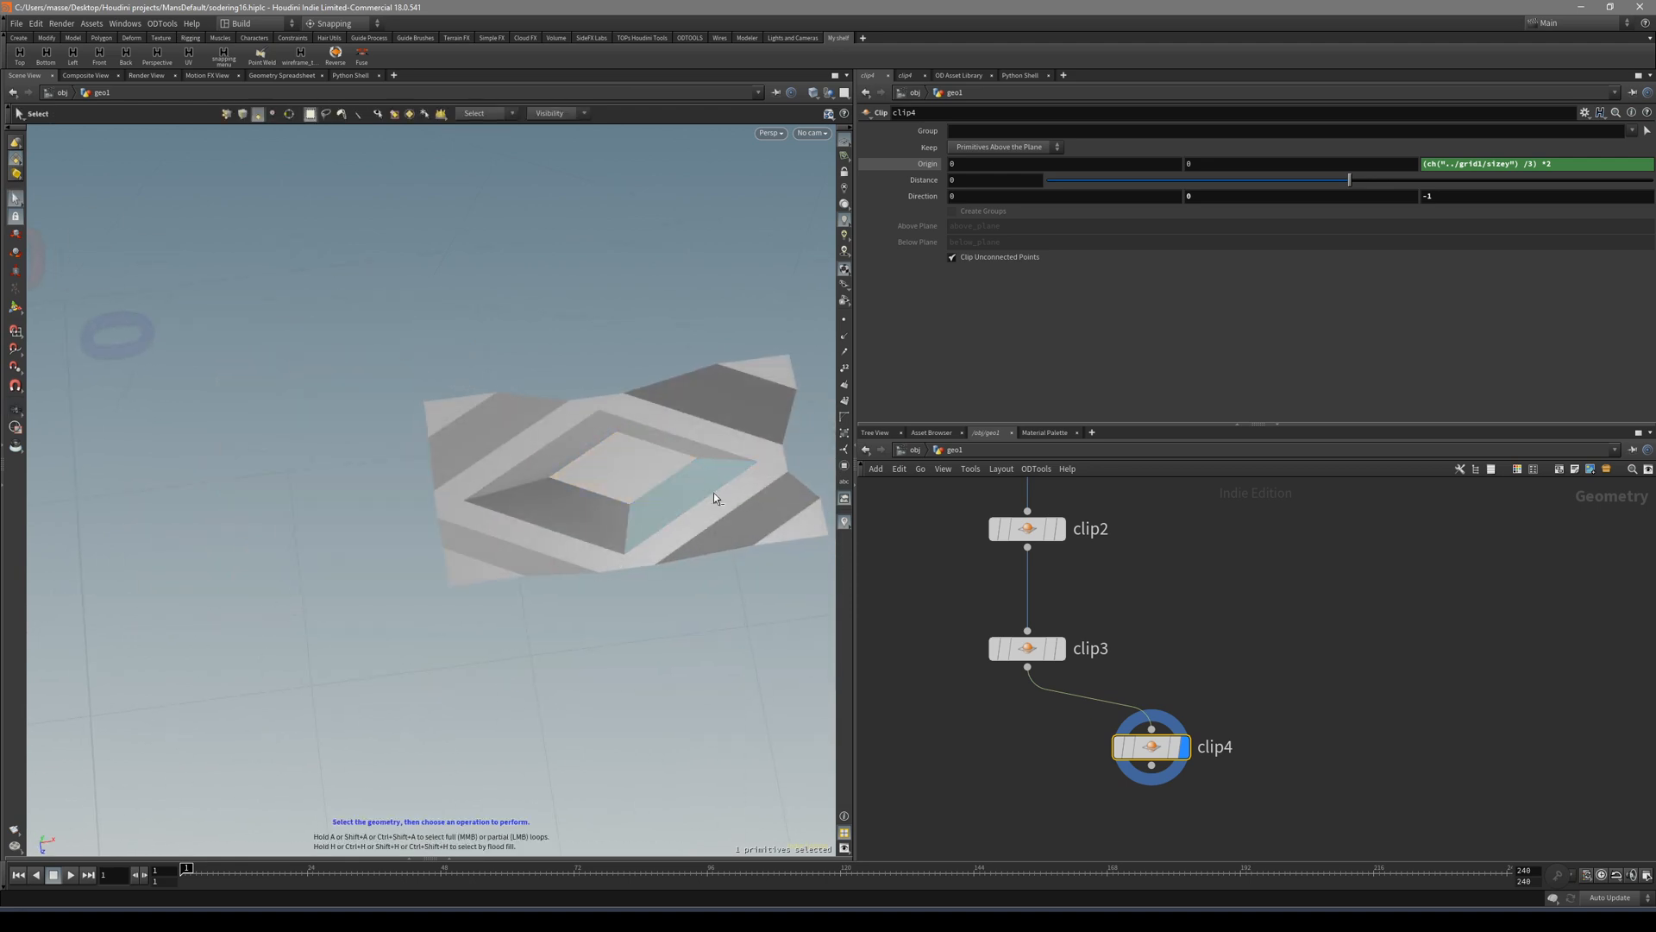
{"action": "left_click", "coordinate": [772, 132]}
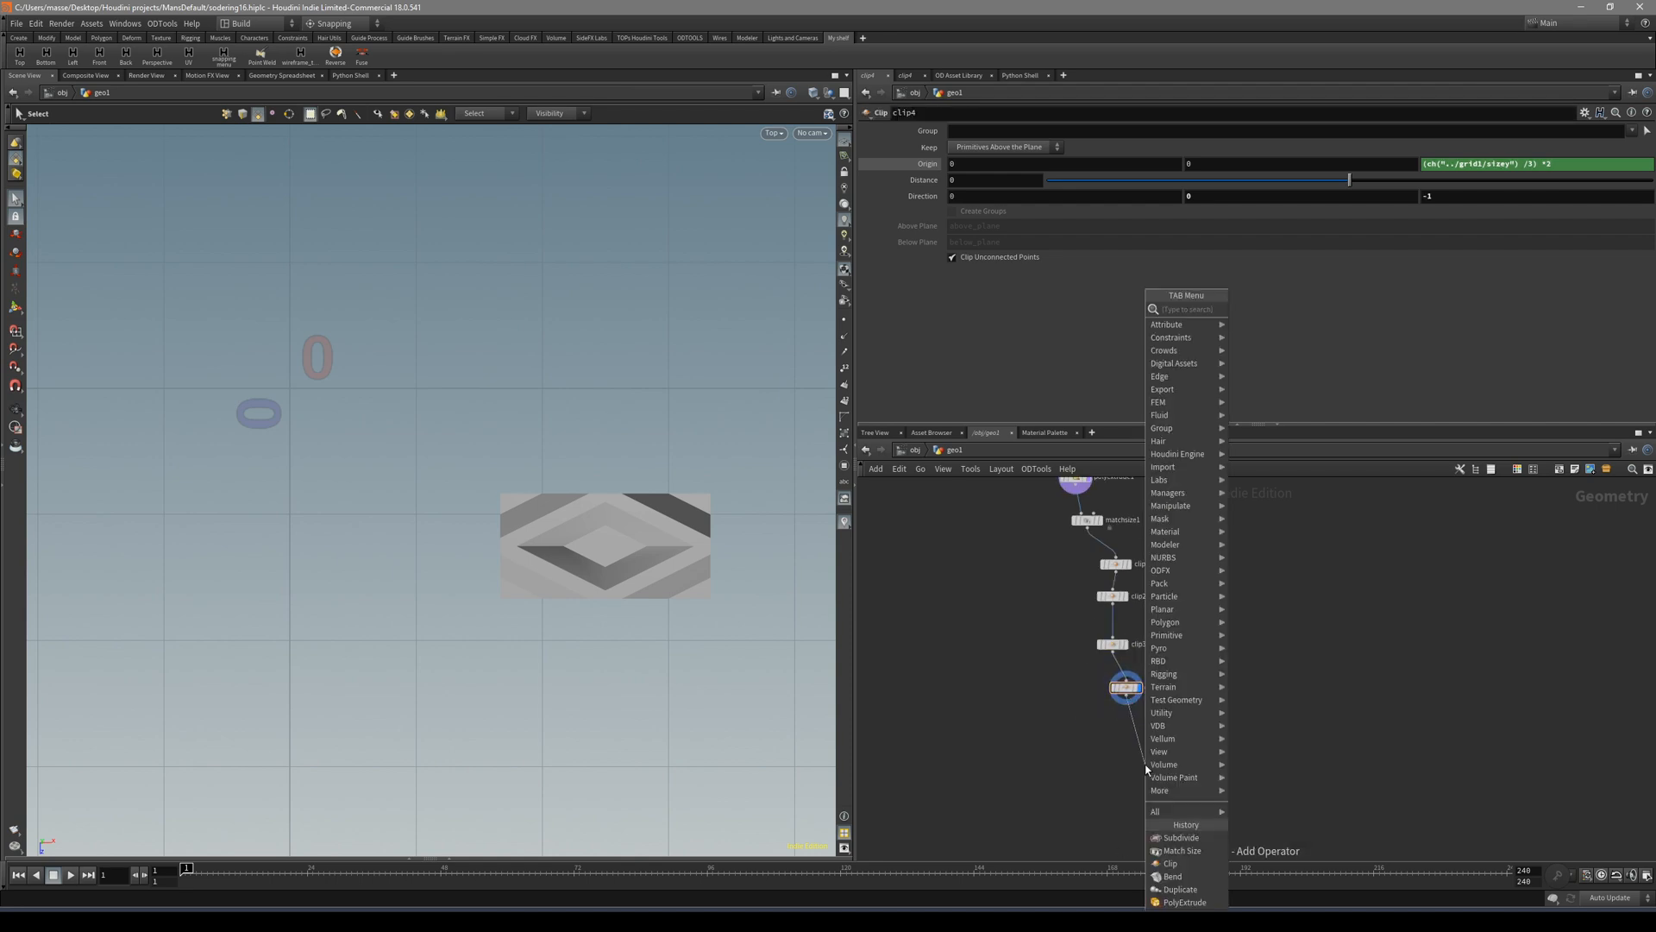
Add a Match Size after clip4 with Justify X set to Min.
{"action": "type", "text": "mat"}
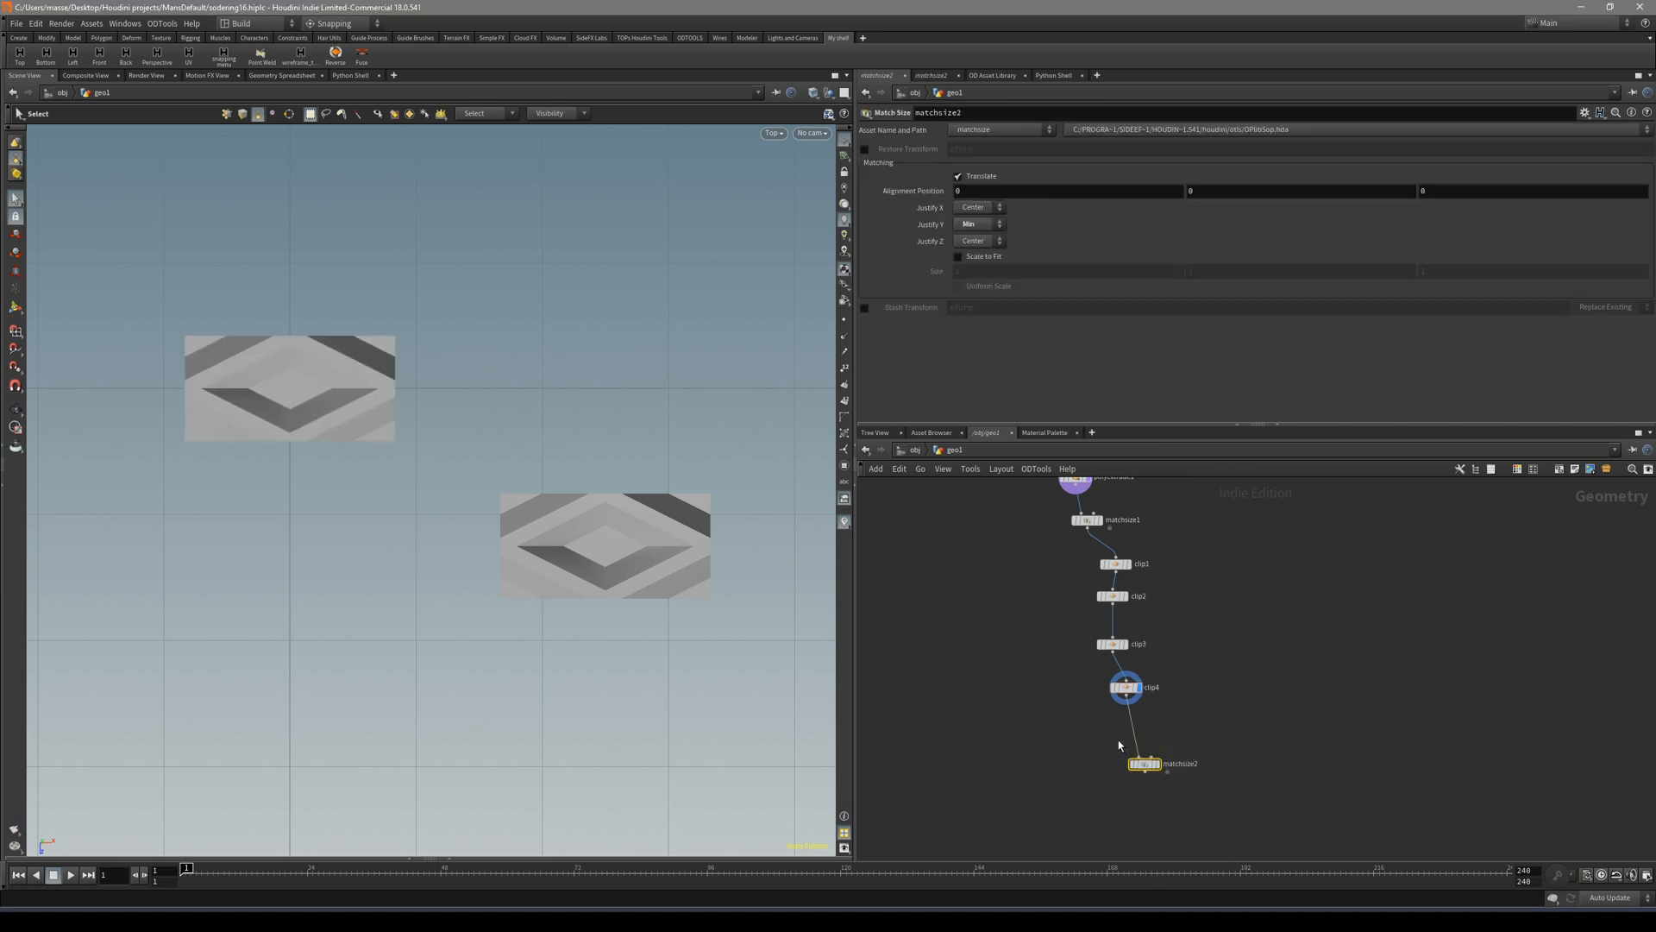
{"action": "left_click", "coordinate": [977, 224]}
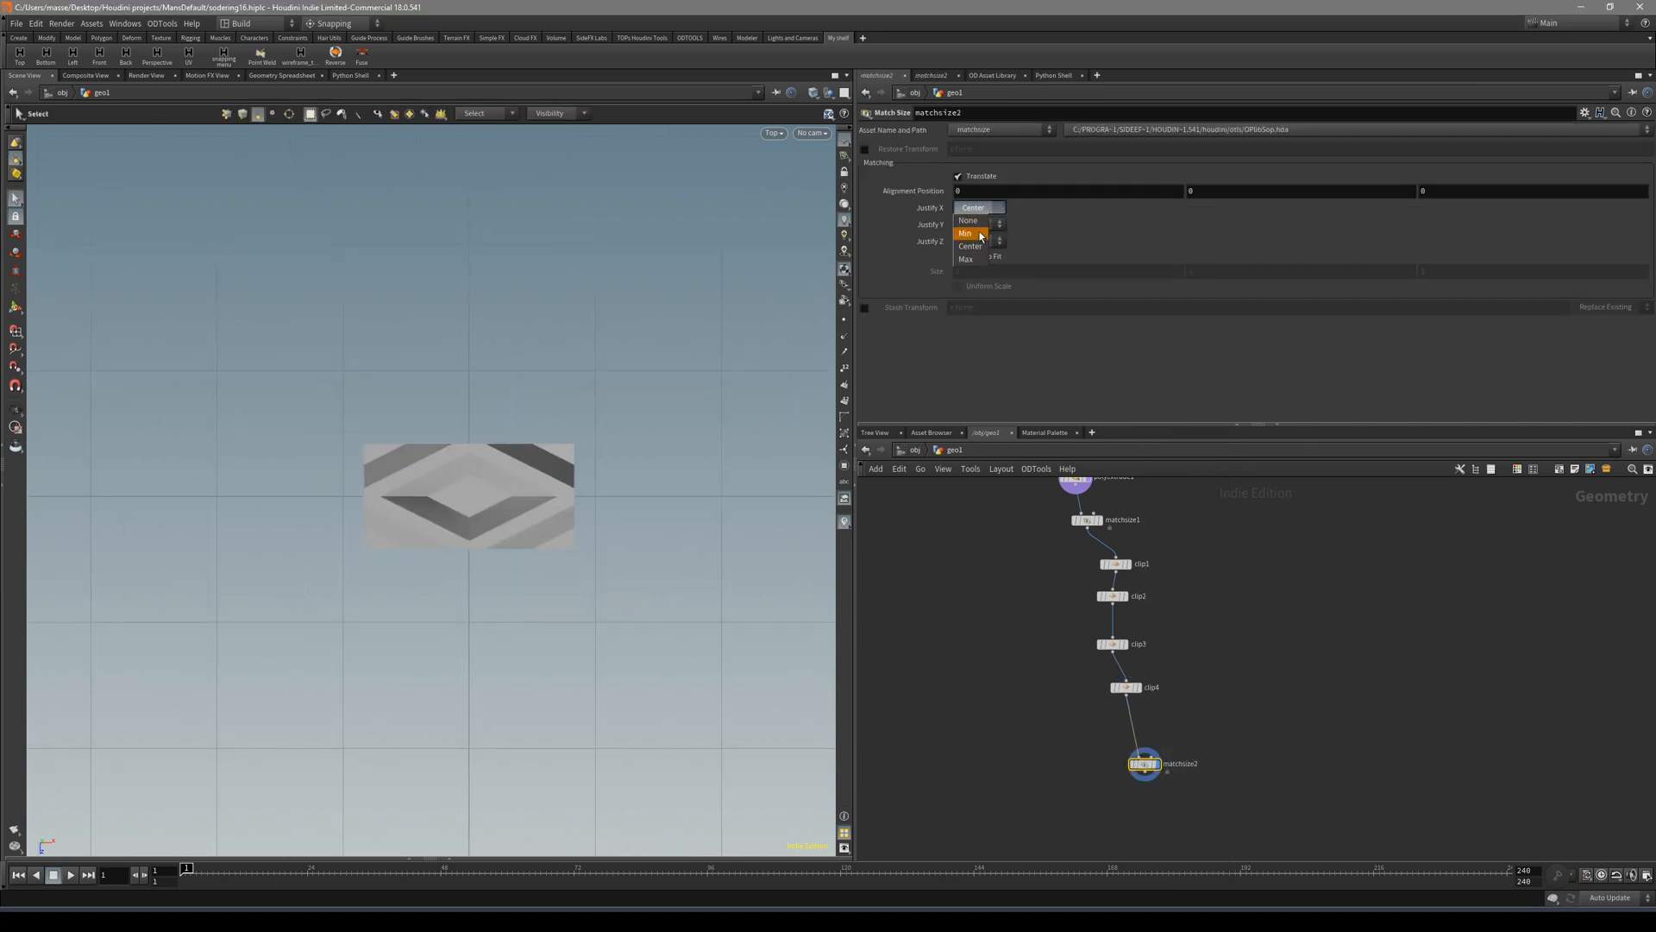
{"action": "left_click", "coordinate": [966, 232]}
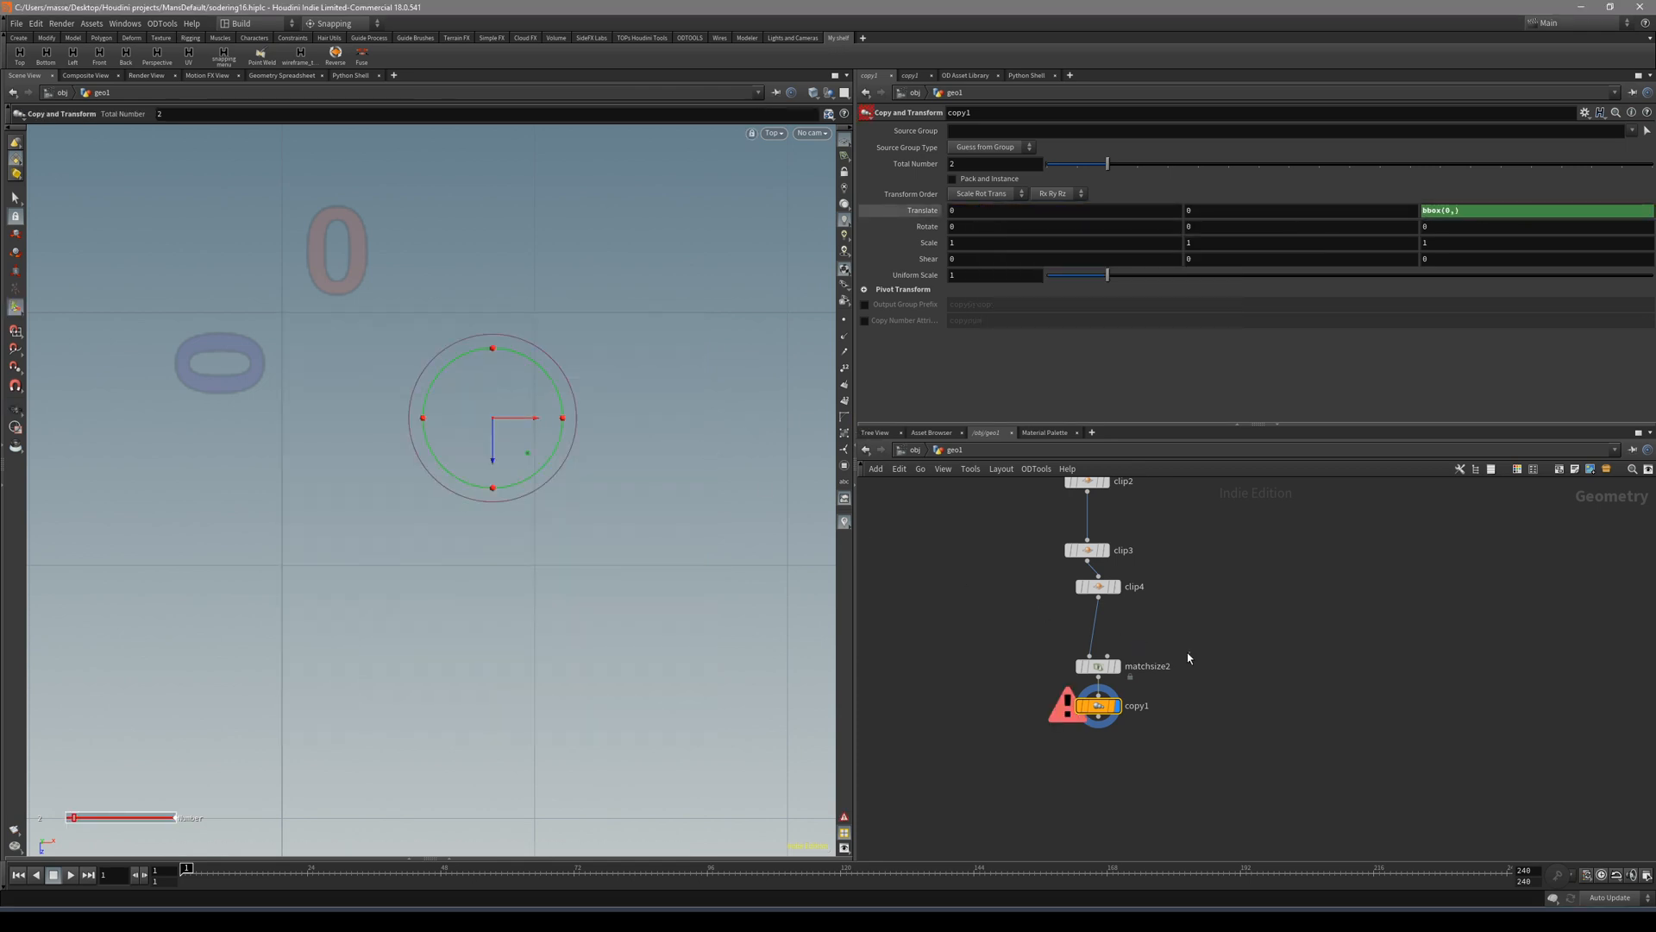
Add copy2 with 13 copies offset along Z by bbox(0,D_ZMAX).
{"action": "left_click", "coordinate": [1096, 667]}
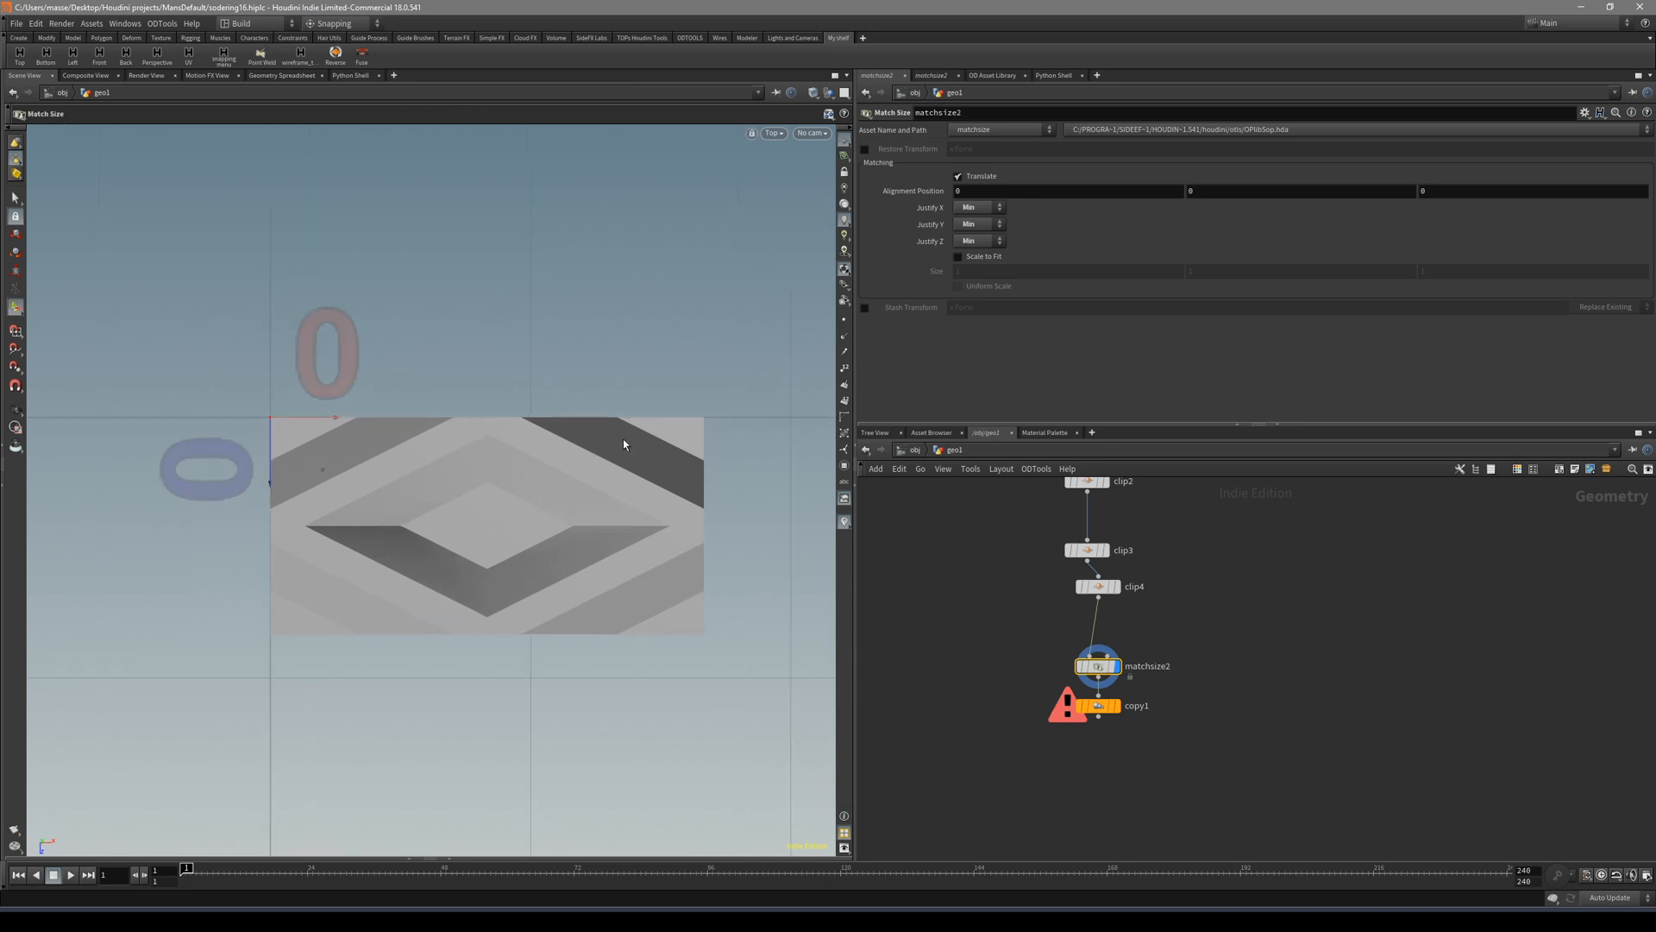
{"action": "mouse_move", "coordinate": [658, 519]}
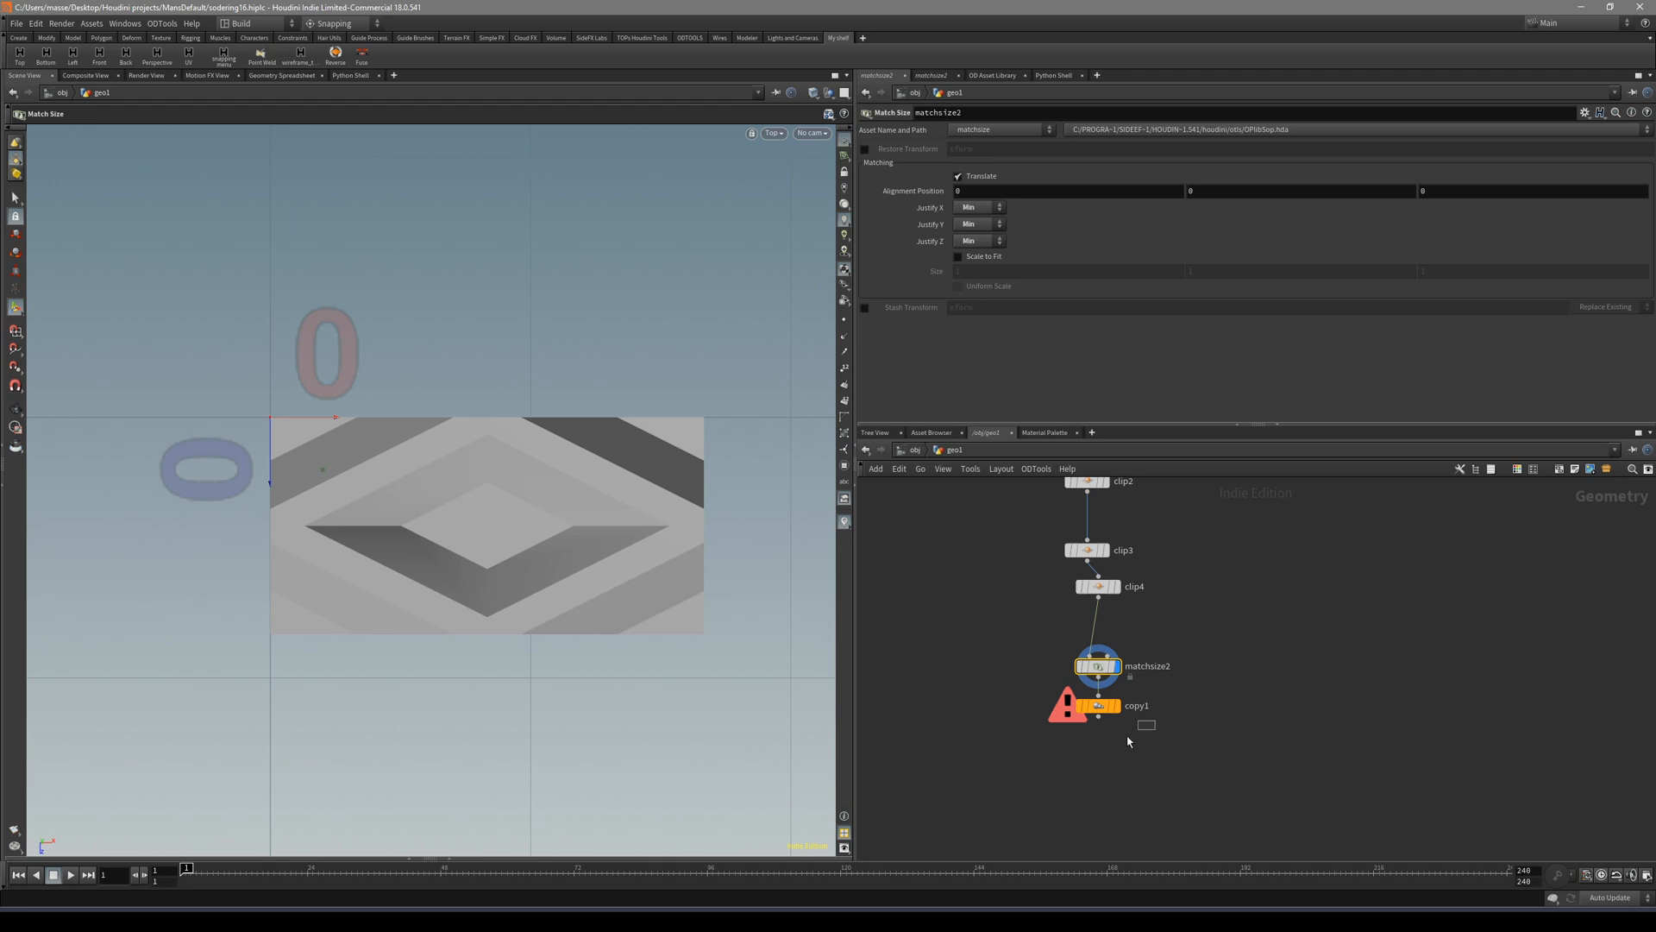
{"action": "left_click", "coordinate": [1098, 706]}
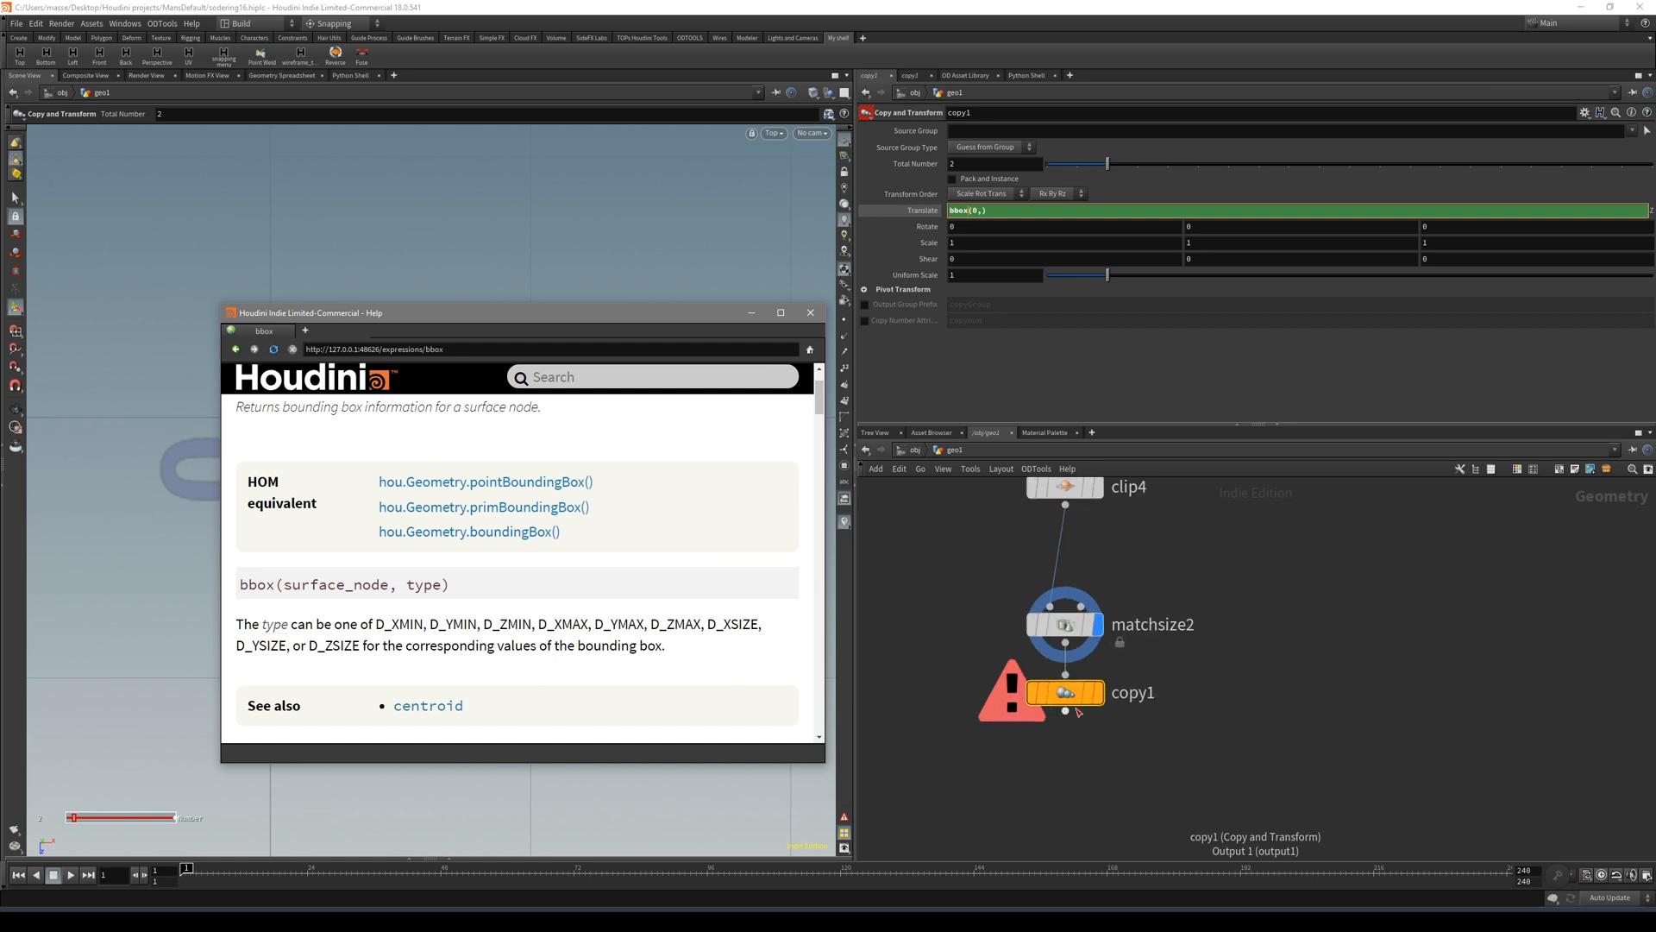
{"action": "mouse_move", "coordinate": [505, 428]}
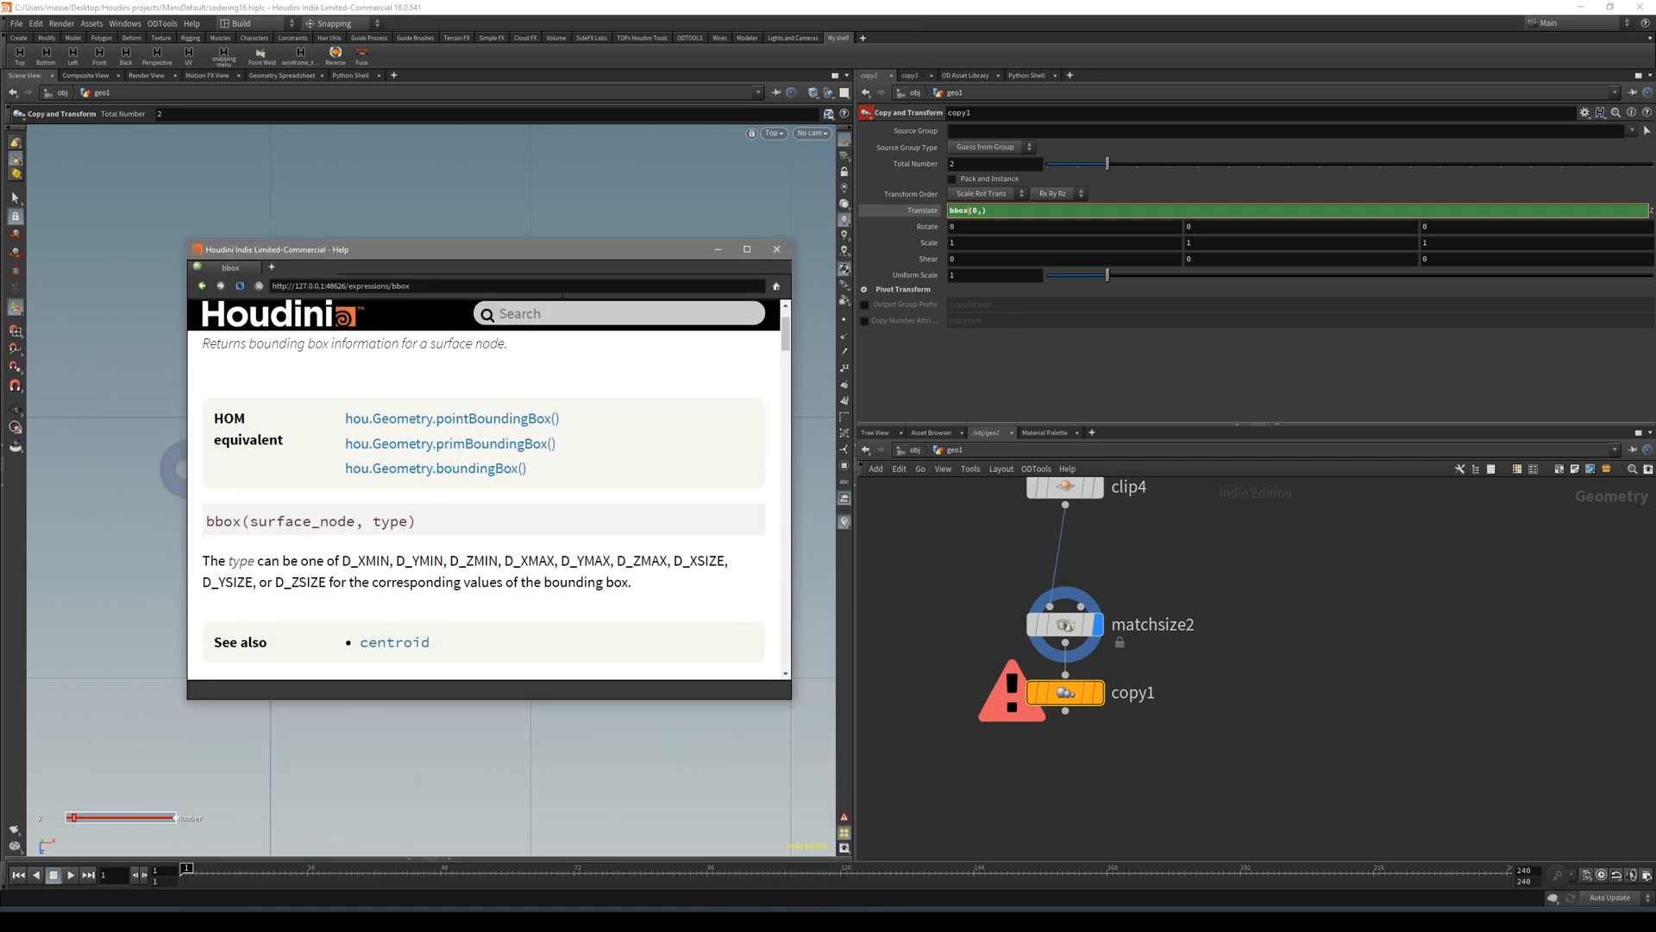
{"action": "mouse_move", "coordinate": [684, 588]}
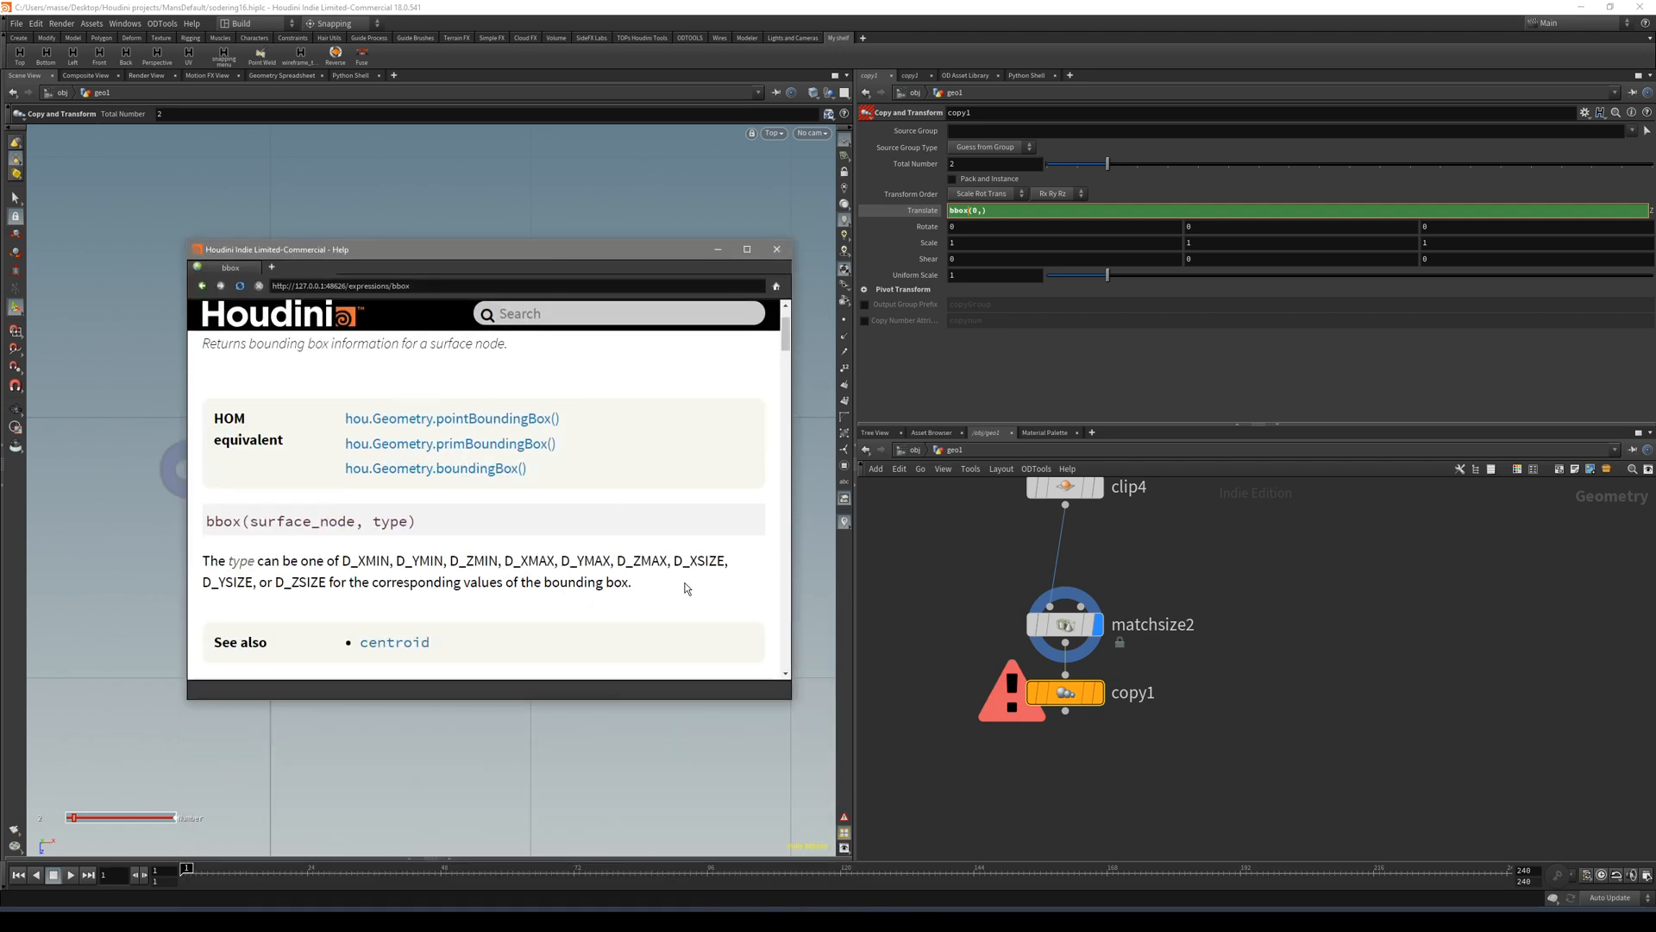
{"action": "mouse_move", "coordinate": [697, 570]}
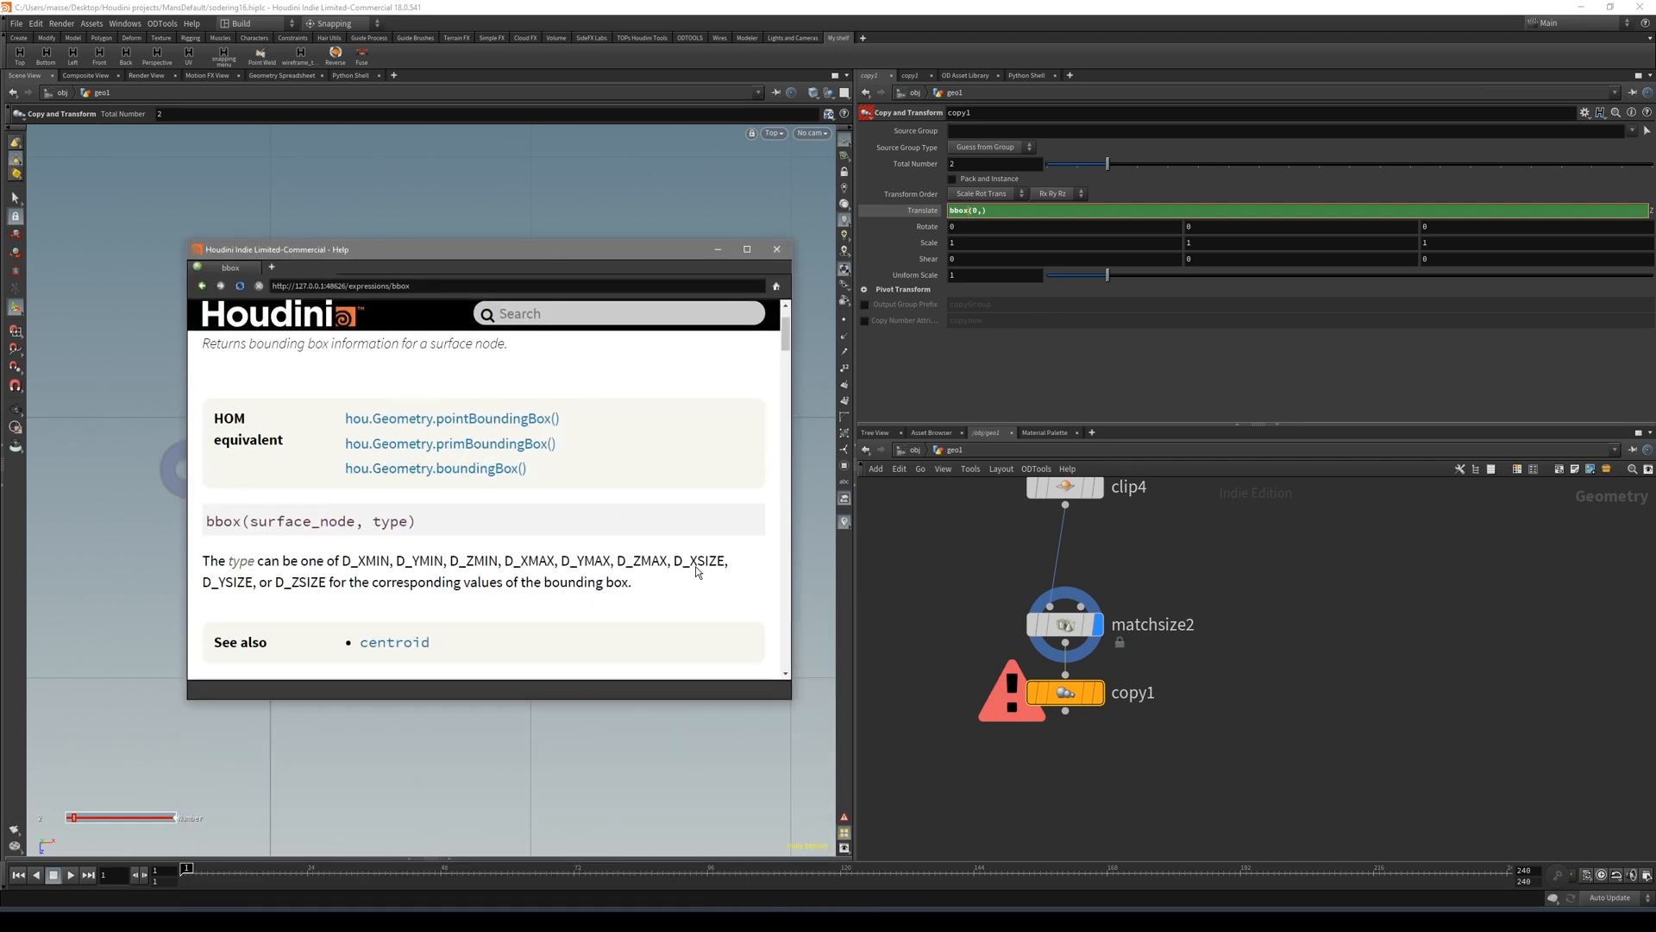
{"action": "mouse_move", "coordinate": [626, 571]}
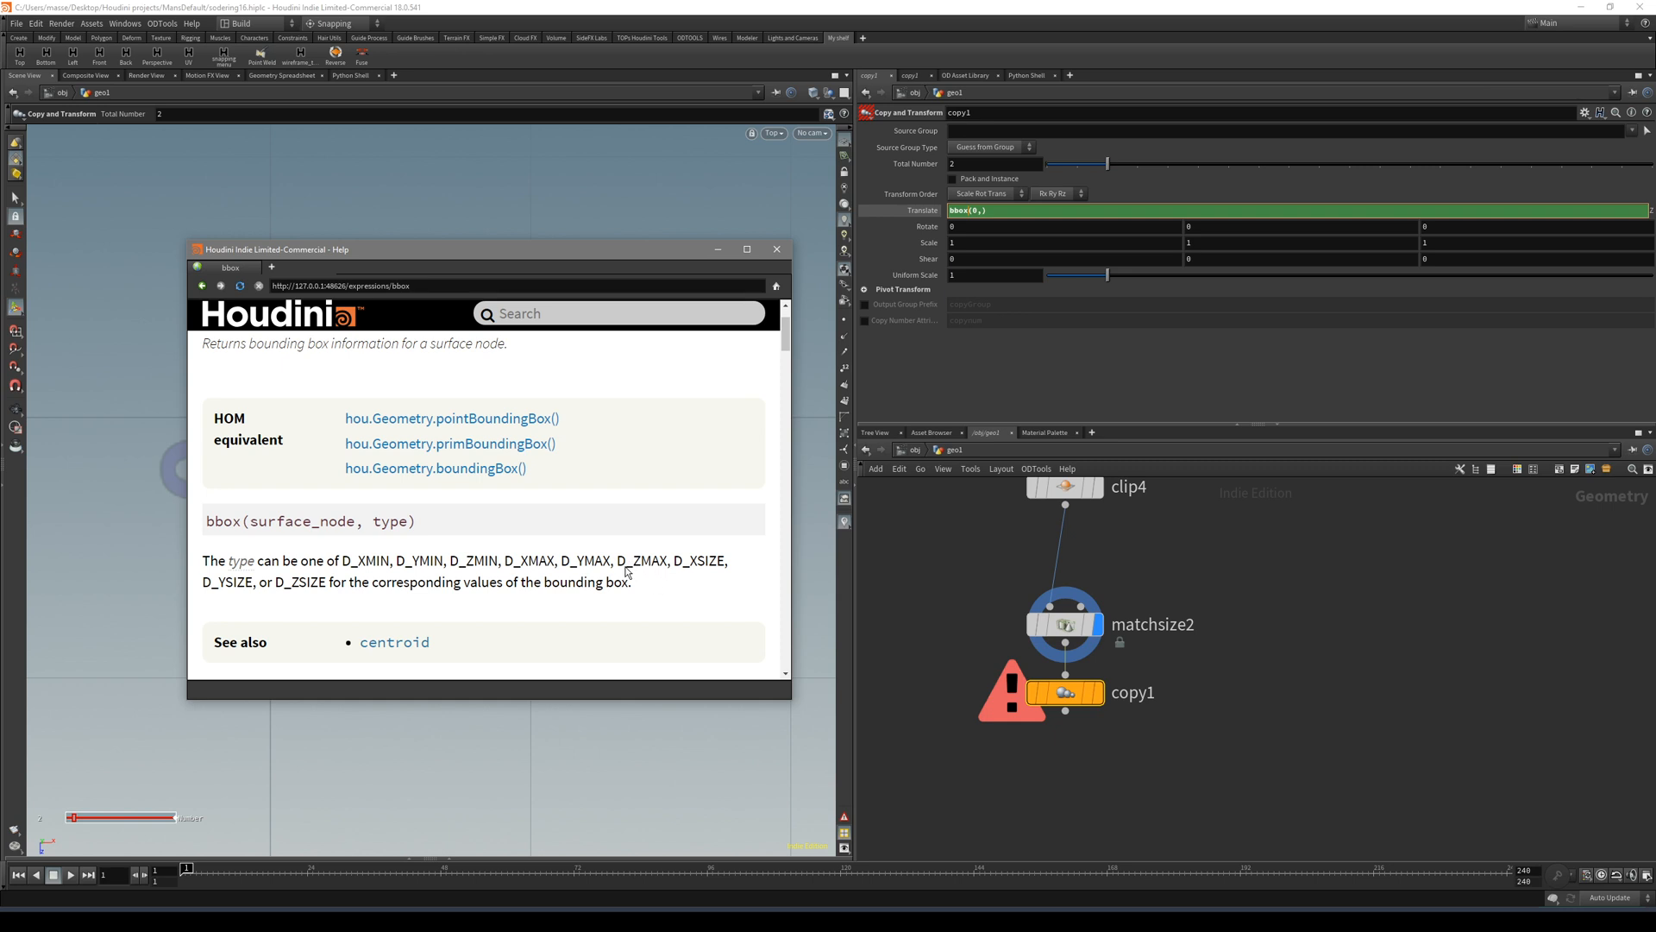
{"action": "double_click", "coordinate": [641, 560]}
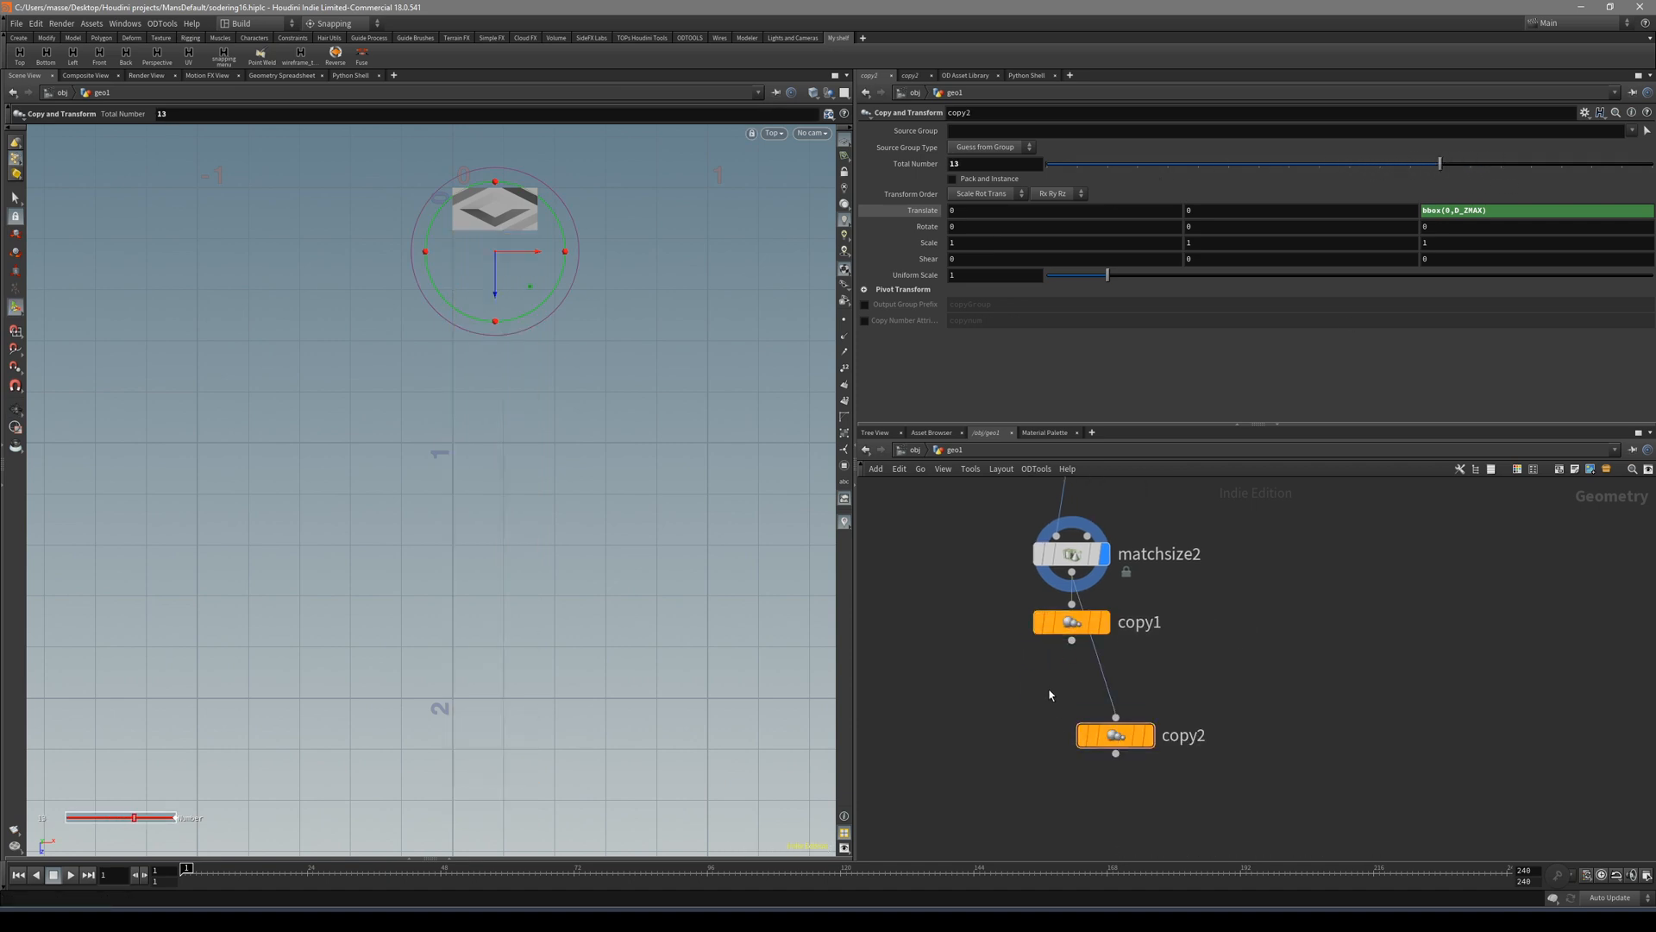
Offset copy2 along X by bbox(0,D_XMAX) and add a Fuse SOP to merge shared points.
{"action": "left_click", "coordinate": [1115, 734]}
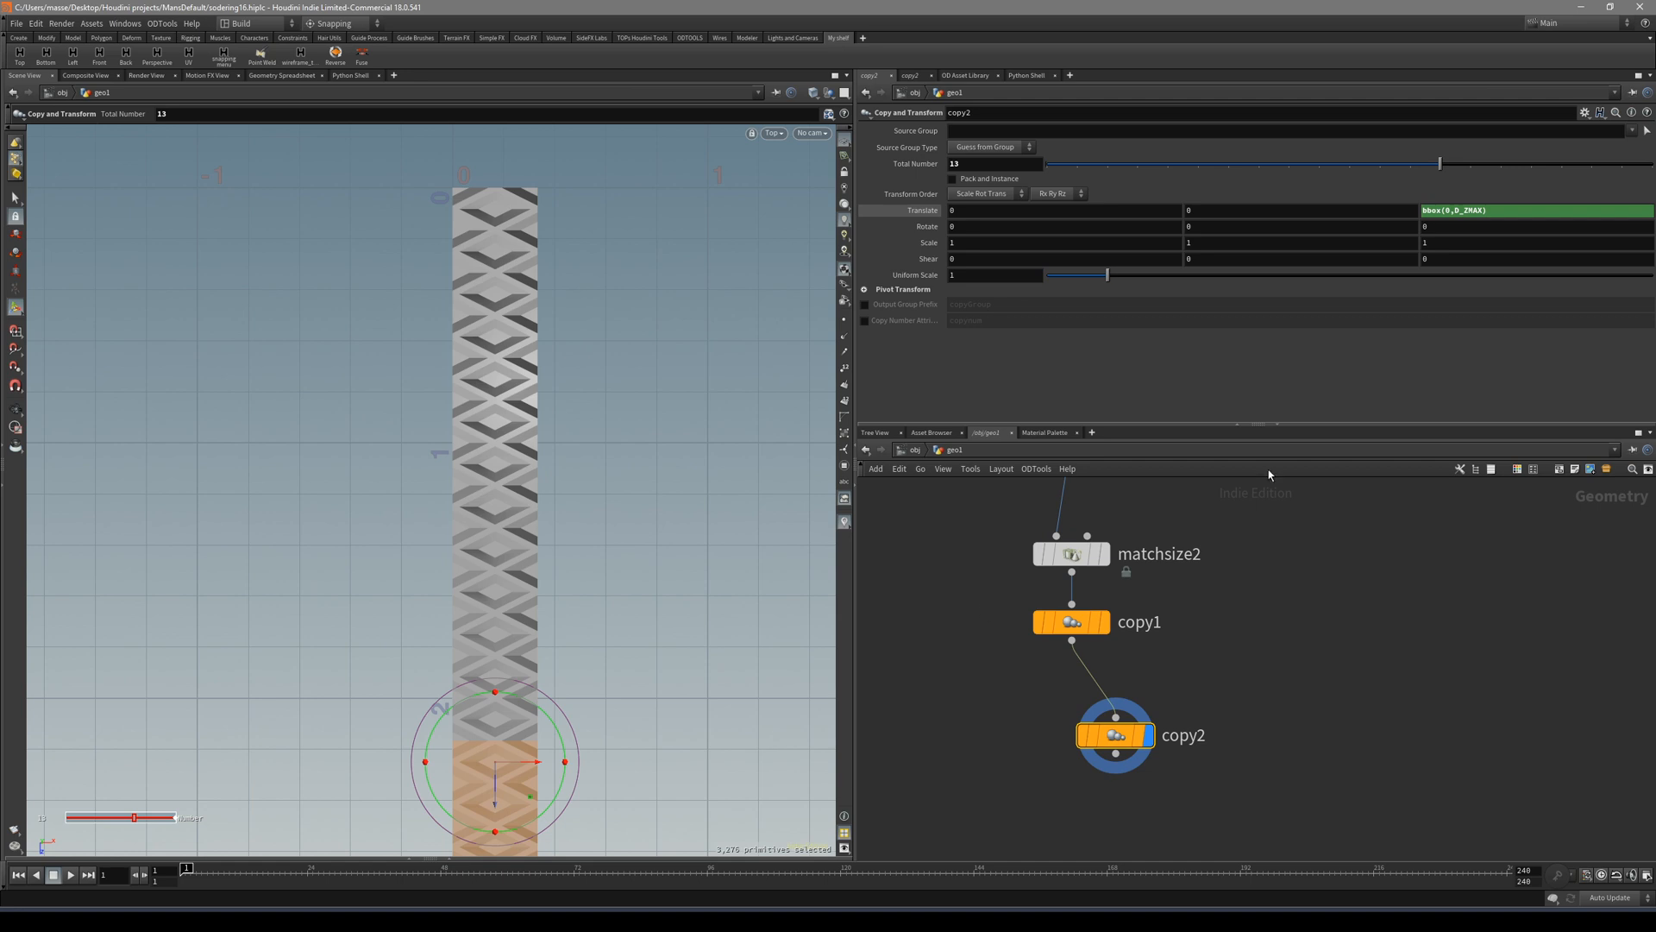
{"action": "mouse_move", "coordinate": [1272, 217]}
{"action": "type", "text": "bbox(0,D_XMAX)"}
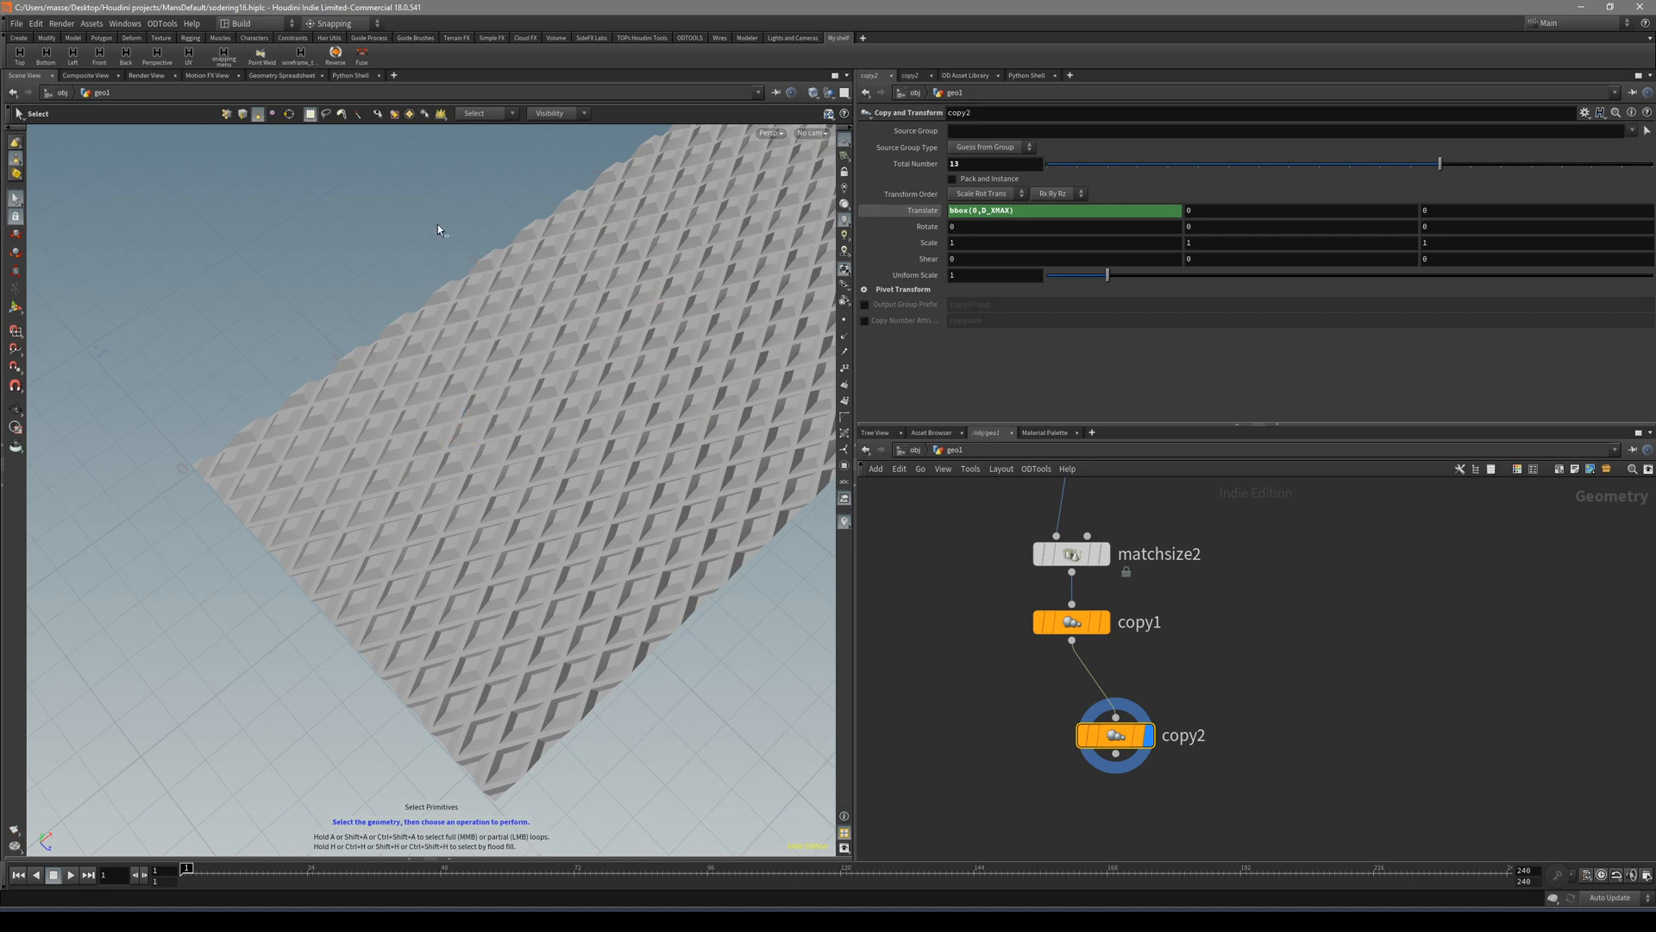
{"action": "left_click", "coordinate": [772, 132]}
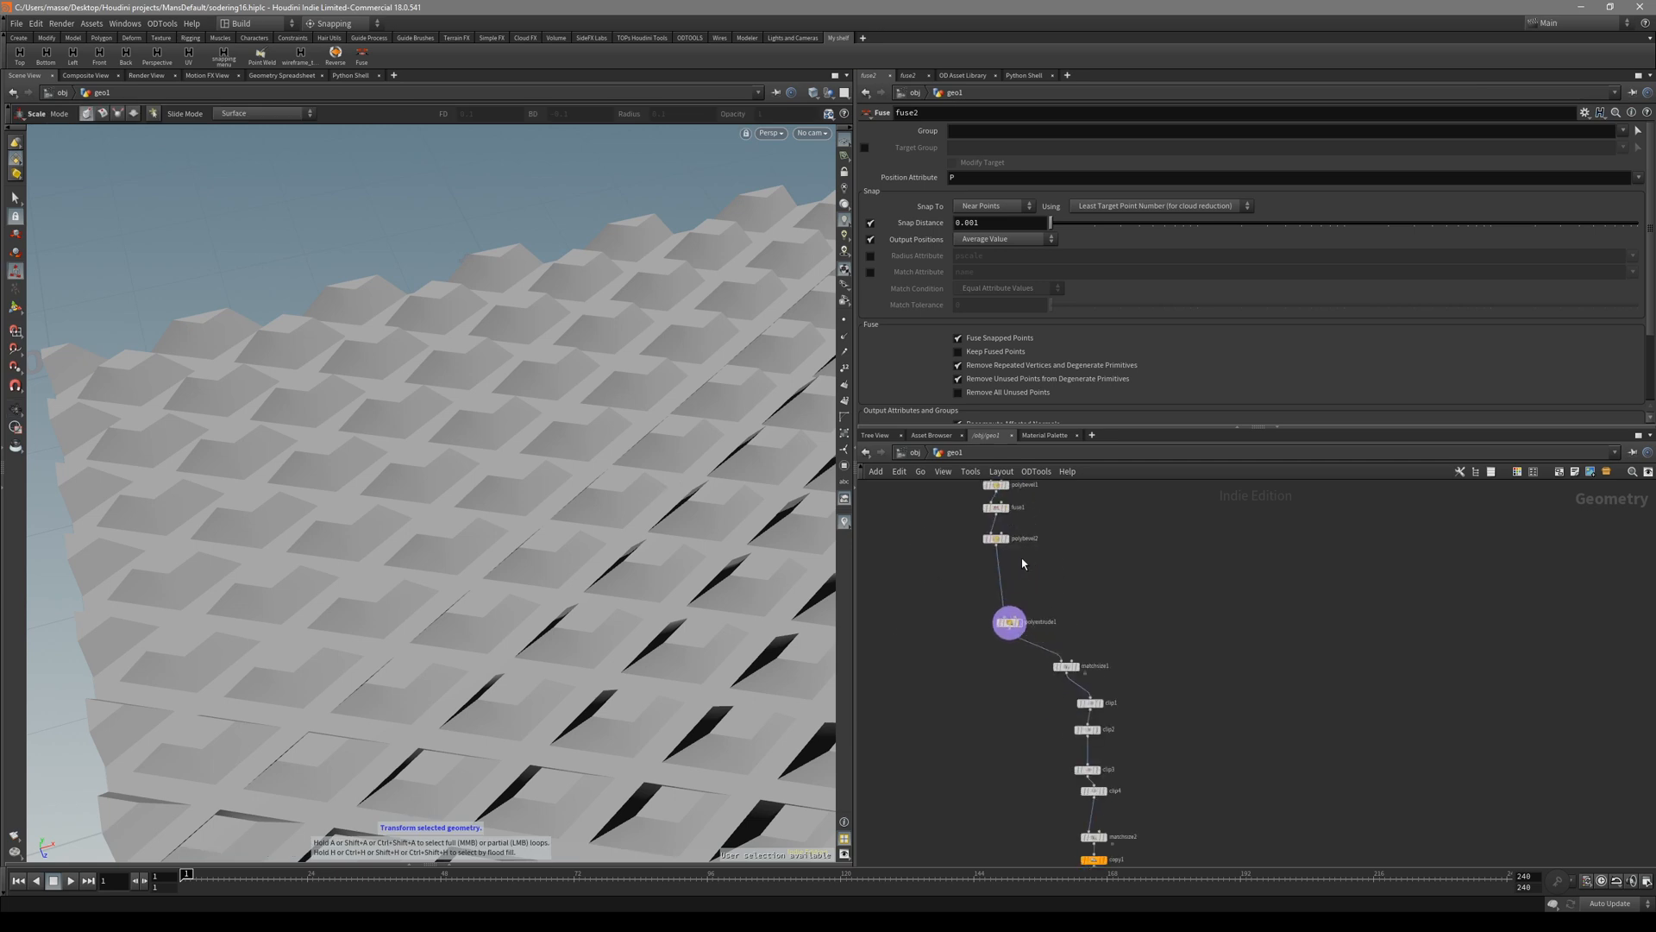
Add a Normal SOP after fuse2 with a 60-degree cusp angle.
{"action": "left_click", "coordinate": [989, 532]}
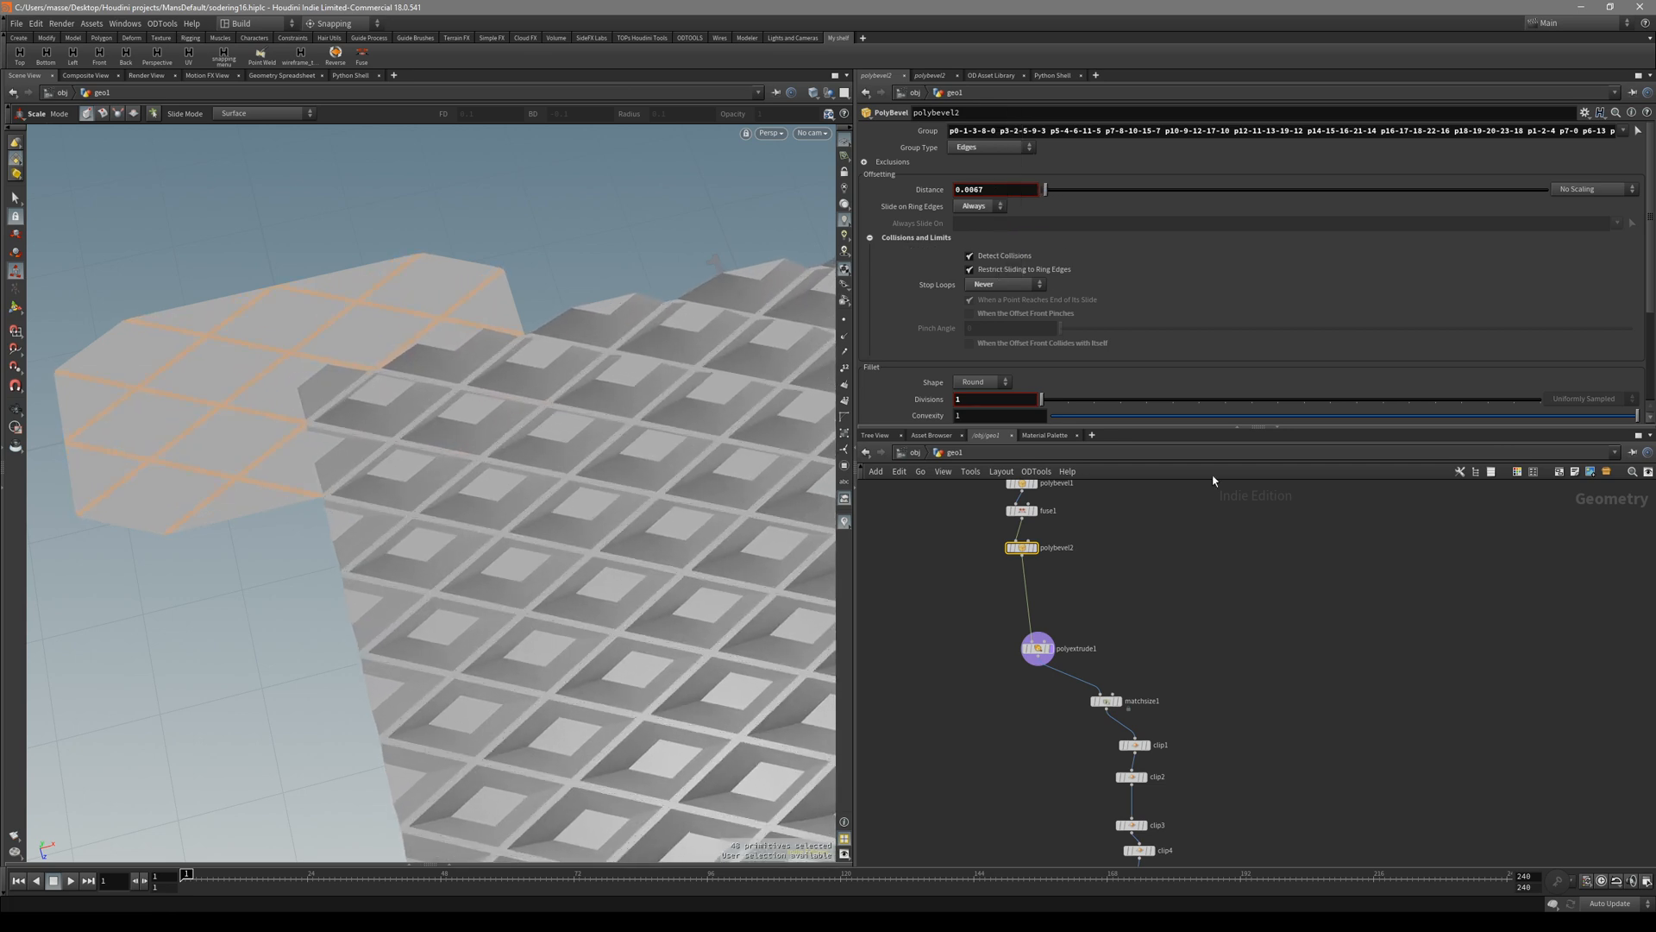
{"action": "left_click", "coordinate": [1036, 648]}
{"action": "type", "text": "b"}
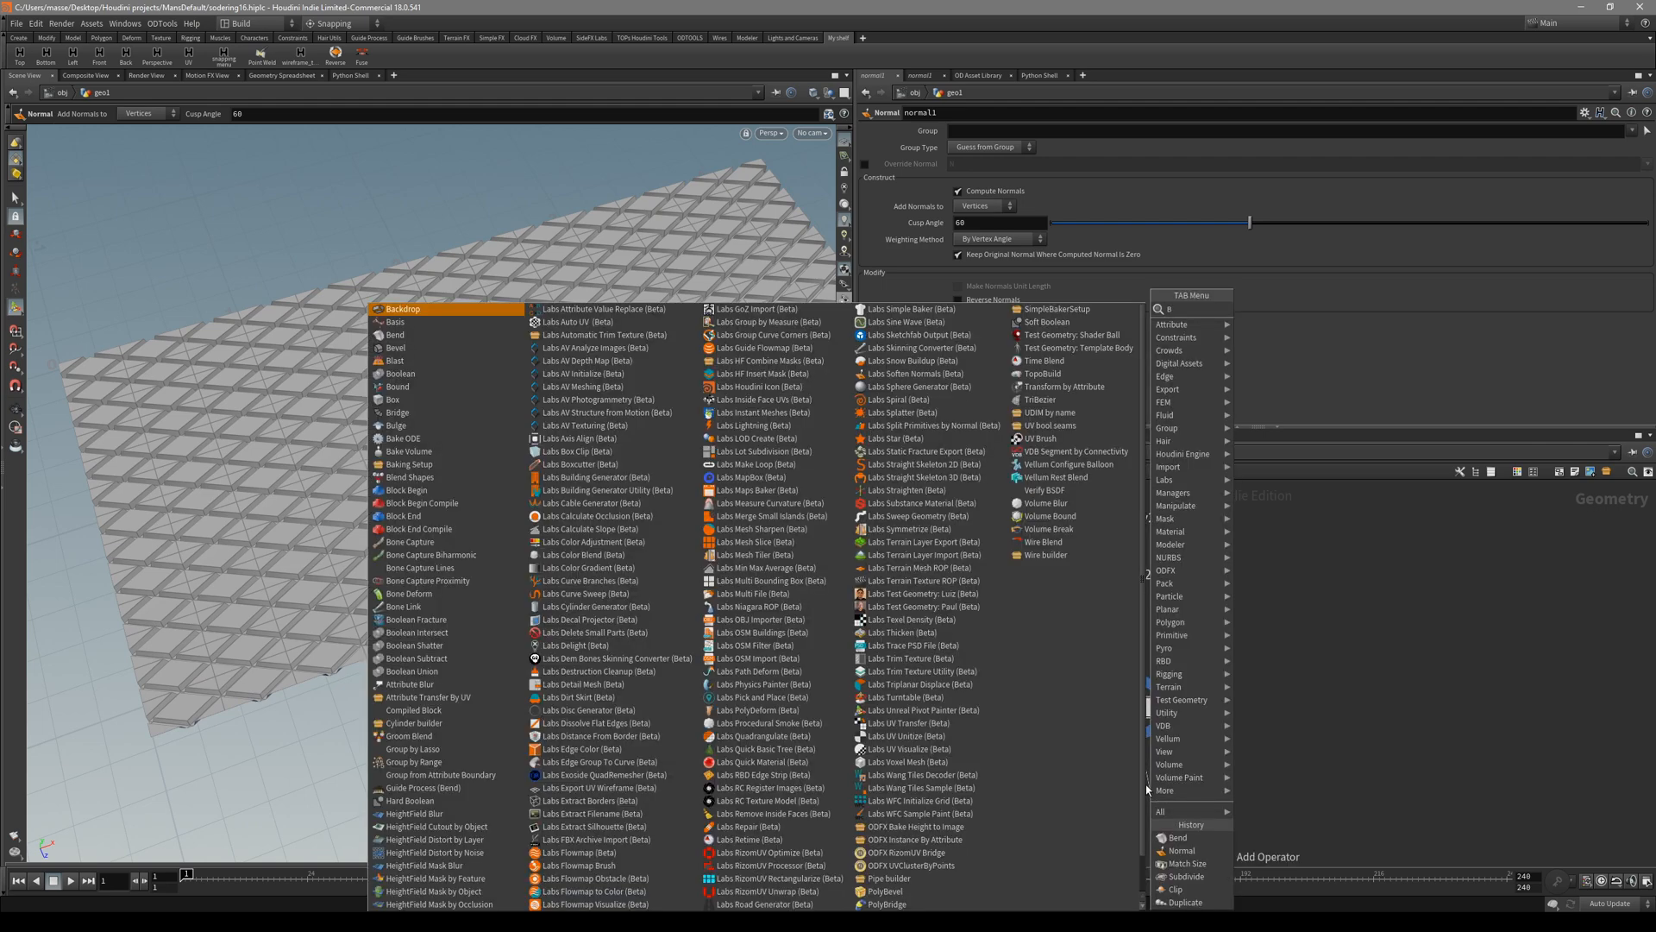
Add a Bend SOP after normal1 with a bend angle of -360.
{"action": "left_click", "coordinate": [395, 334]}
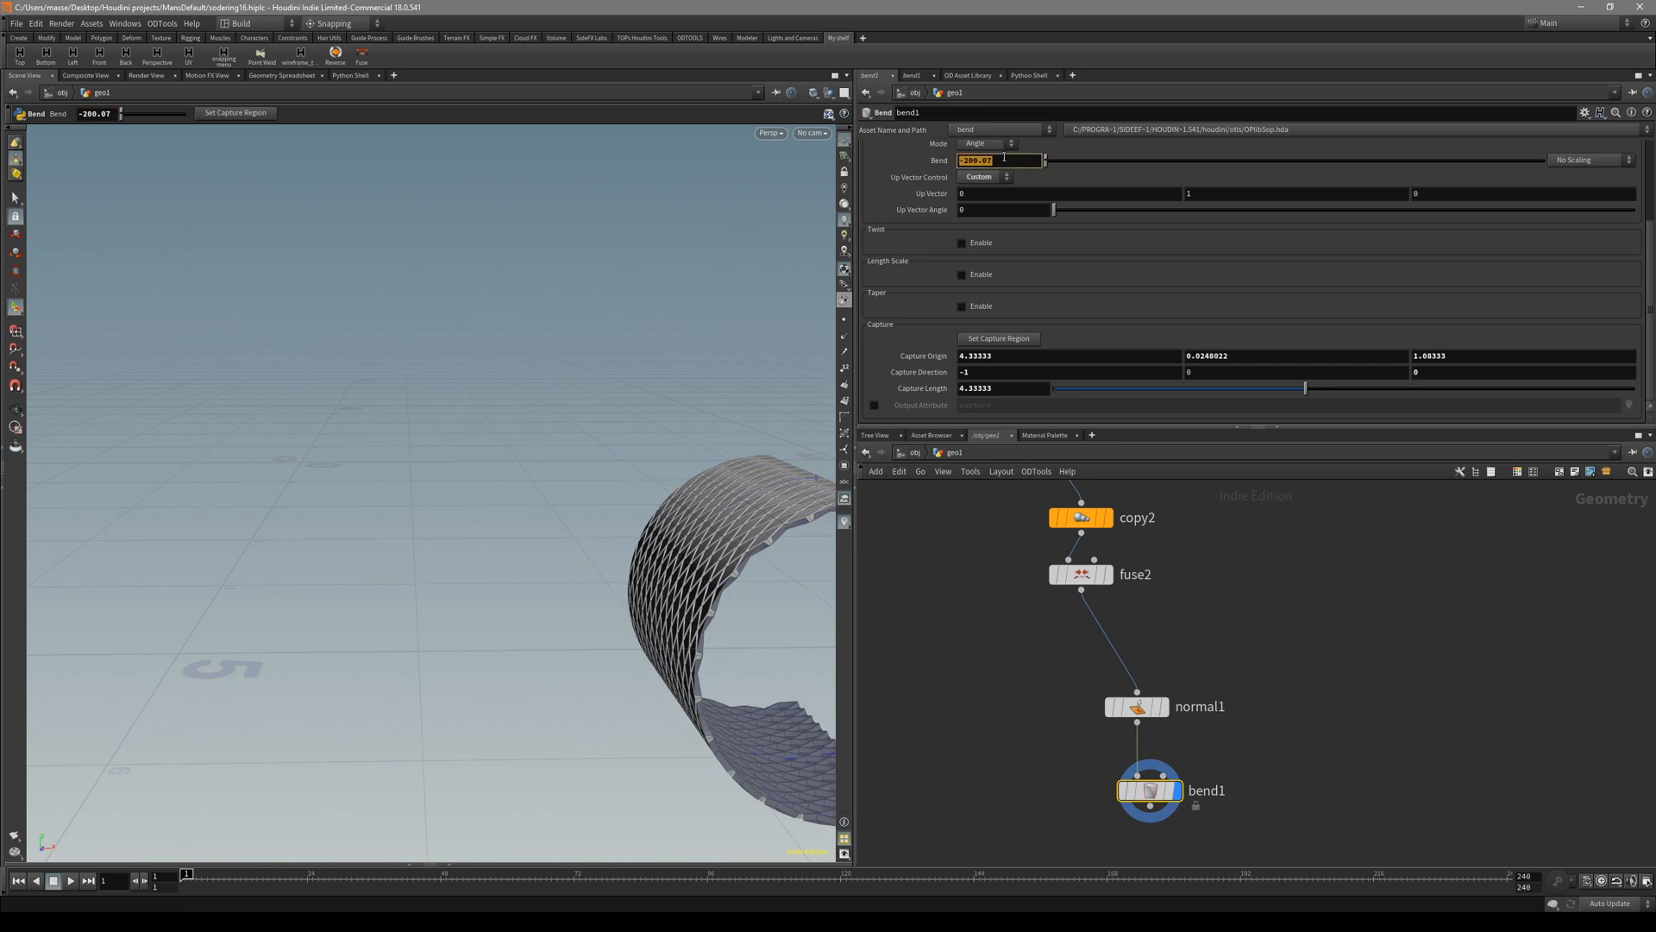
{"action": "type", "text": "-360"}
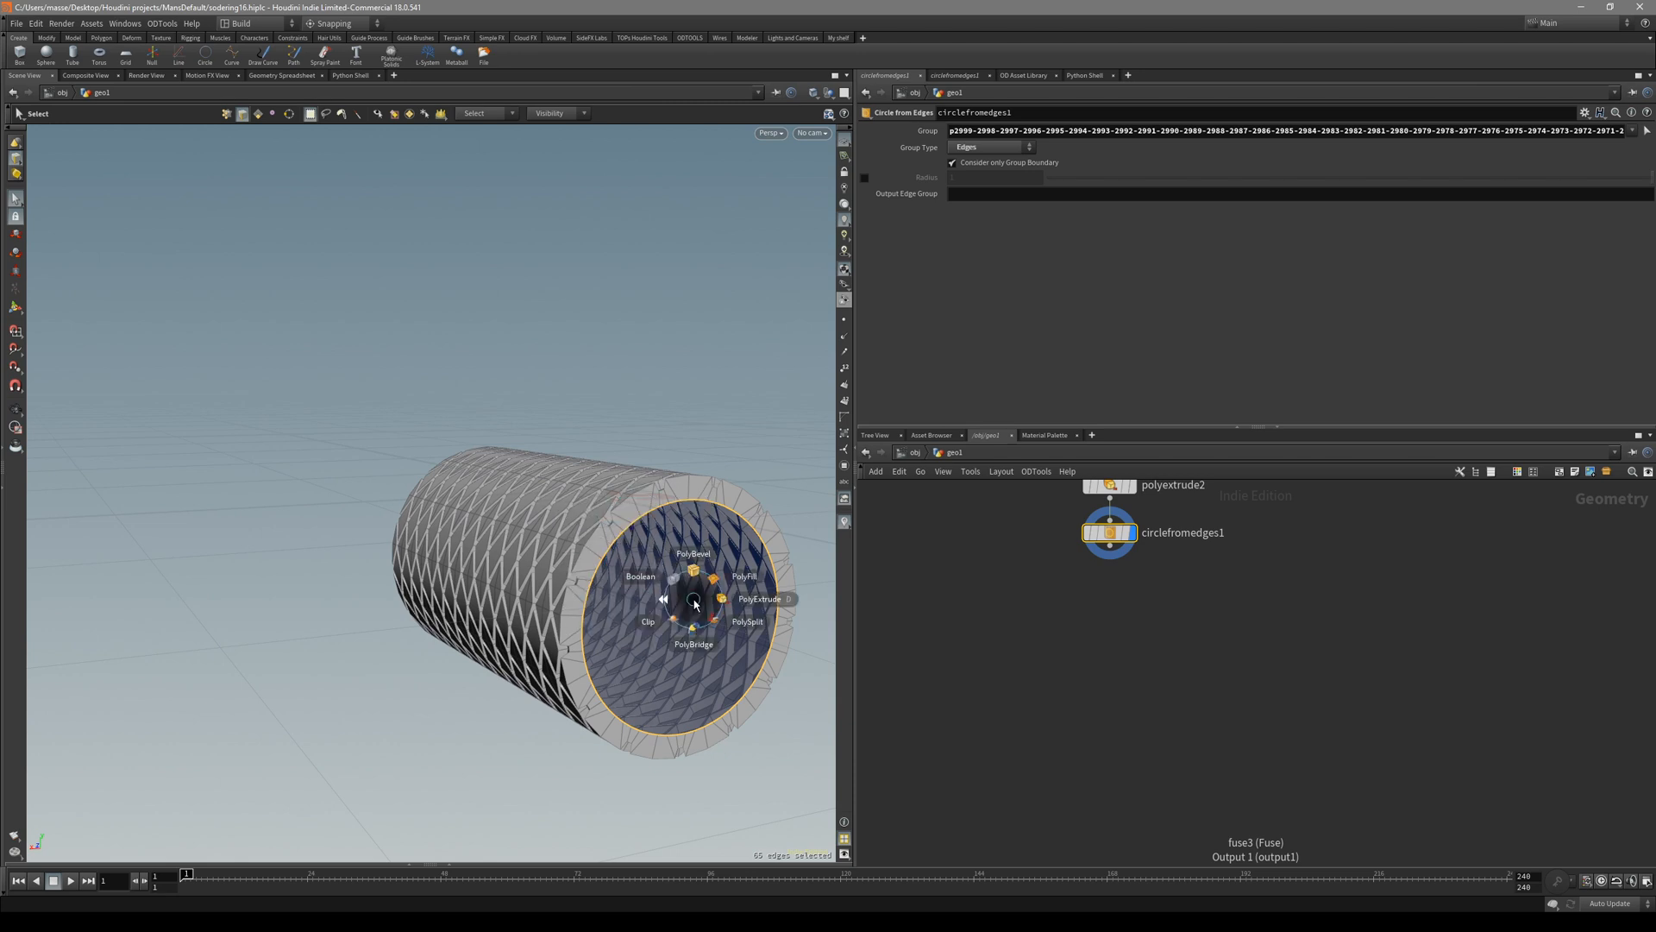
Check polybevel3 on the tube rim, then set bend1's Bend back to 0.
{"action": "left_click", "coordinate": [694, 644]}
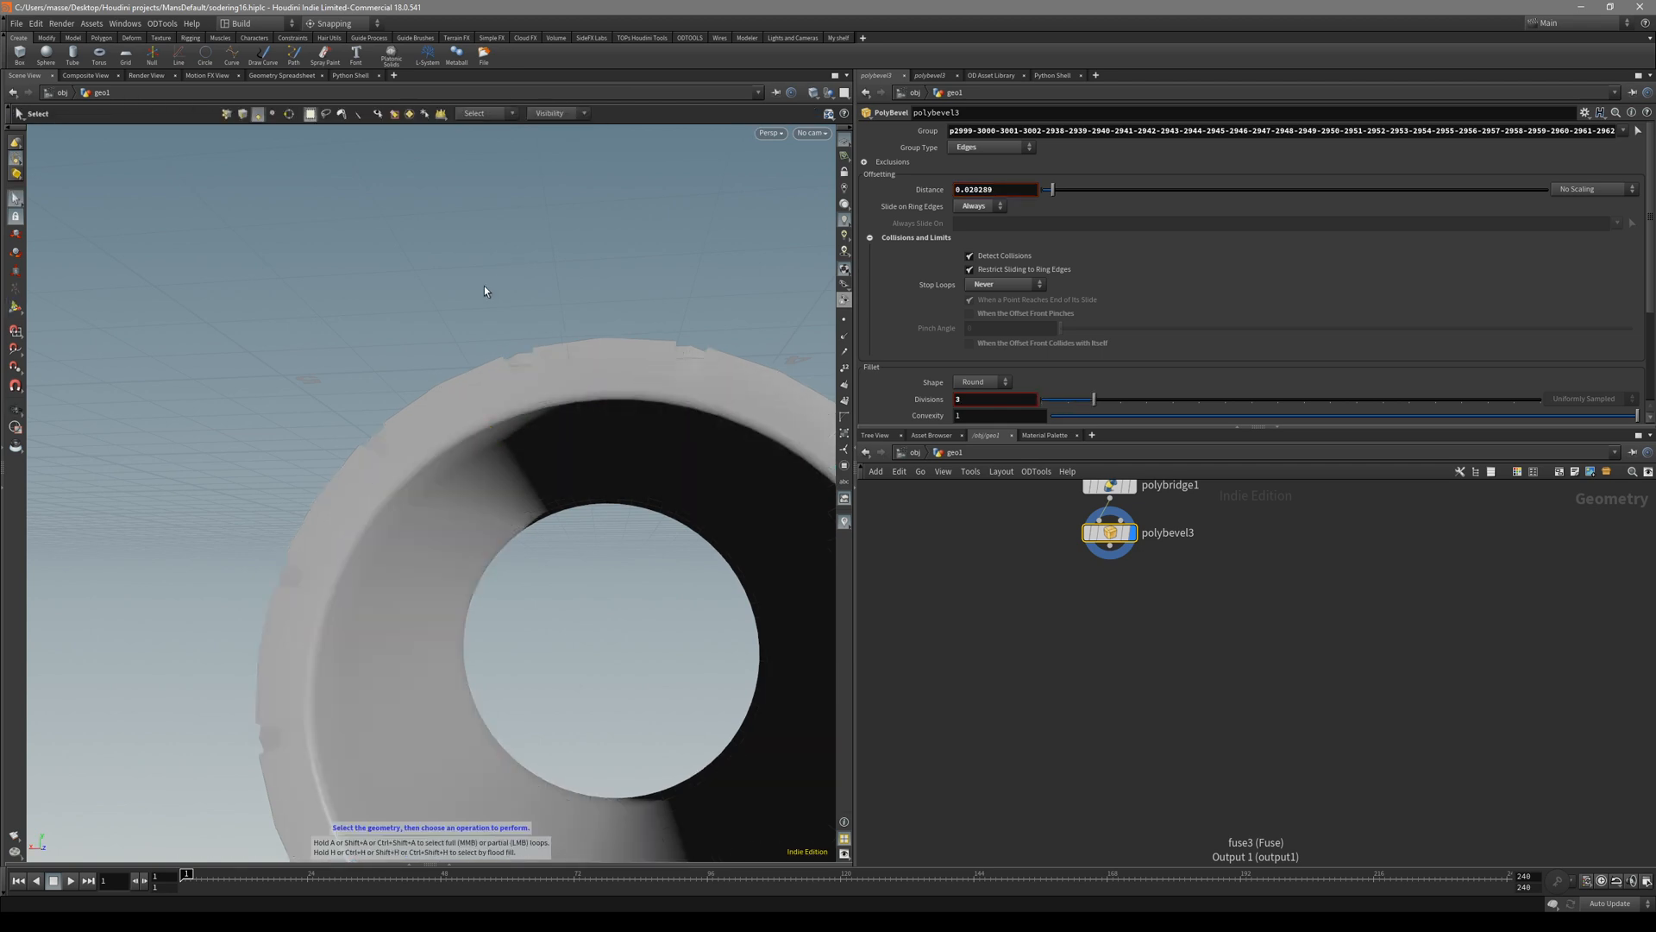
{"action": "left_click", "coordinate": [1022, 767]}
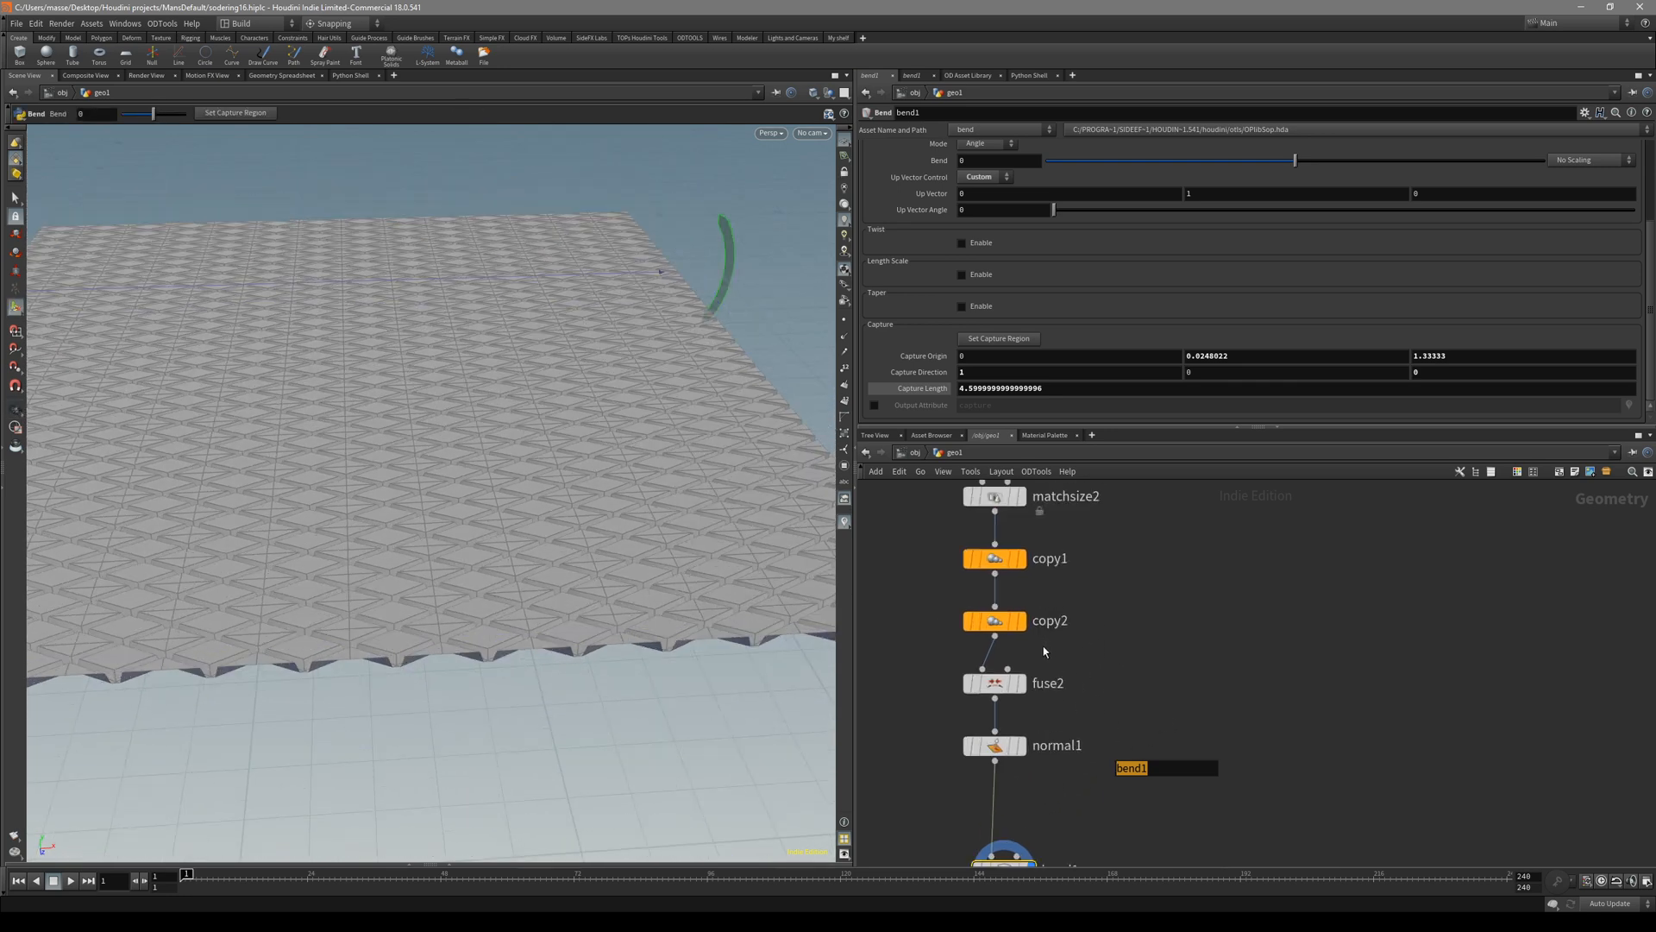
Set bend1's Capture Length to ch("../copy2/tx") times the copy2 count reference.
{"action": "left_click", "coordinate": [992, 620]}
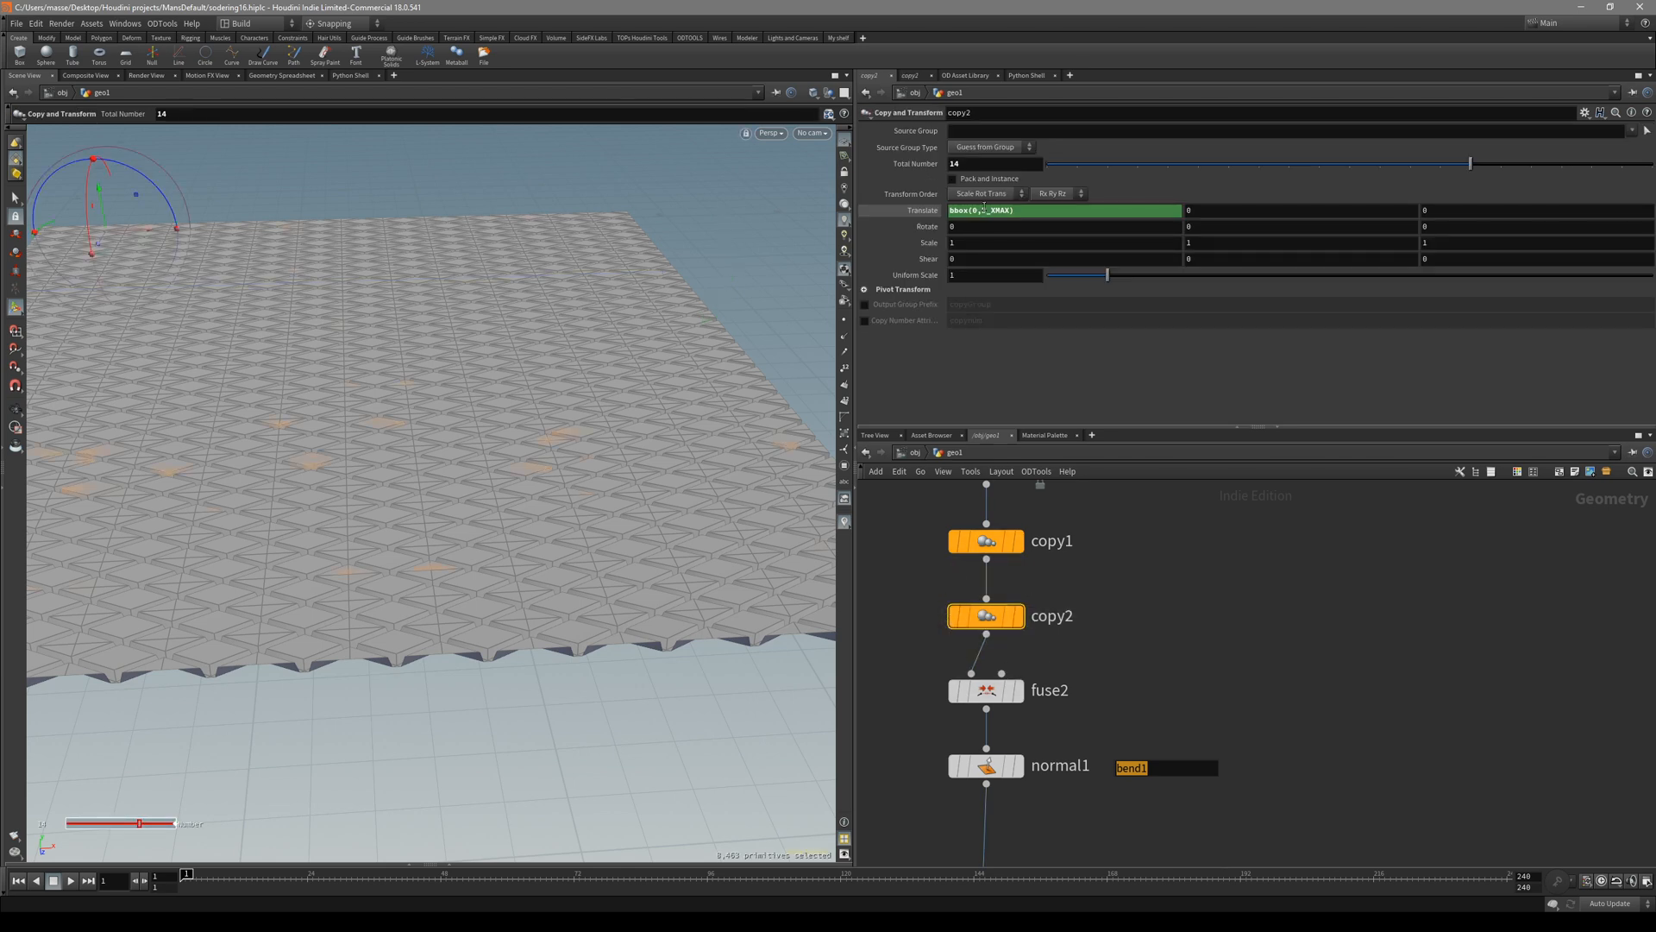
{"action": "left_click", "coordinate": [1061, 211]}
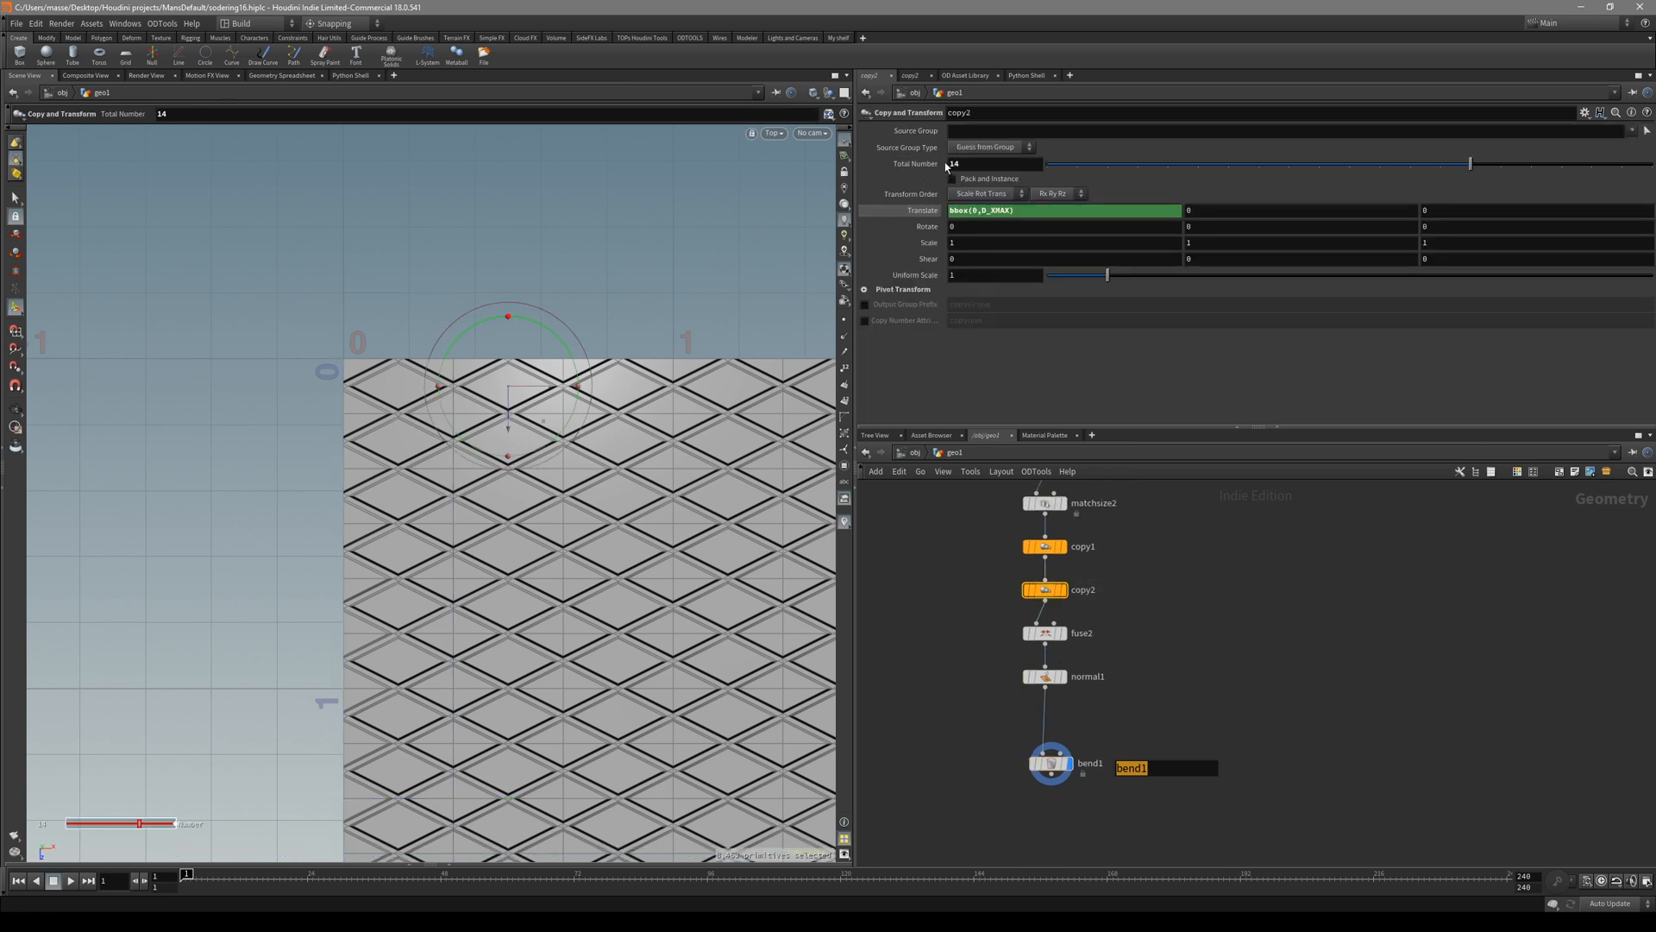
{"action": "mouse_move", "coordinate": [927, 163]}
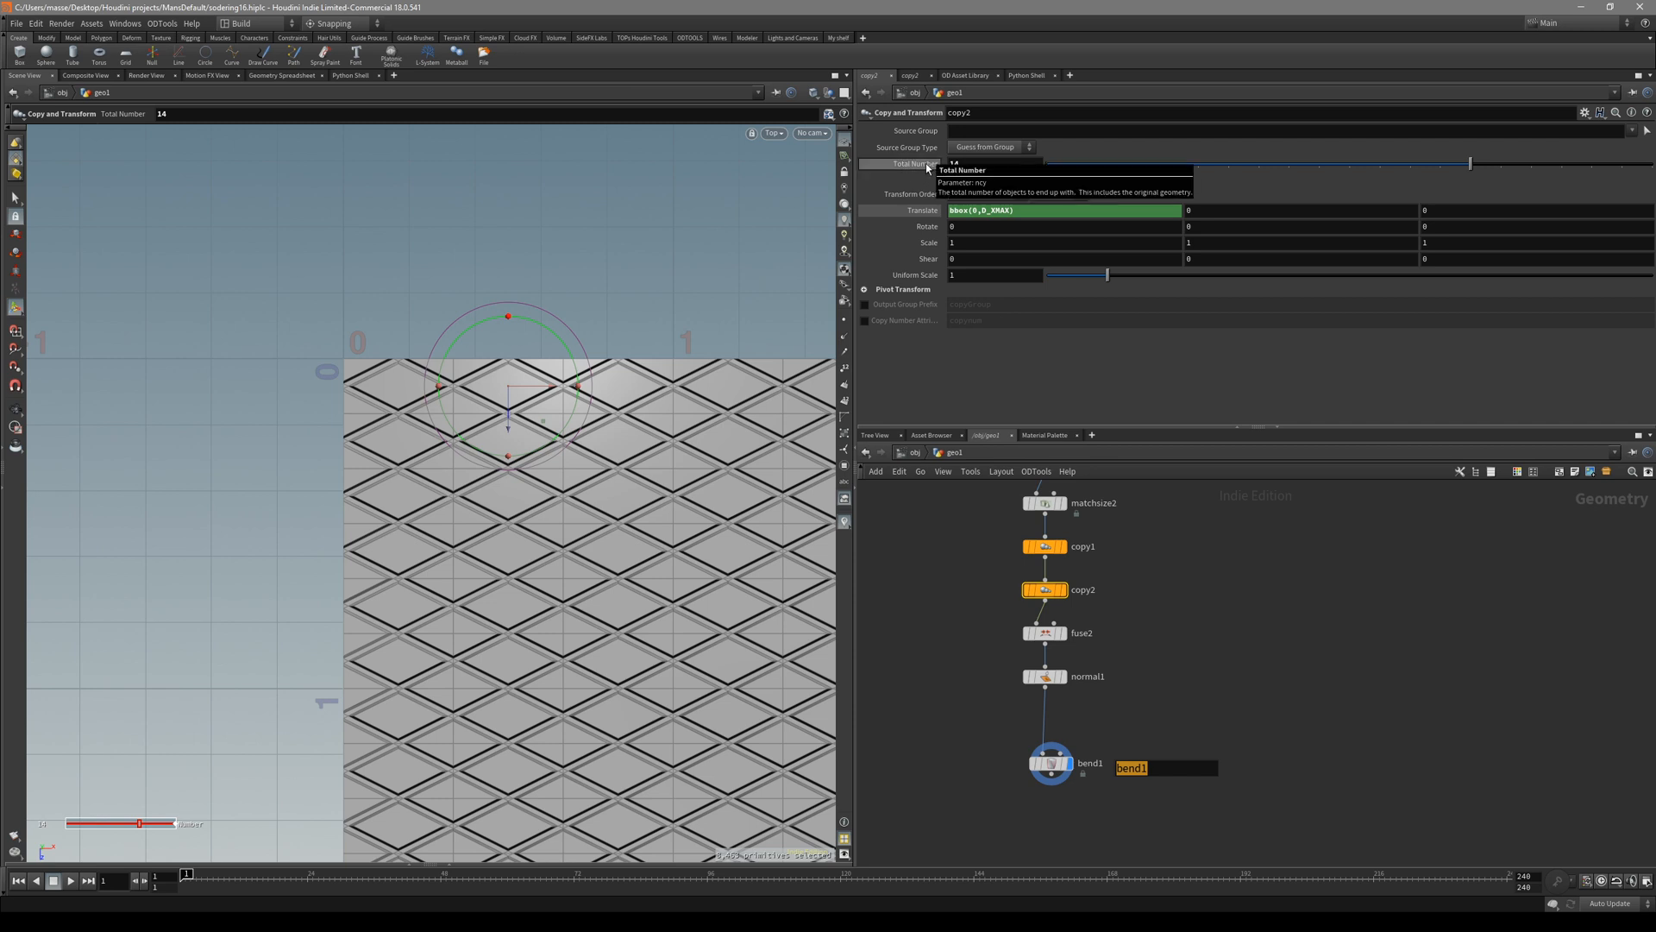
{"action": "left_click", "coordinate": [1049, 763]}
{"action": "type", "text": "ch(\"../copy2/tx\") *"}
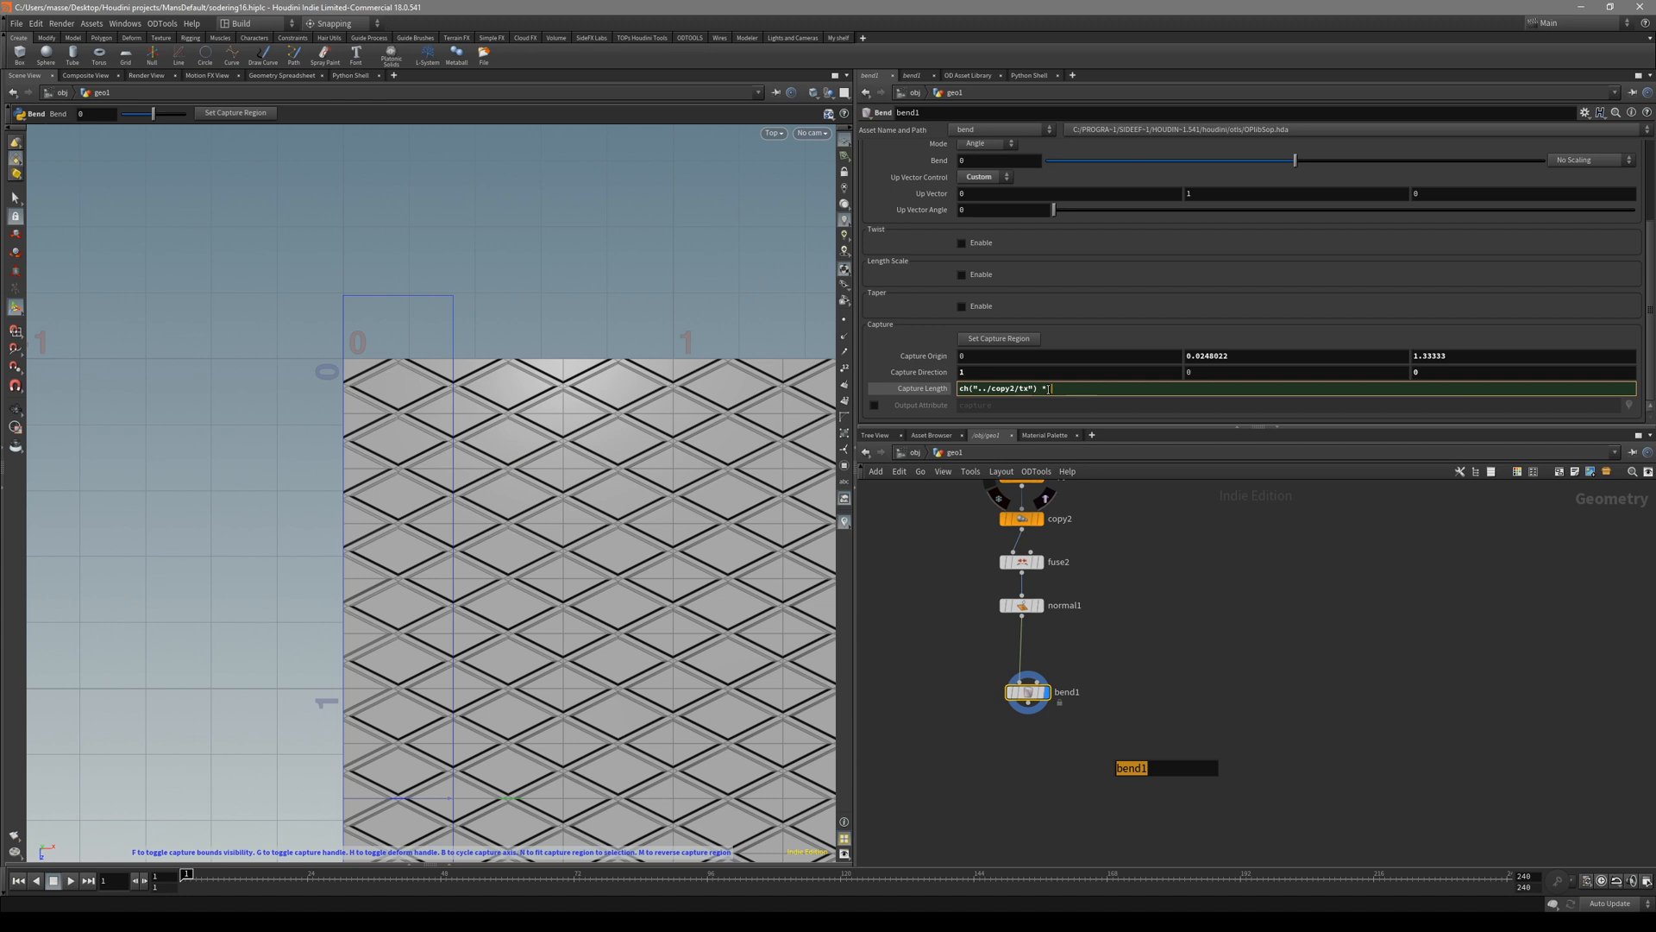
{"action": "type", "text": "ch(')"}
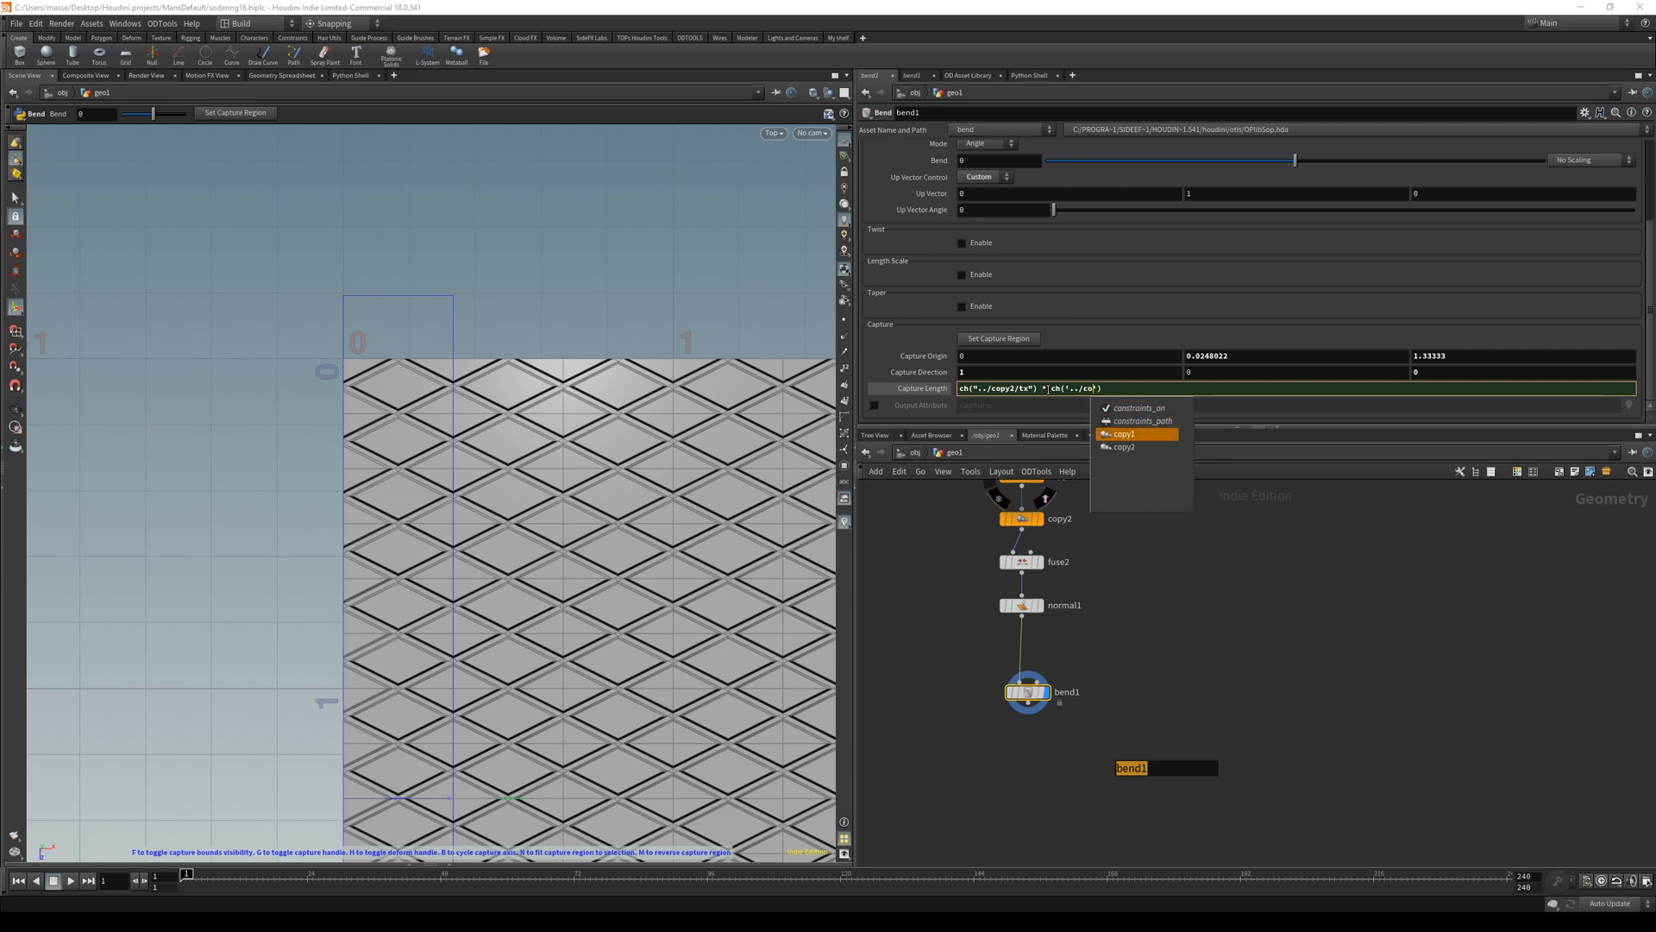
{"action": "left_click", "coordinate": [1124, 433]}
{"action": "type", "text": "360"}
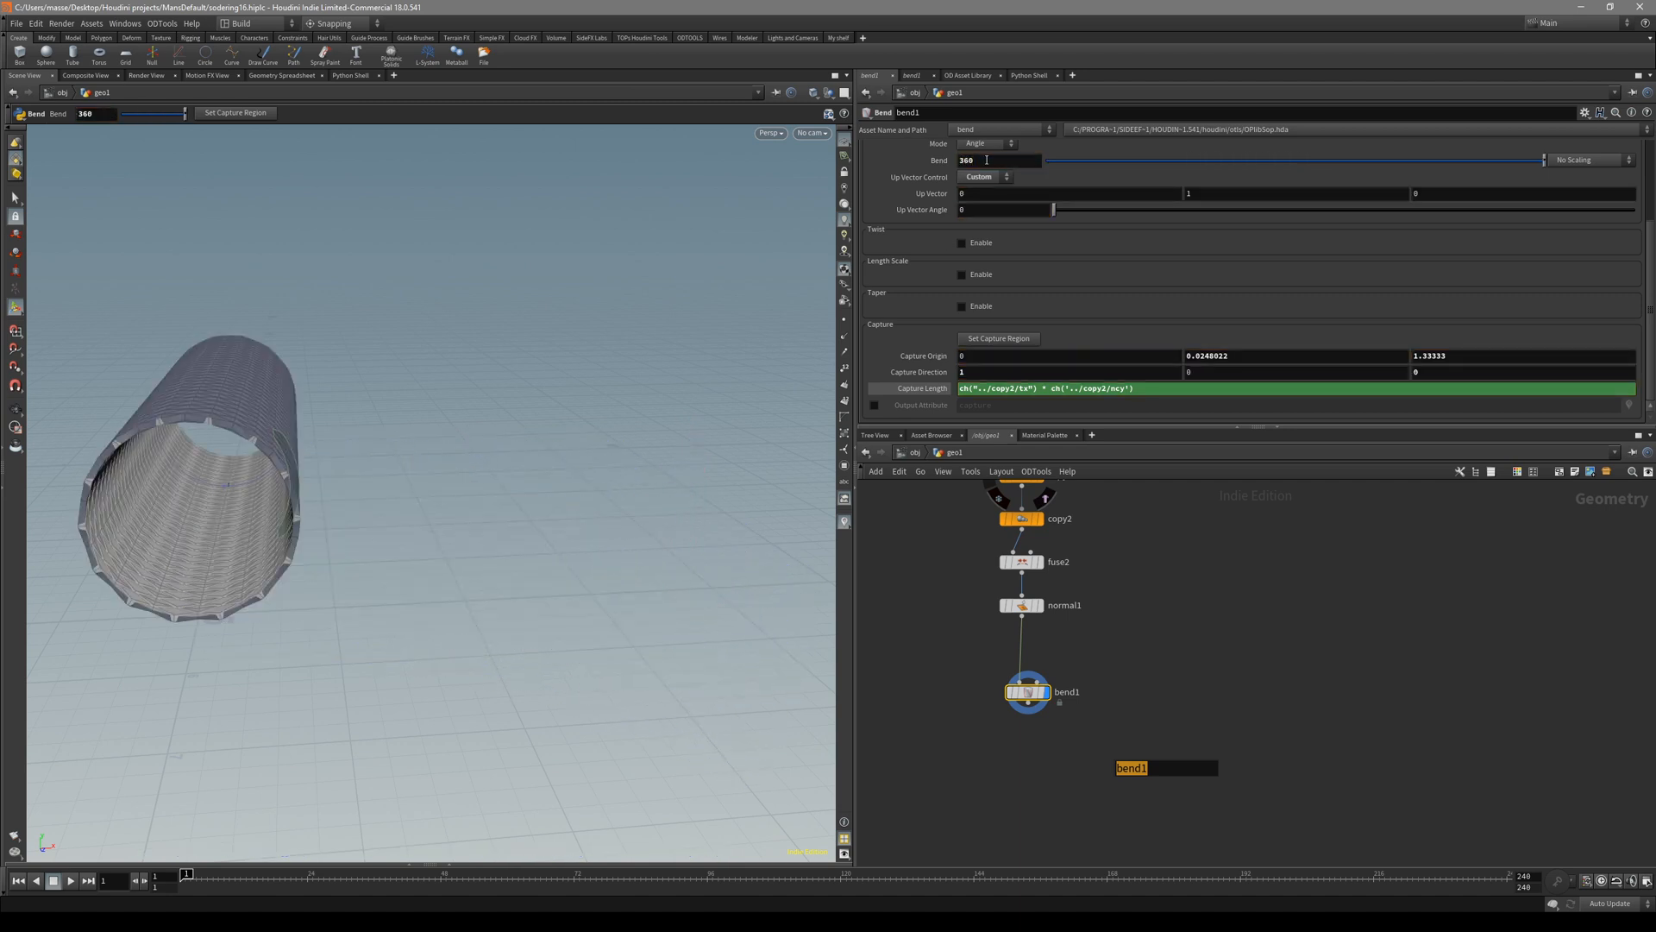
Change the Bend angle from 360 to -360 so the panels face outward.
{"action": "triple_click", "coordinate": [998, 160]}
{"action": "type", "text": "-360"}
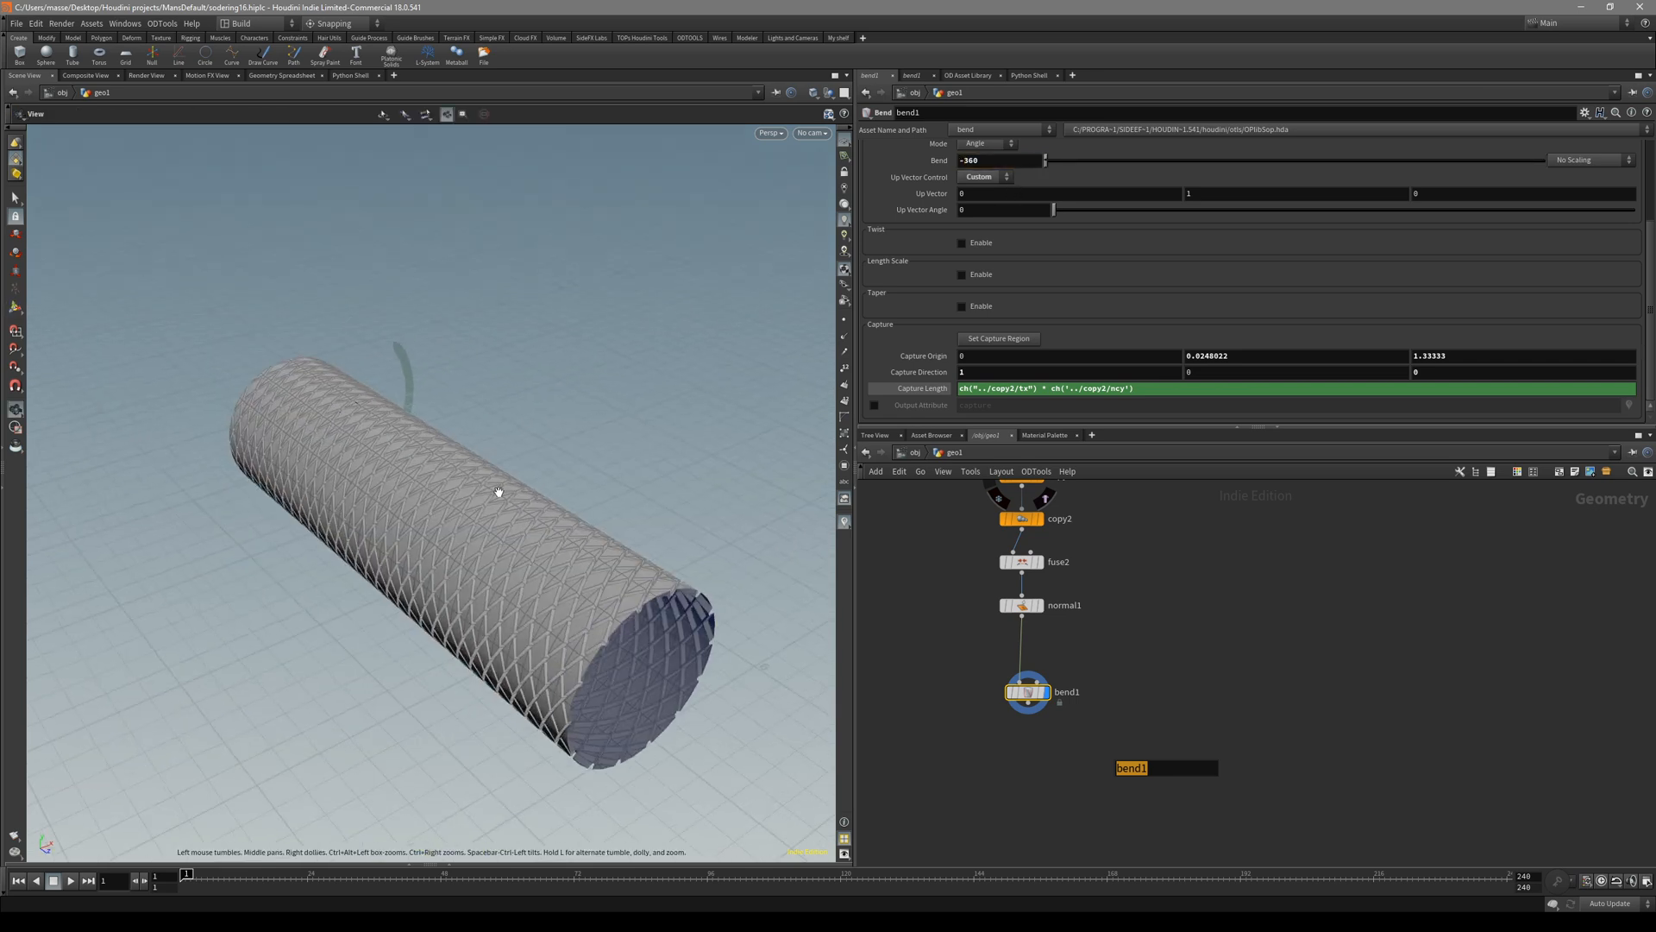
Set copy2's Total Number to 26, widening the rolled tube.
{"action": "left_click", "coordinate": [1055, 550]}
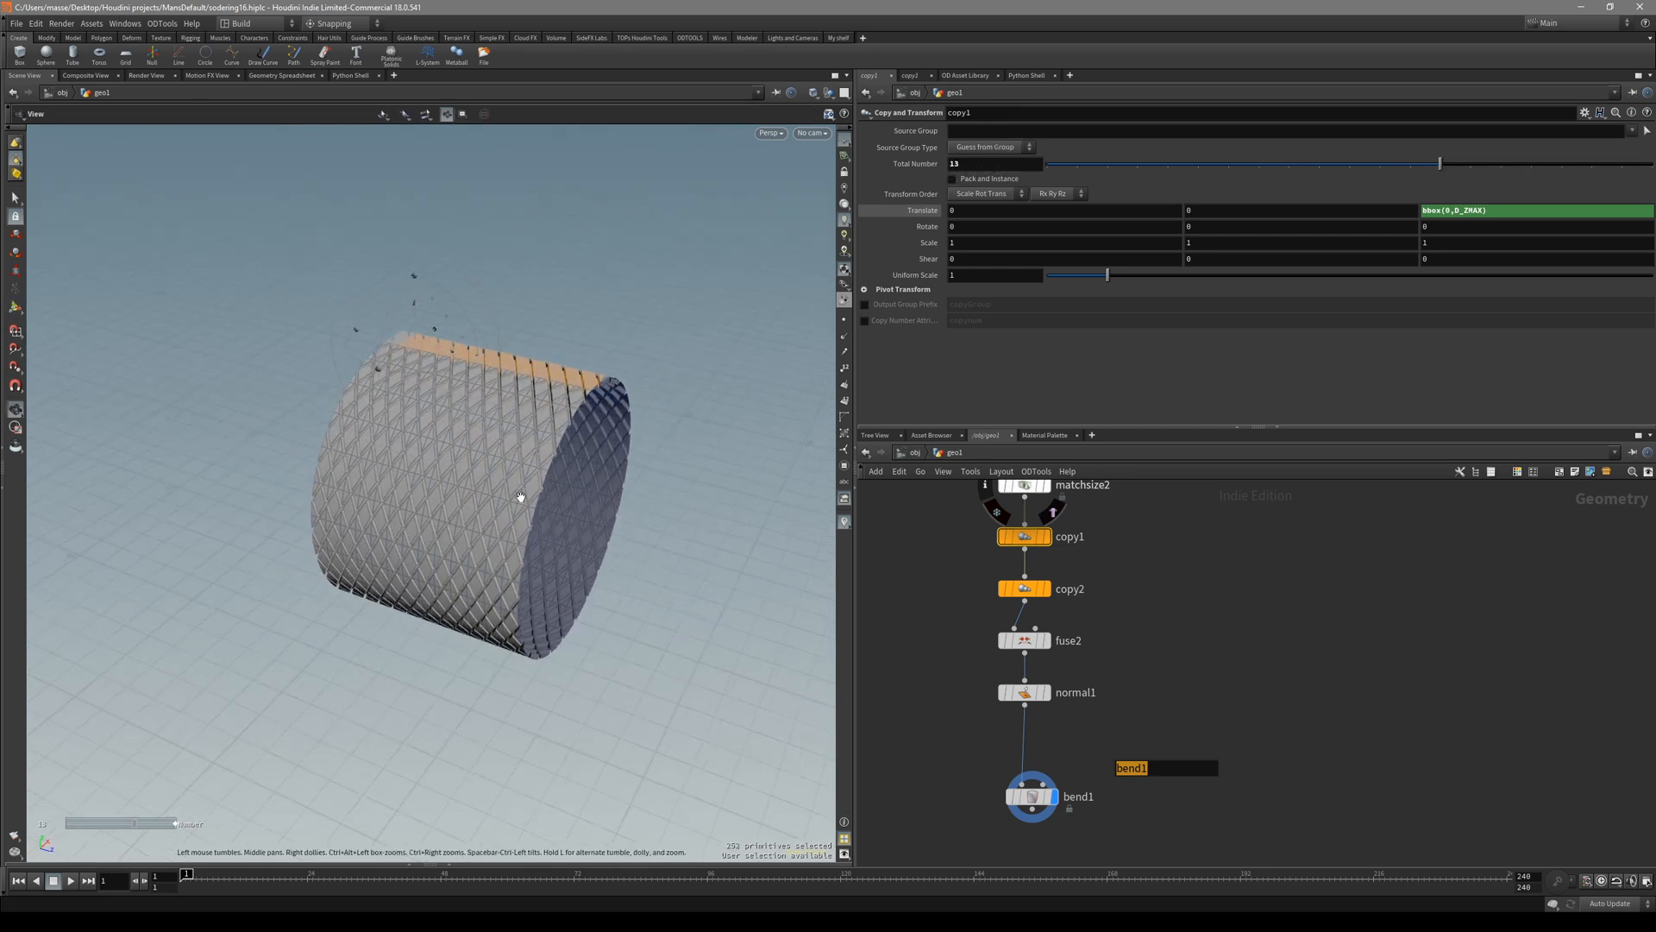
{"action": "left_click", "coordinate": [1070, 588]}
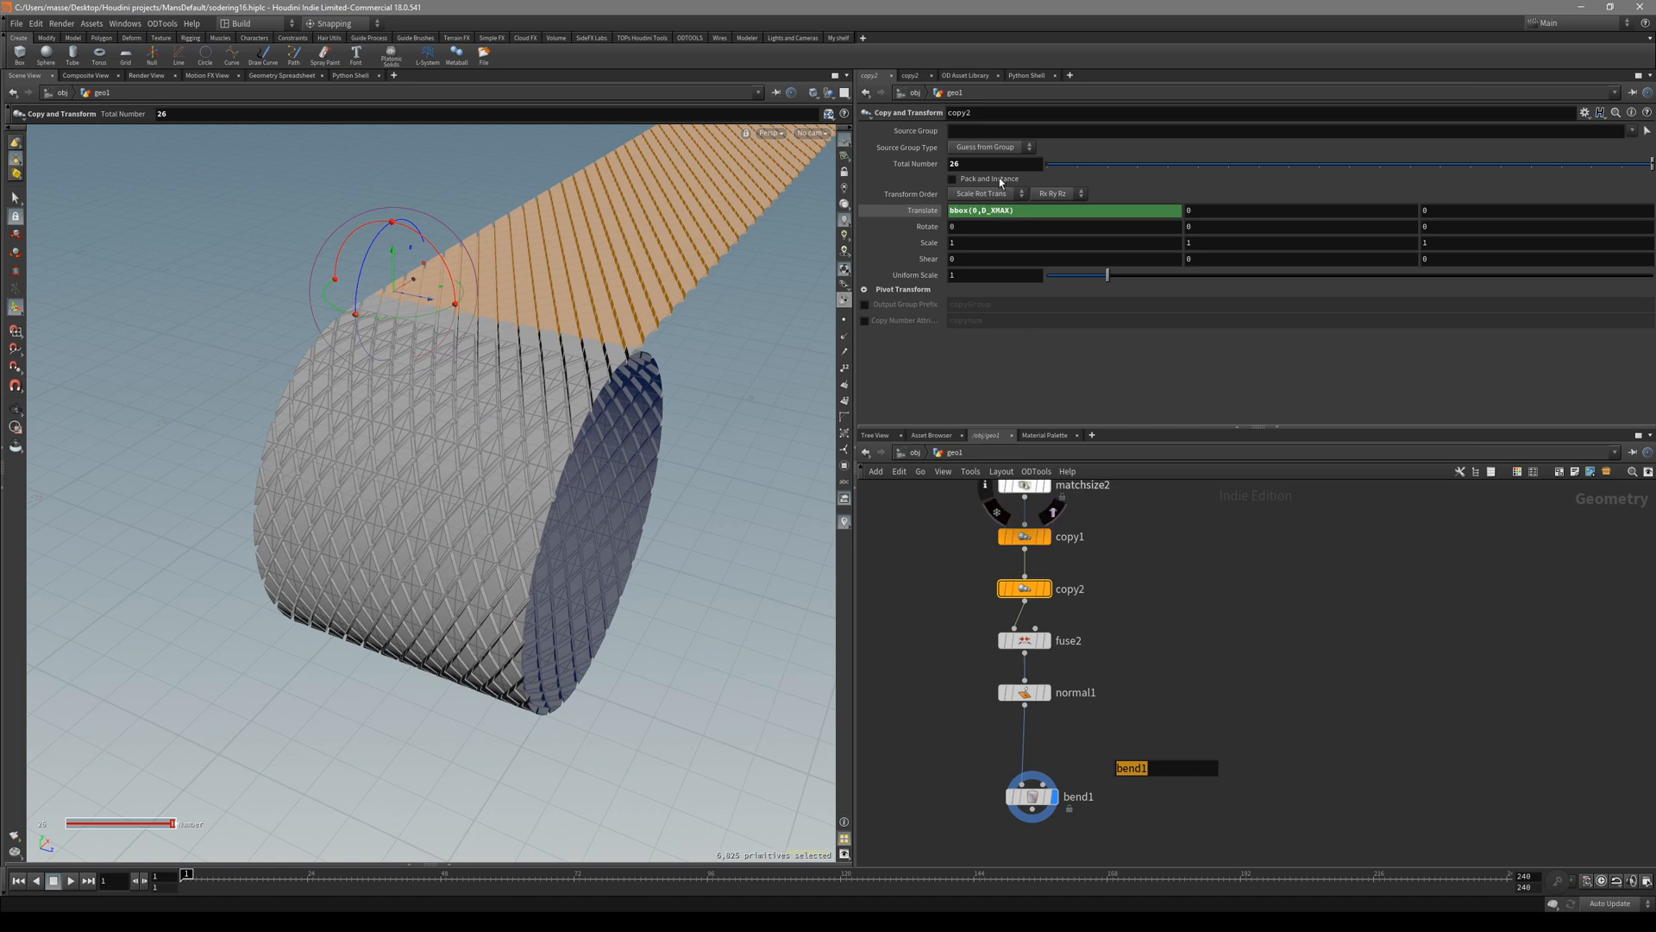